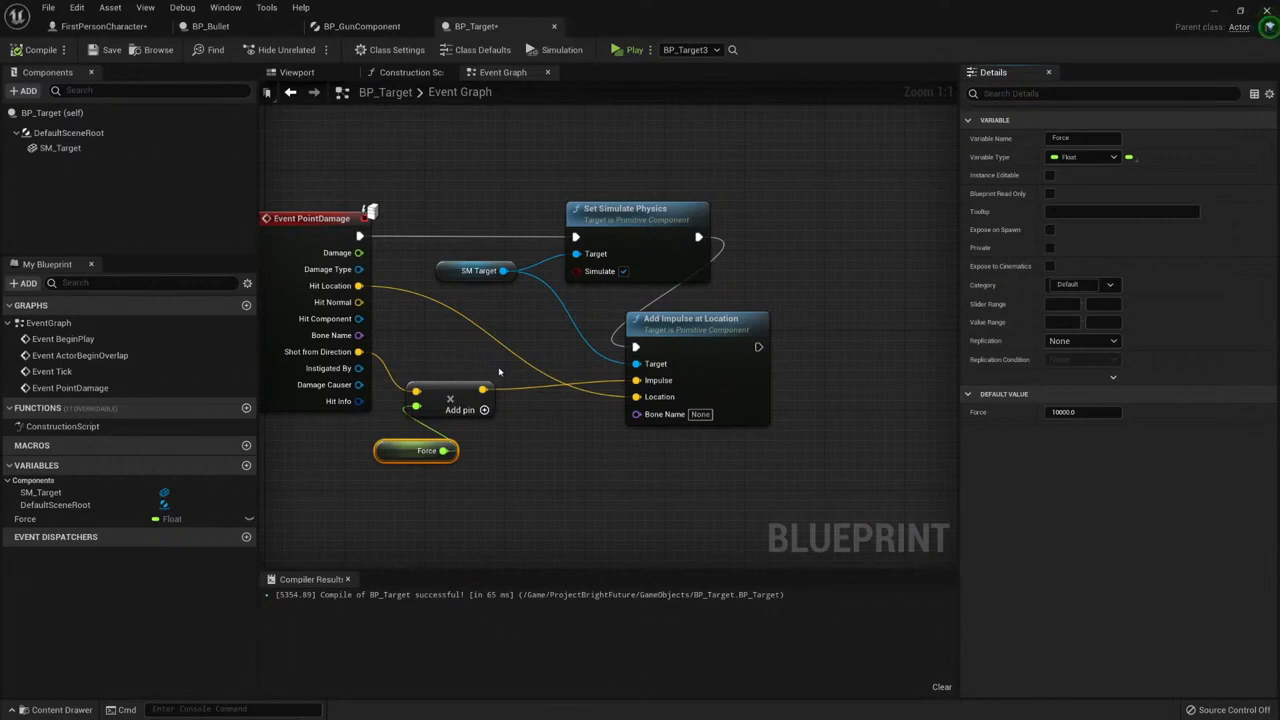
Bring up the Content Browser at the project's Core folder
scroll("down", 3)
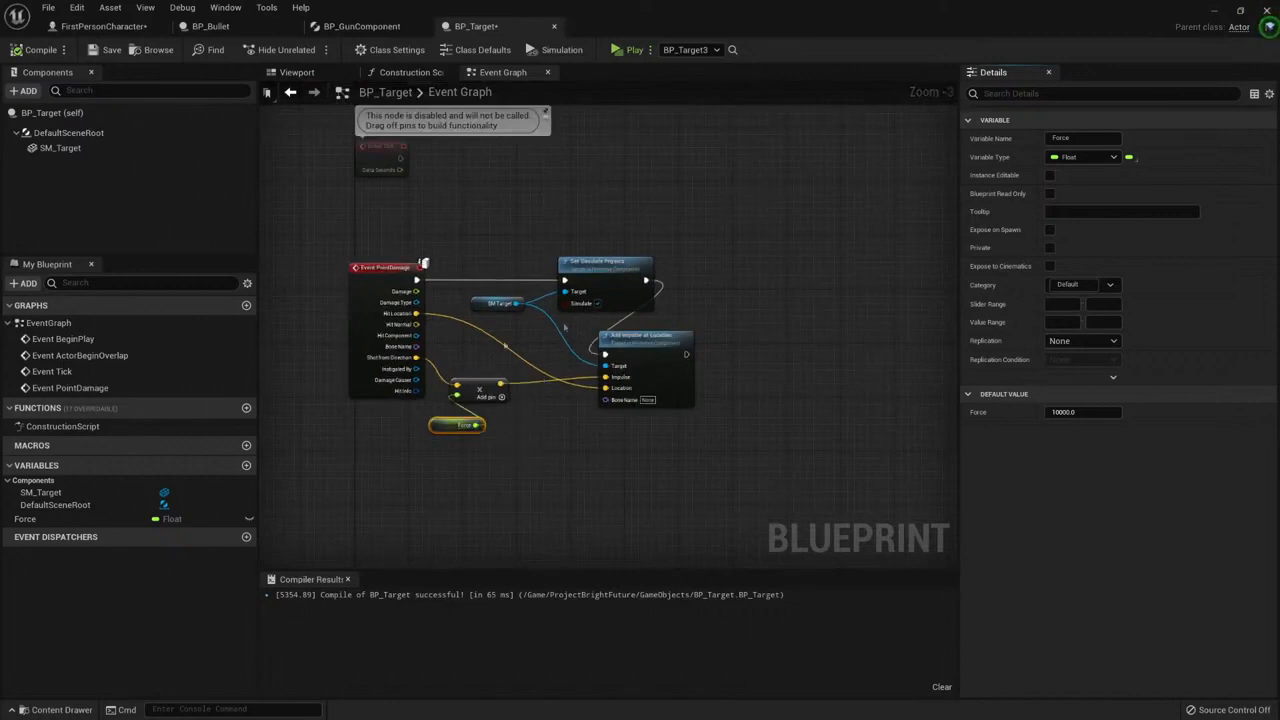
left_click(60, 708)
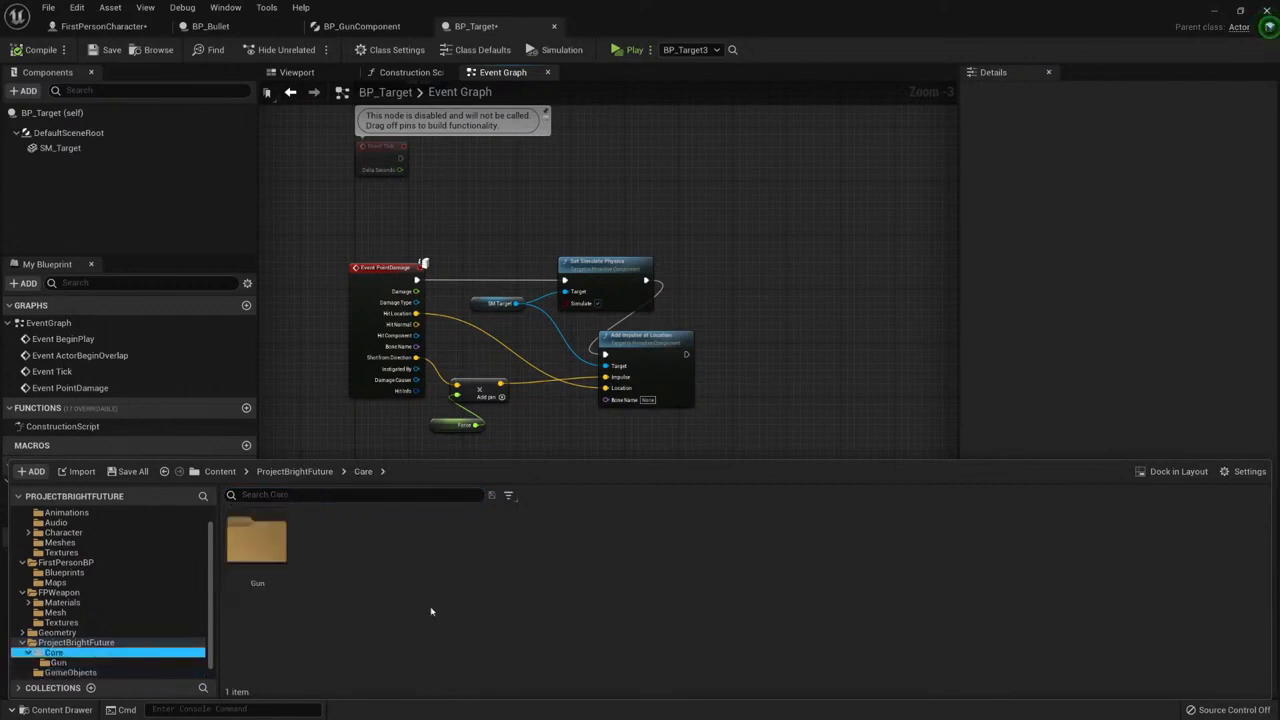
Create the BP_ShootableComponent Blueprint class inside Core/GameObjects
right_click(430, 612)
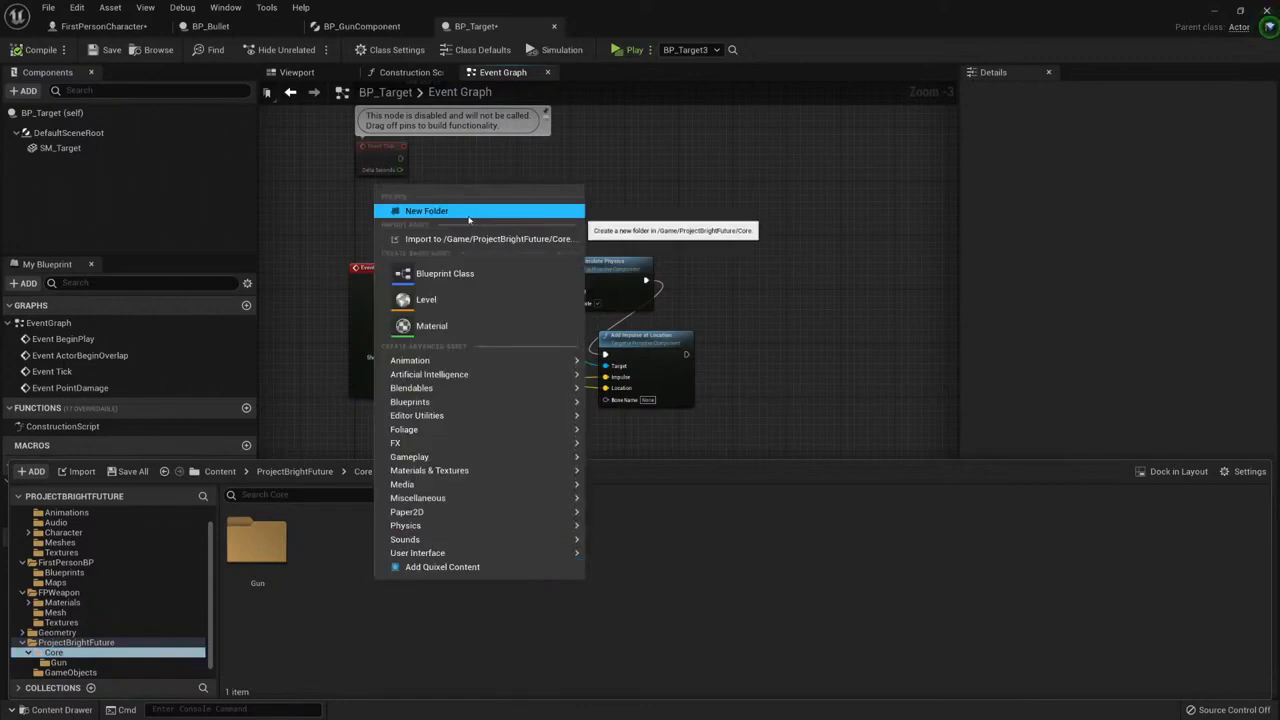
left_click(428, 210)
type("GameObjects")
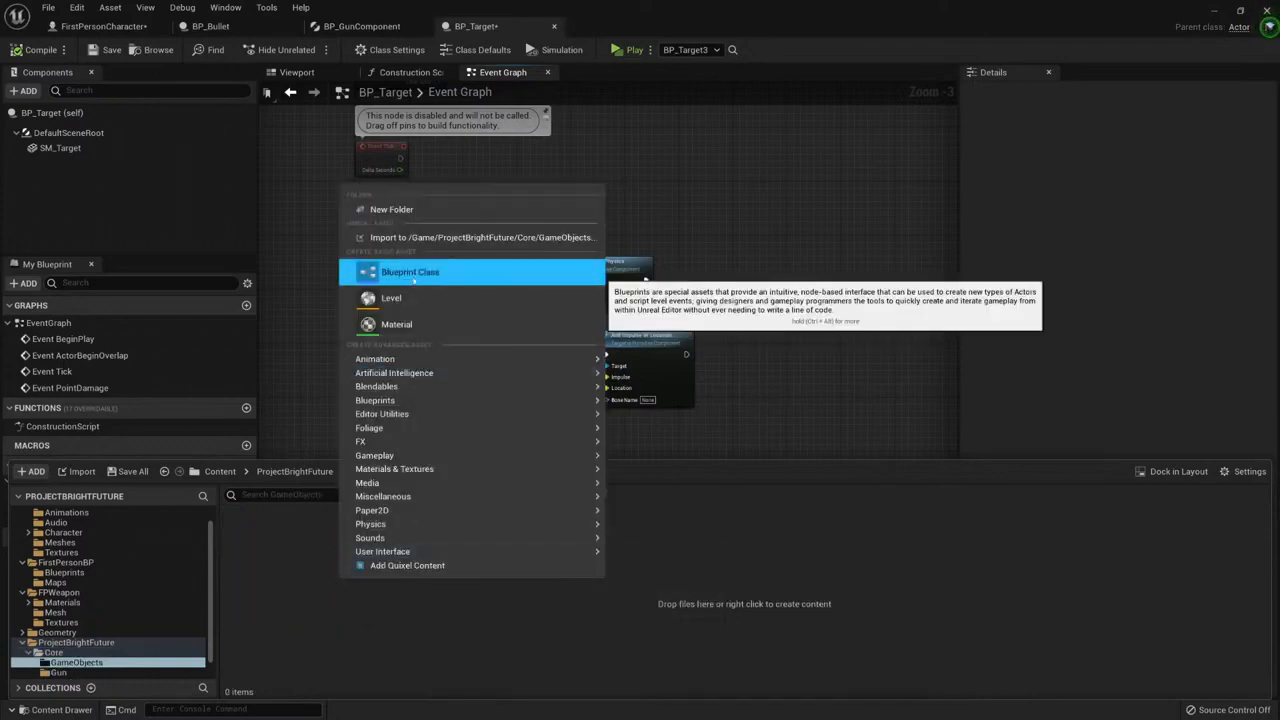
left_click(410, 272)
type("B")
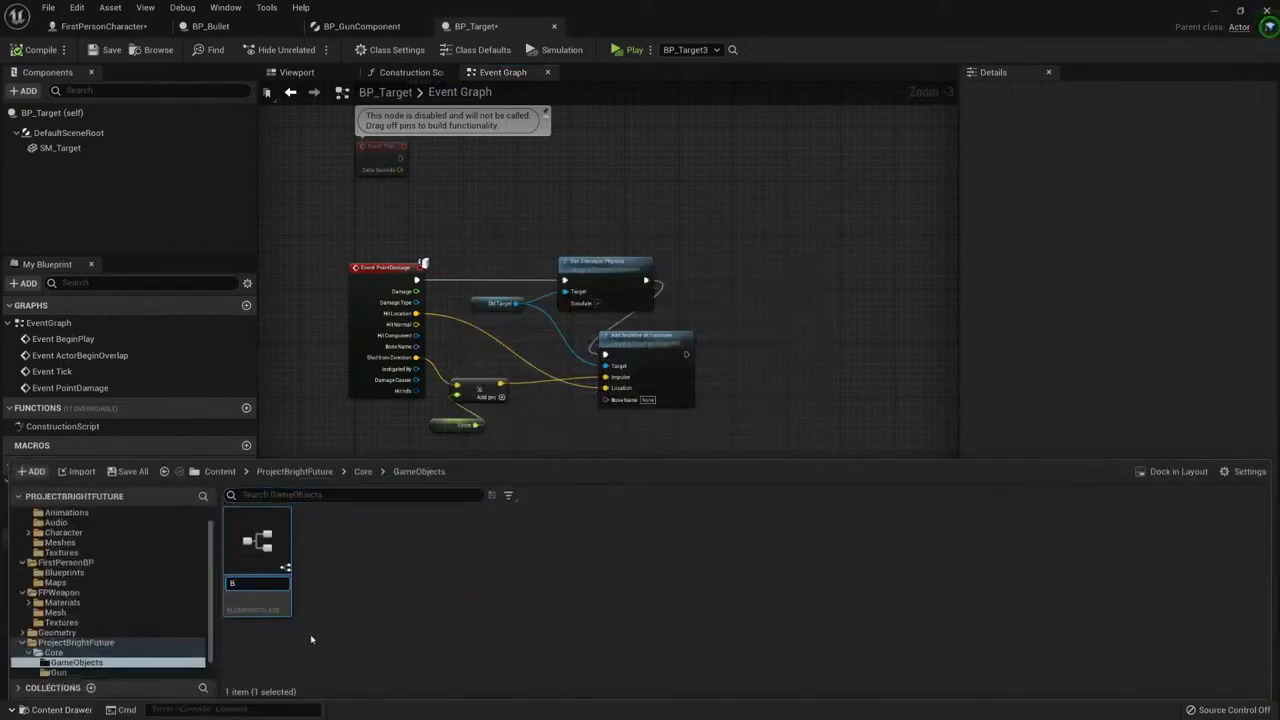
type("P_")
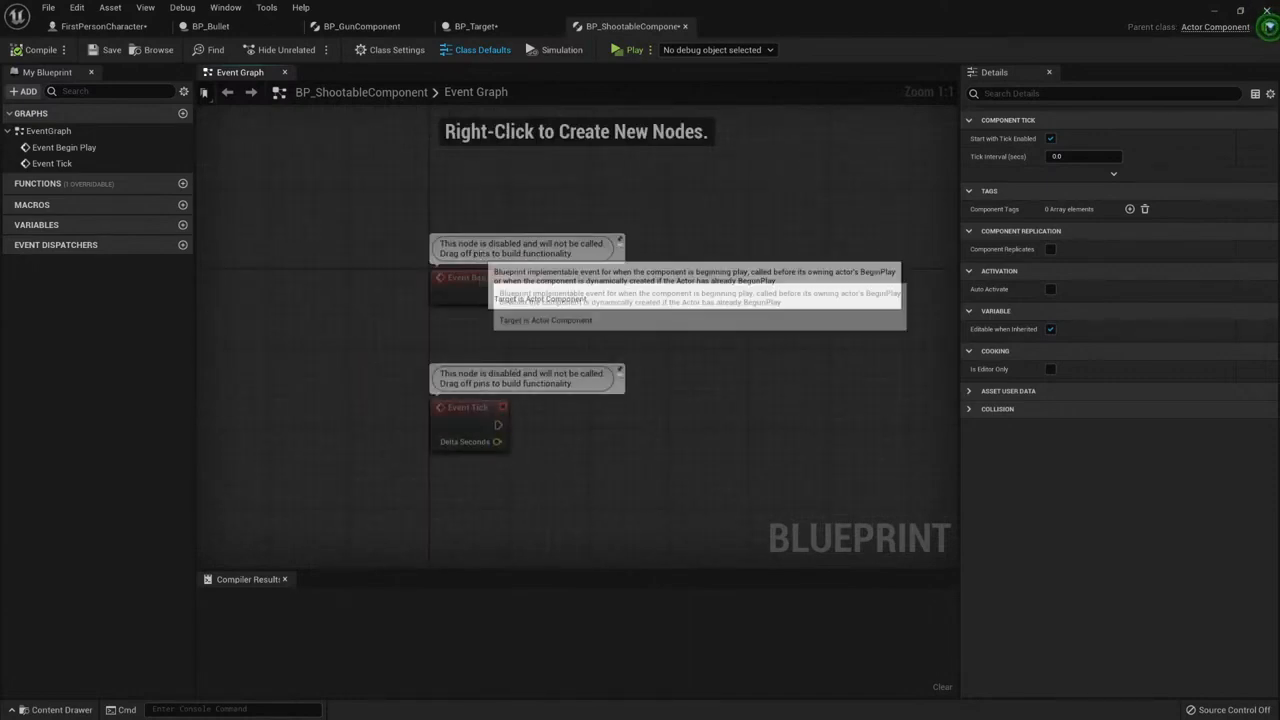
Search the node list for Apply Point Damage, then cancel without adding it
right_click(656, 352)
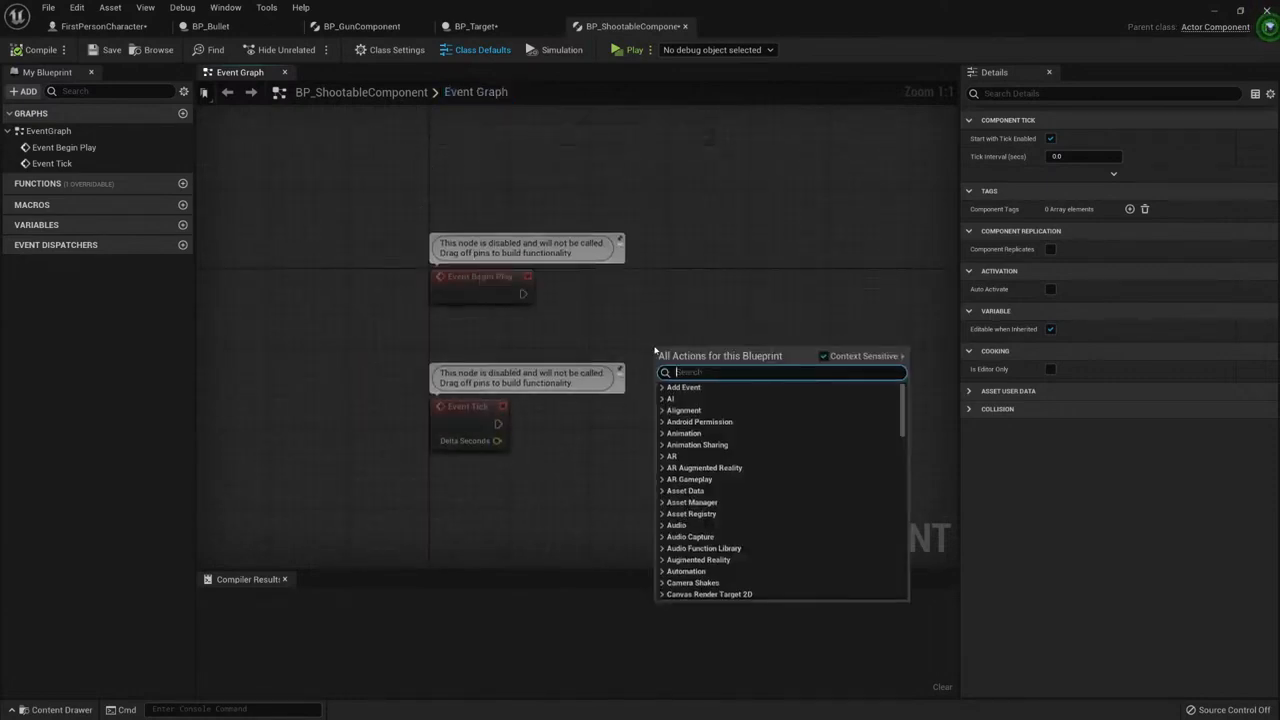
type("dama")
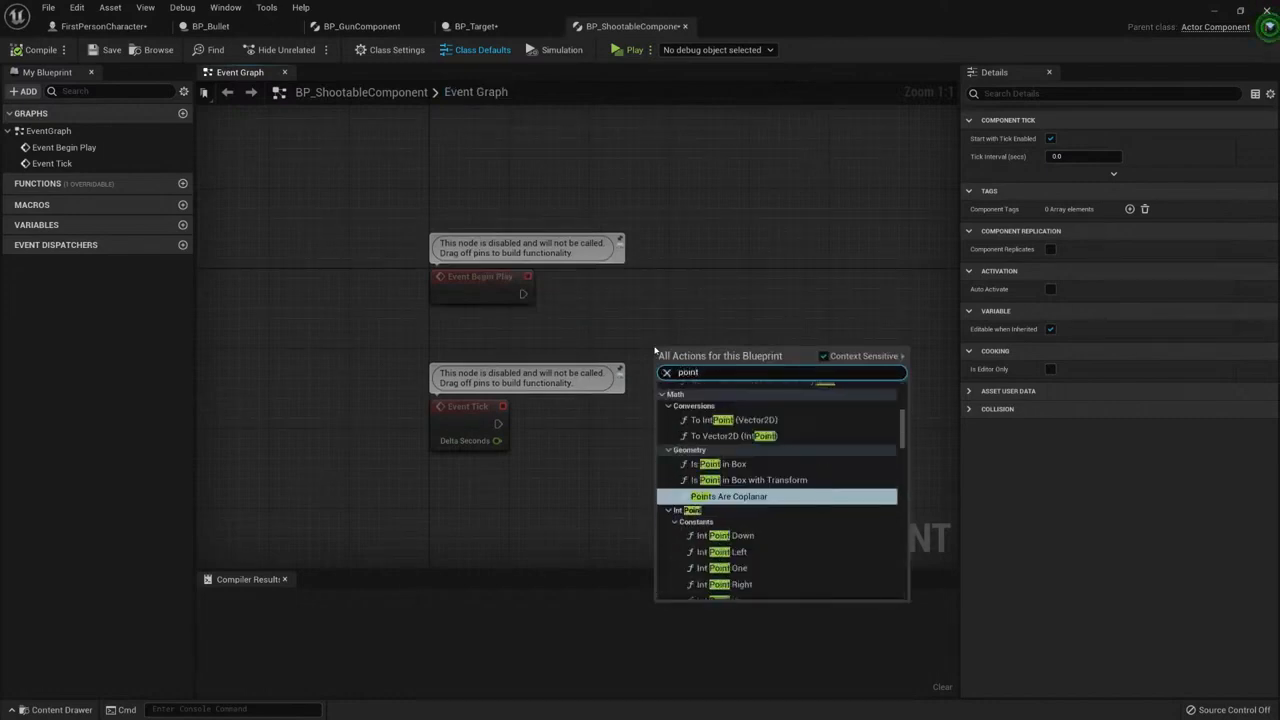
type("dm")
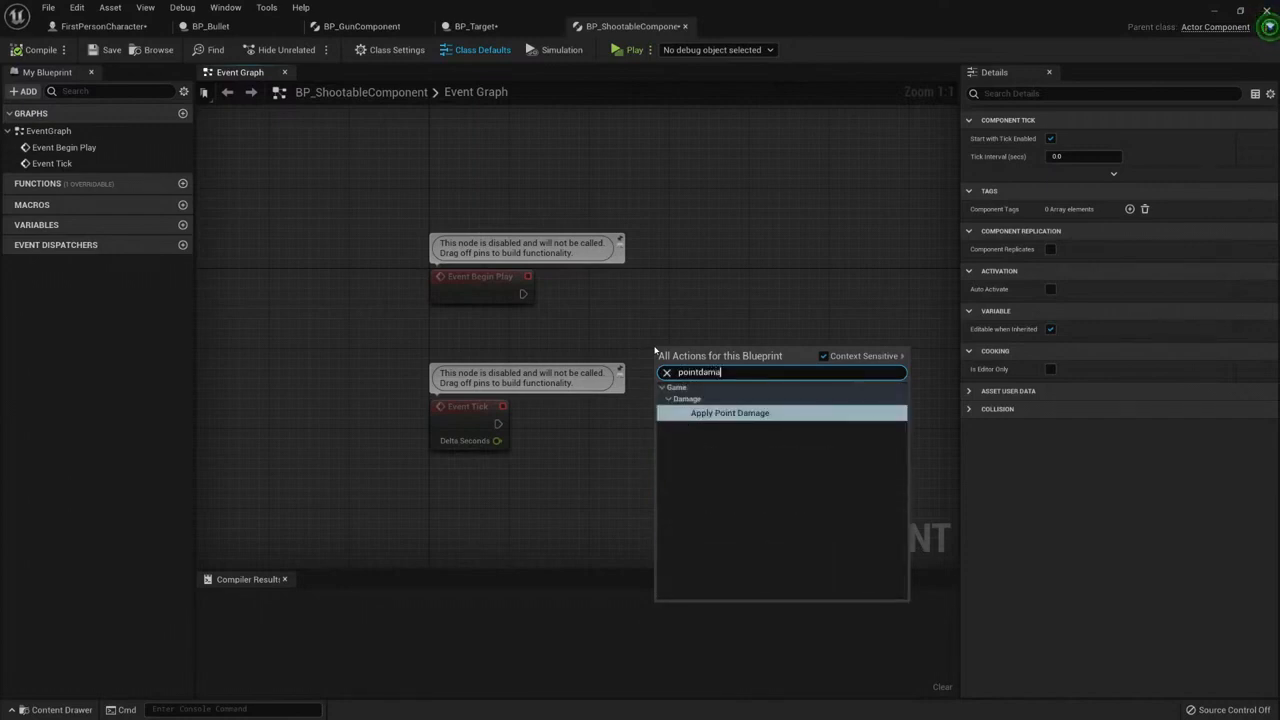
mouse_move(600, 342)
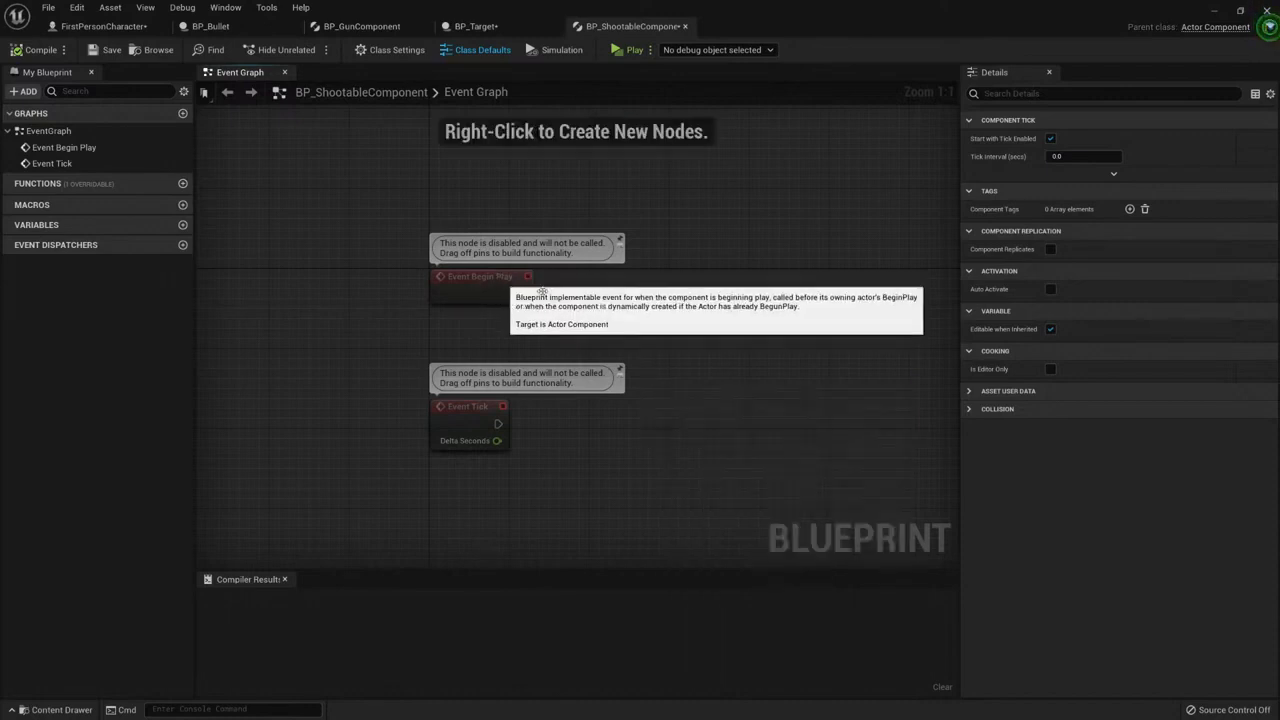
mouse_move(522, 292)
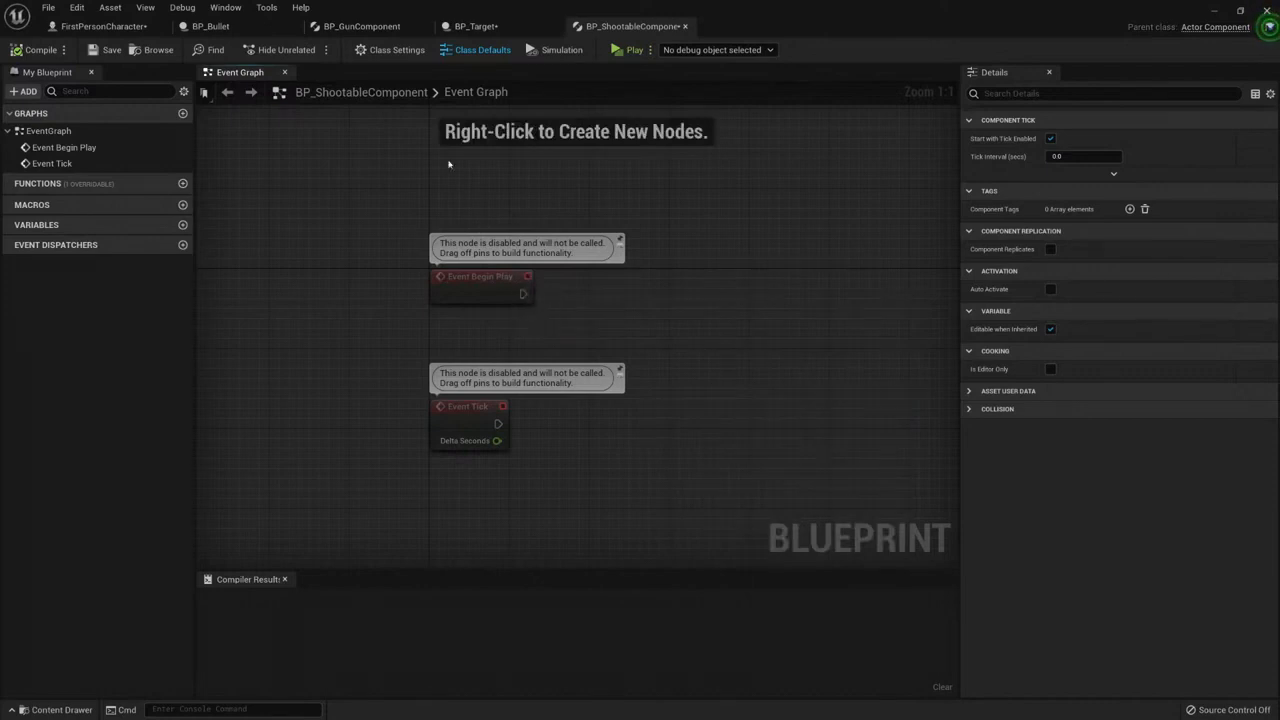
mouse_move(456, 414)
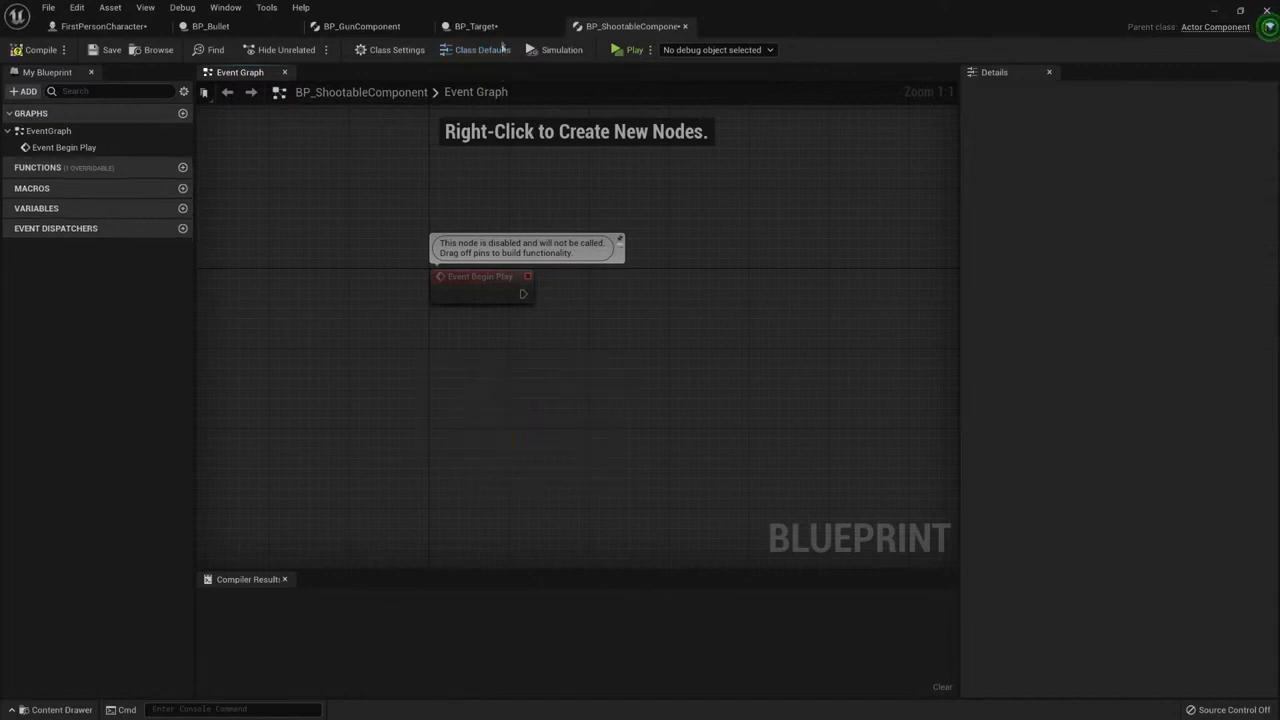
Review BP_GunComponent and BP_Target, then return to BP_ShootableComponent's graph with Tick removed
left_click(362, 26)
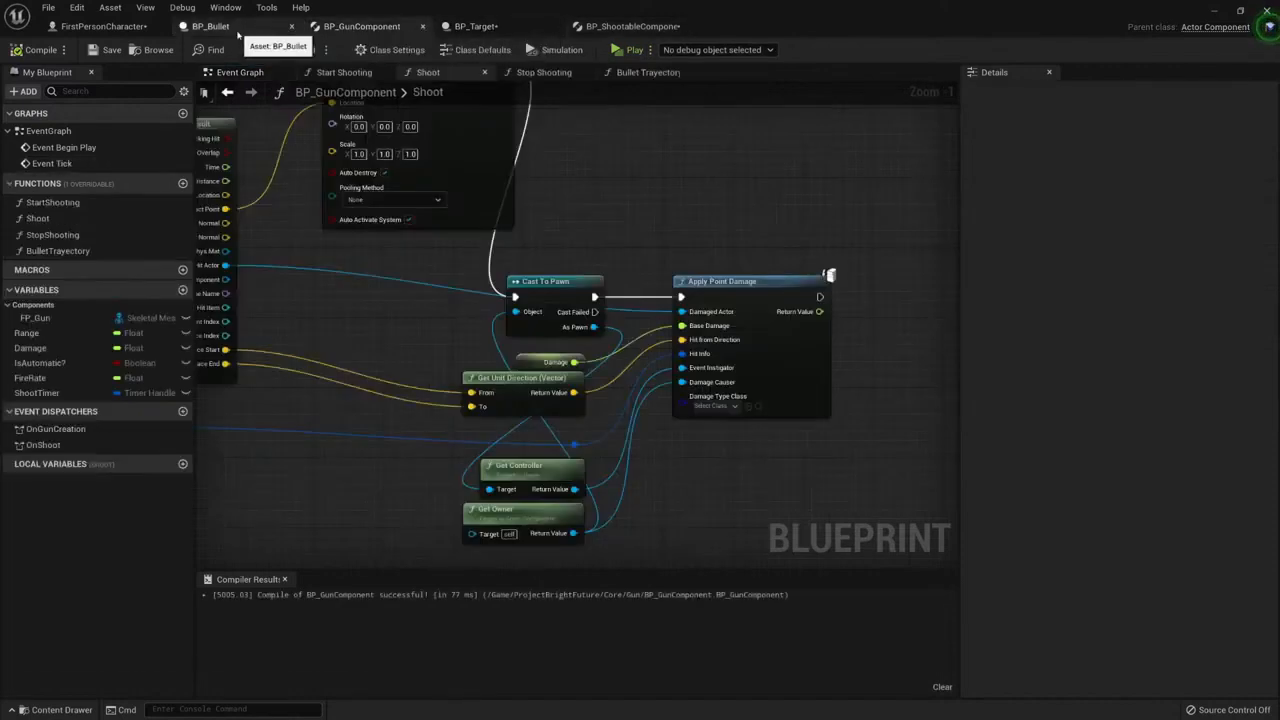
left_click(474, 26)
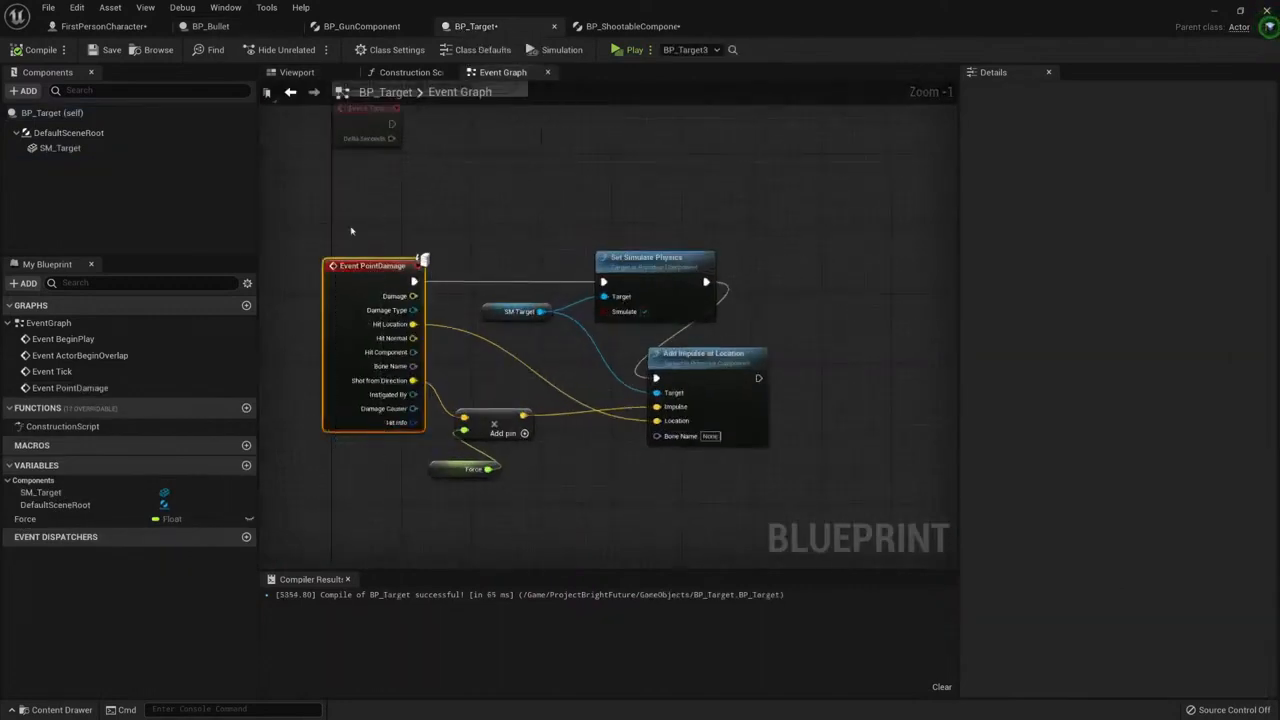
mouse_move(384, 408)
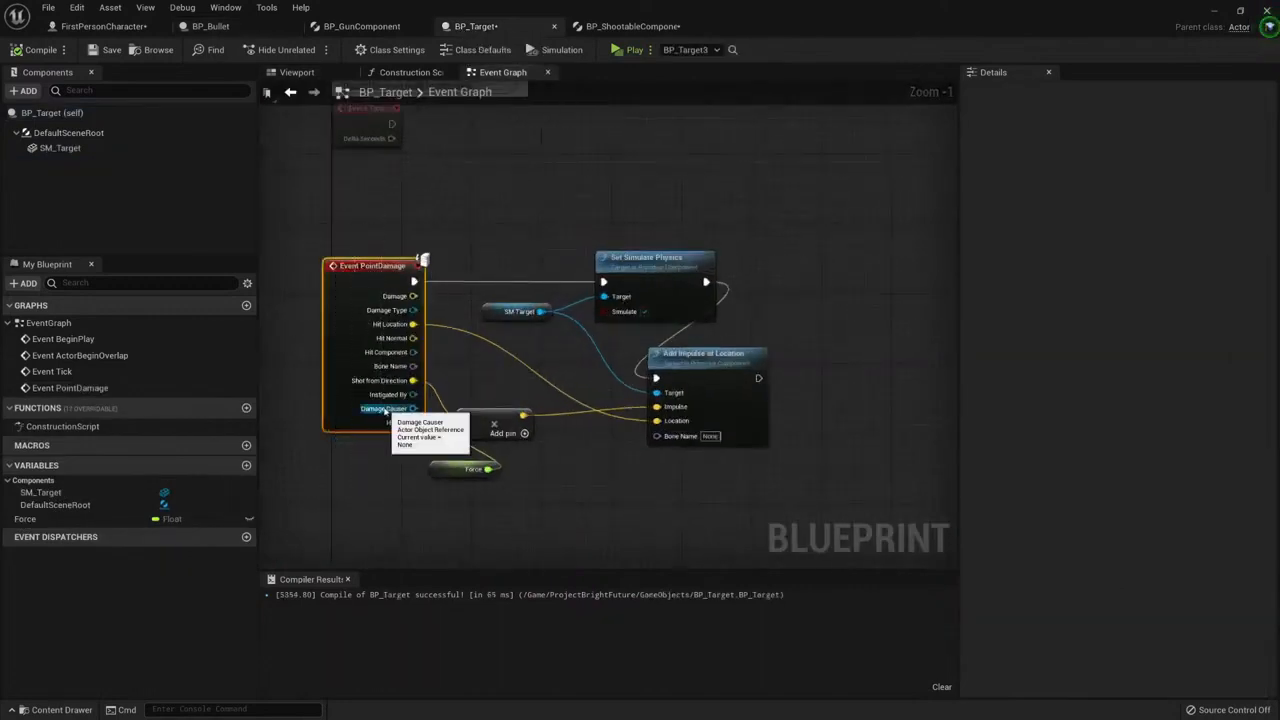
left_click(628, 26)
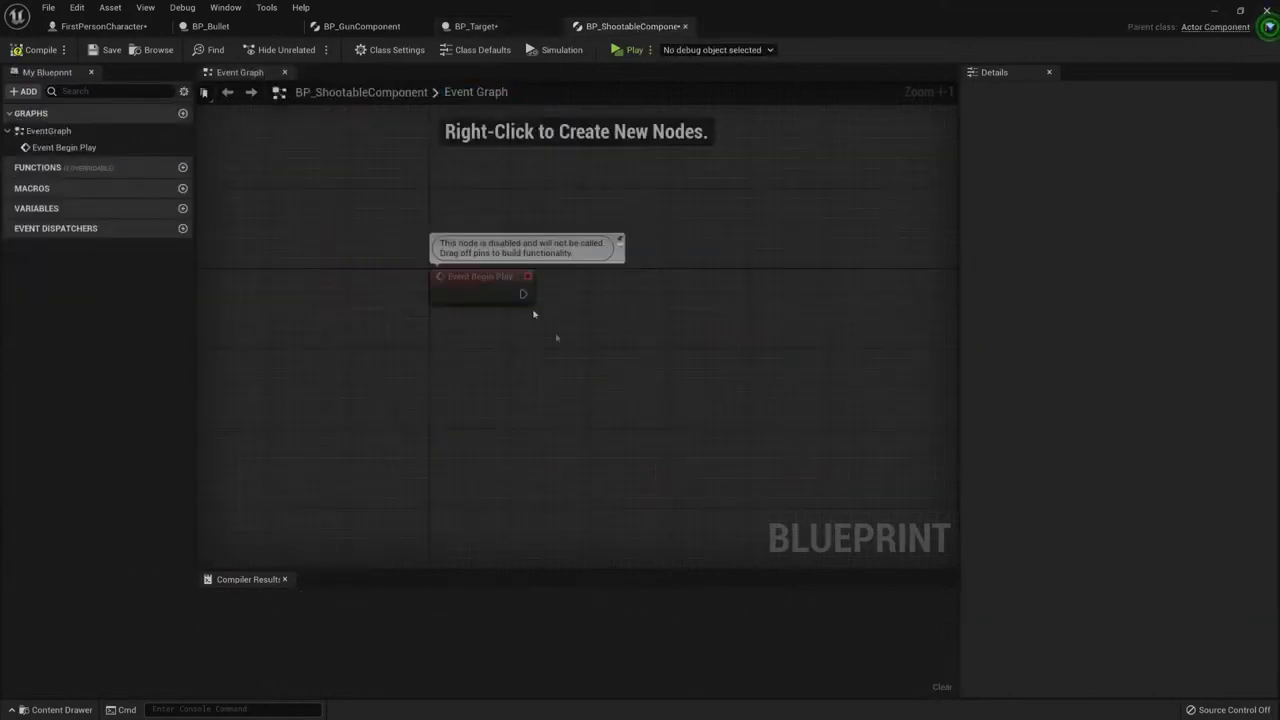
mouse_move(584, 310)
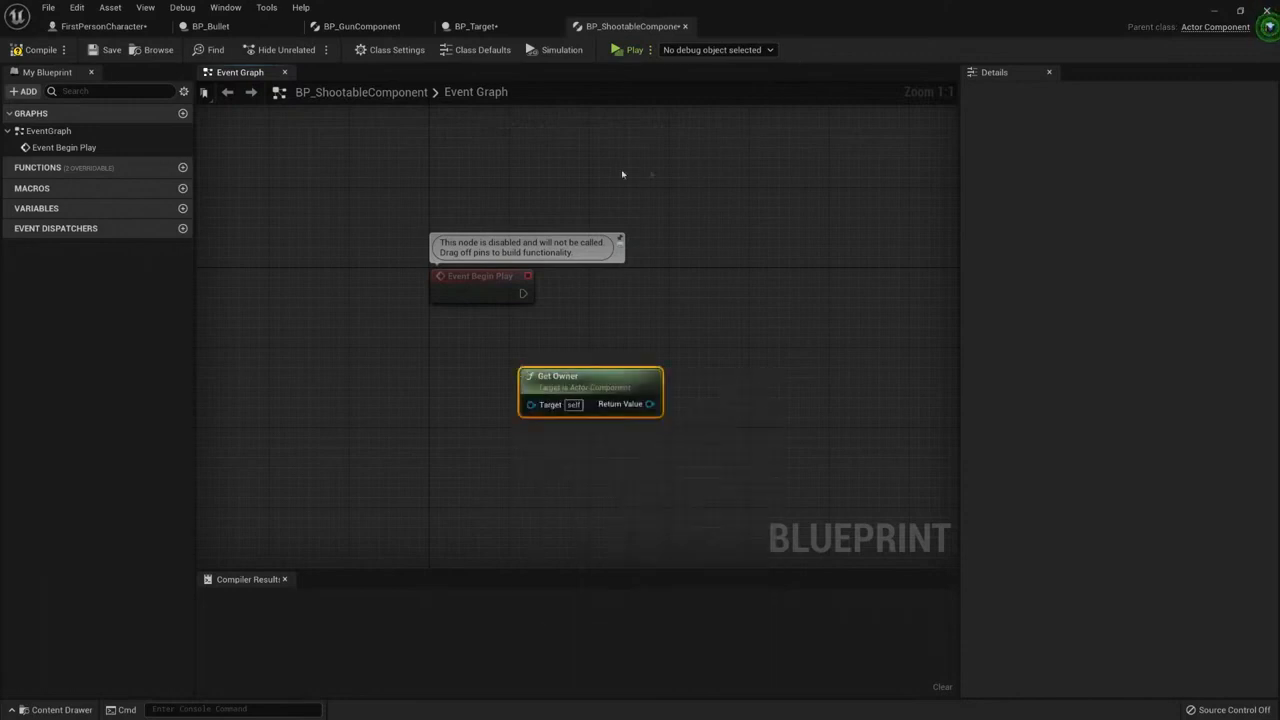
Add a Bind Event to On Take Point Damage node targeting the Get Owner result
left_click(470, 26)
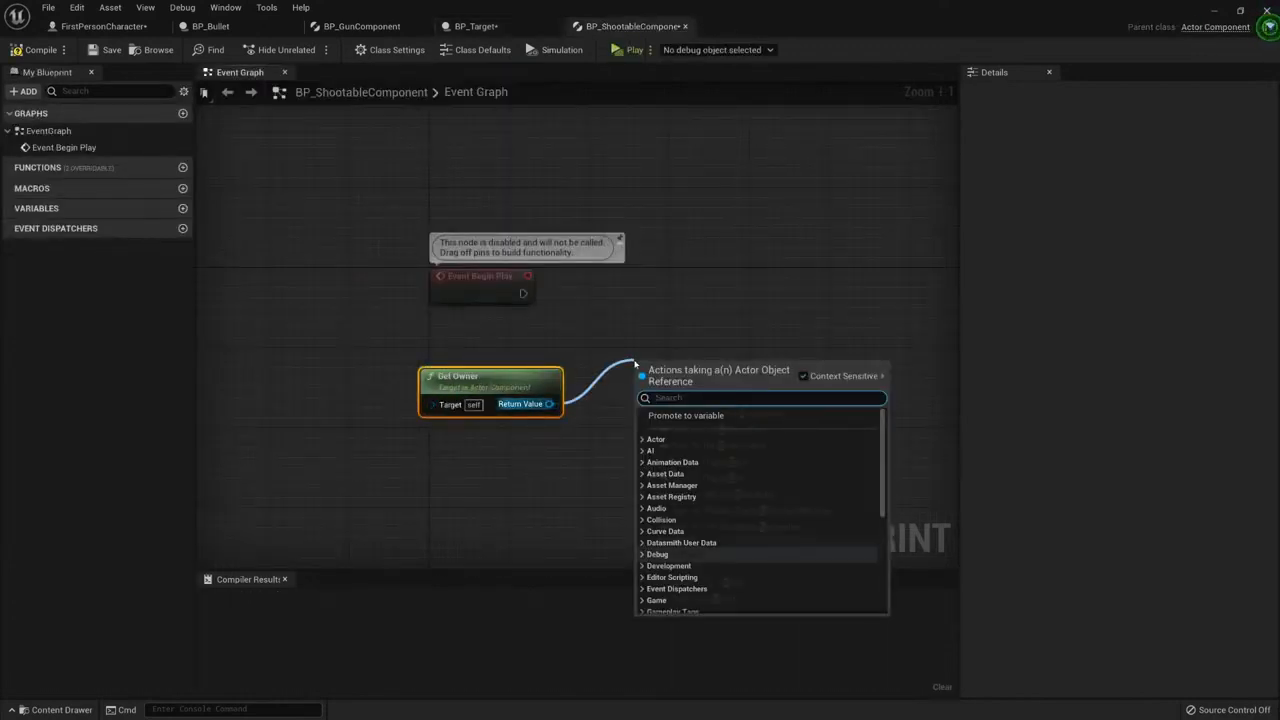
type("bind")
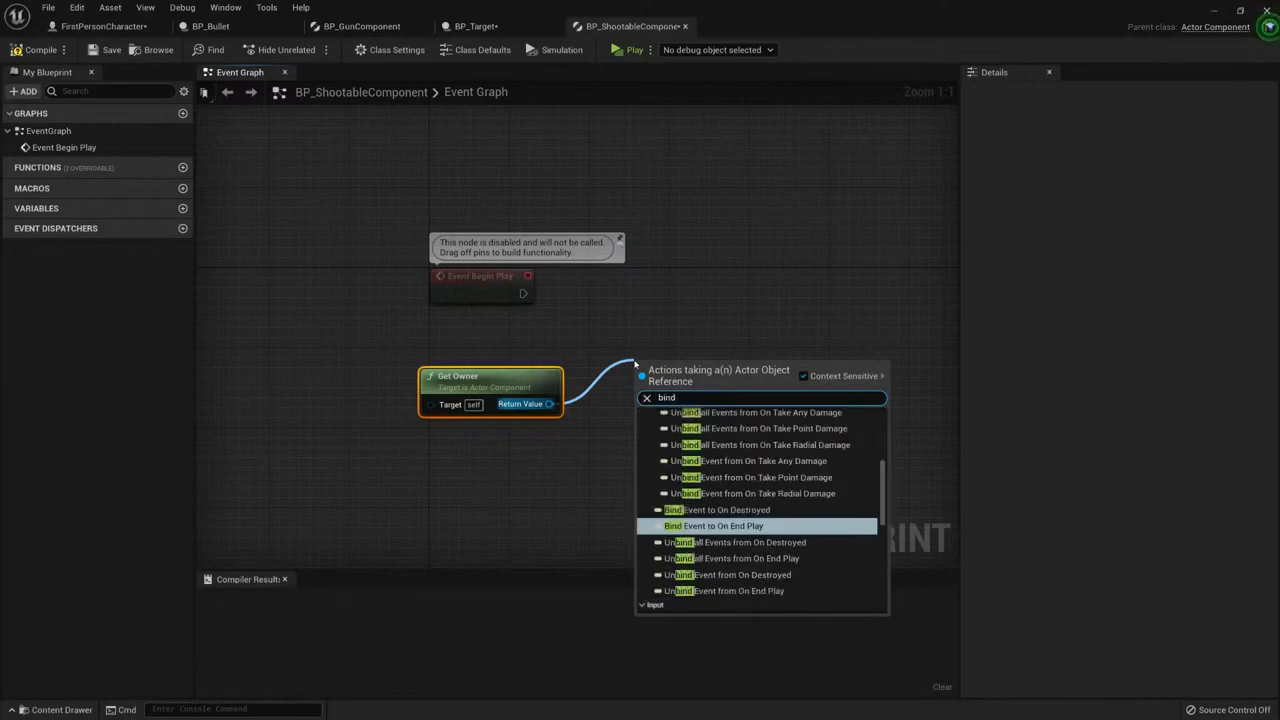
type("on")
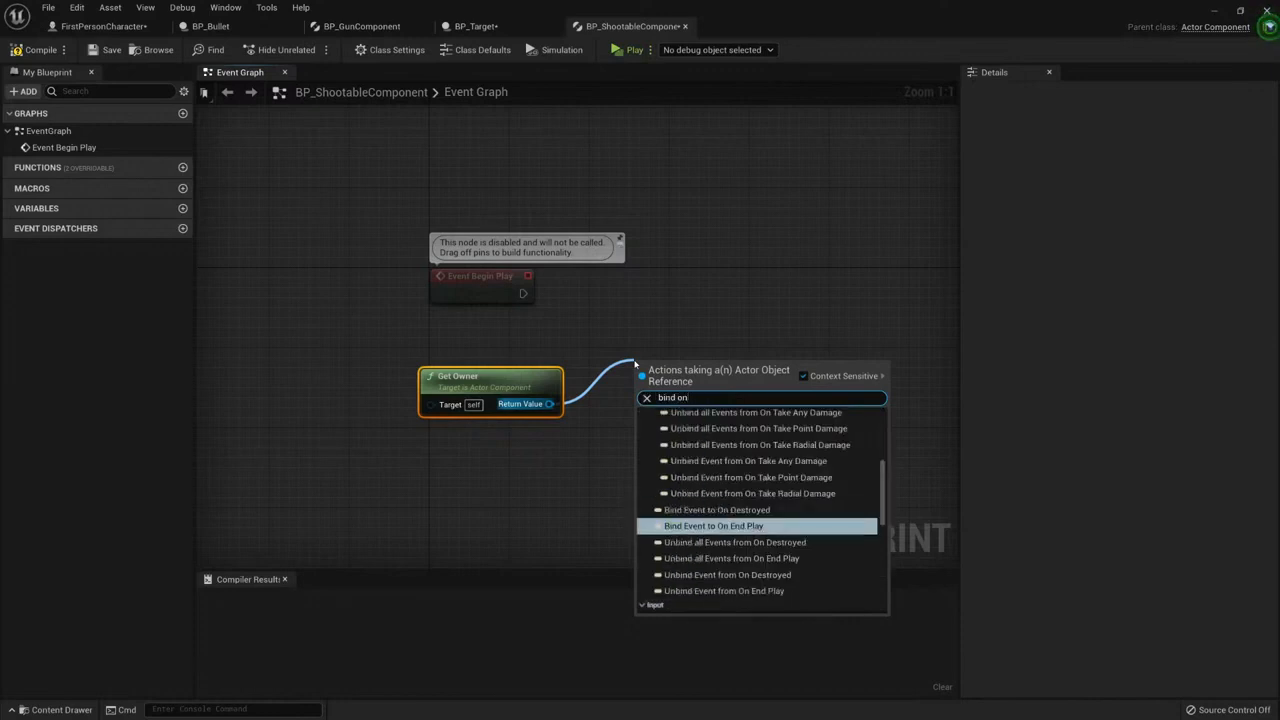
type("poi")
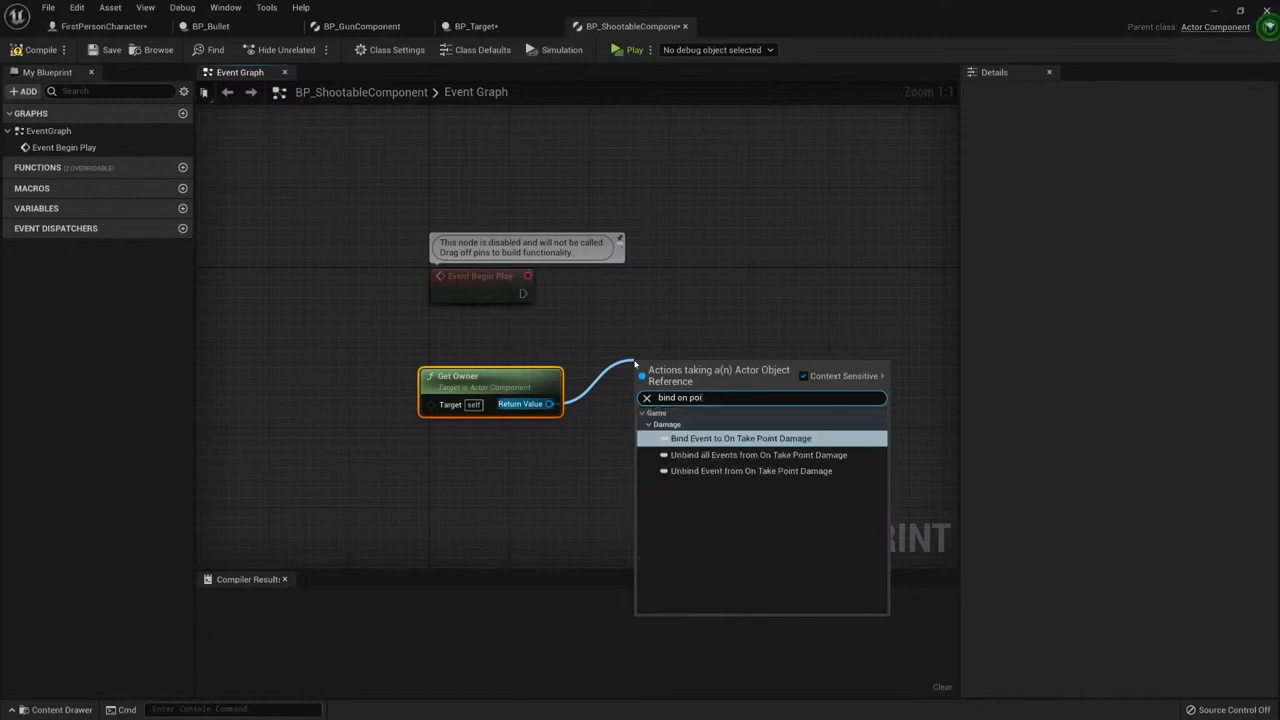
mouse_move(740, 438)
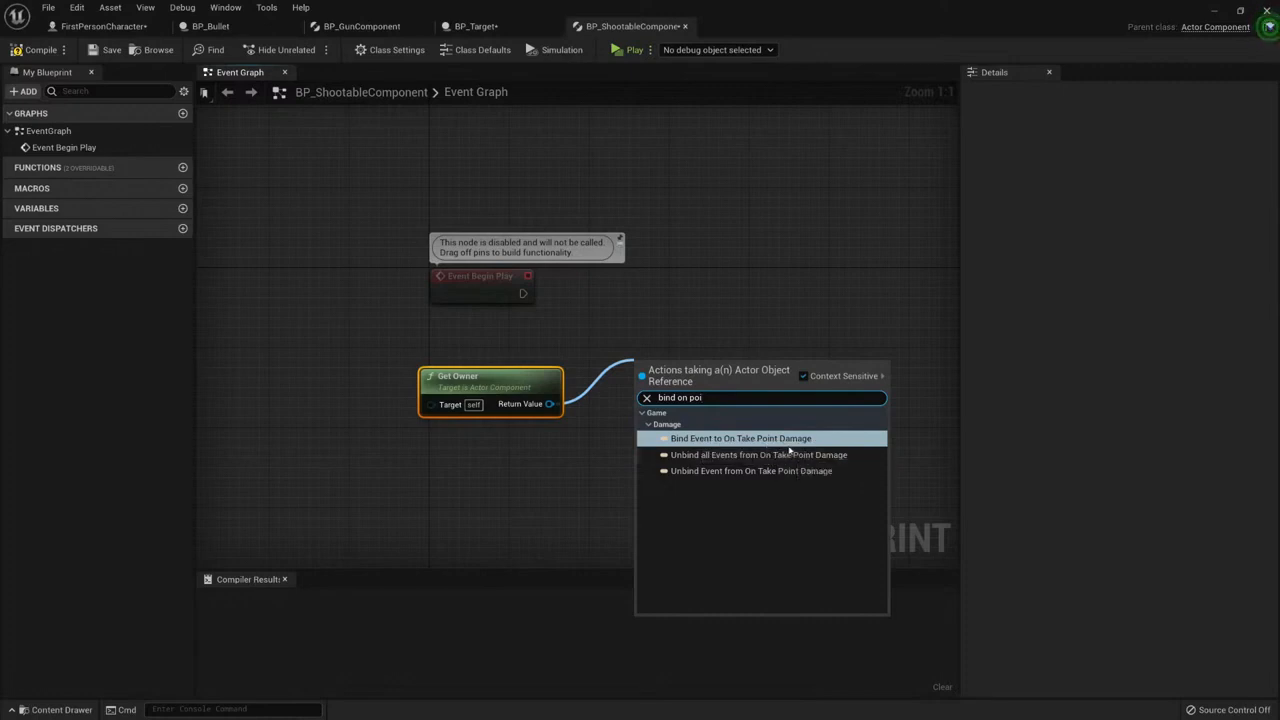
mouse_move(764, 452)
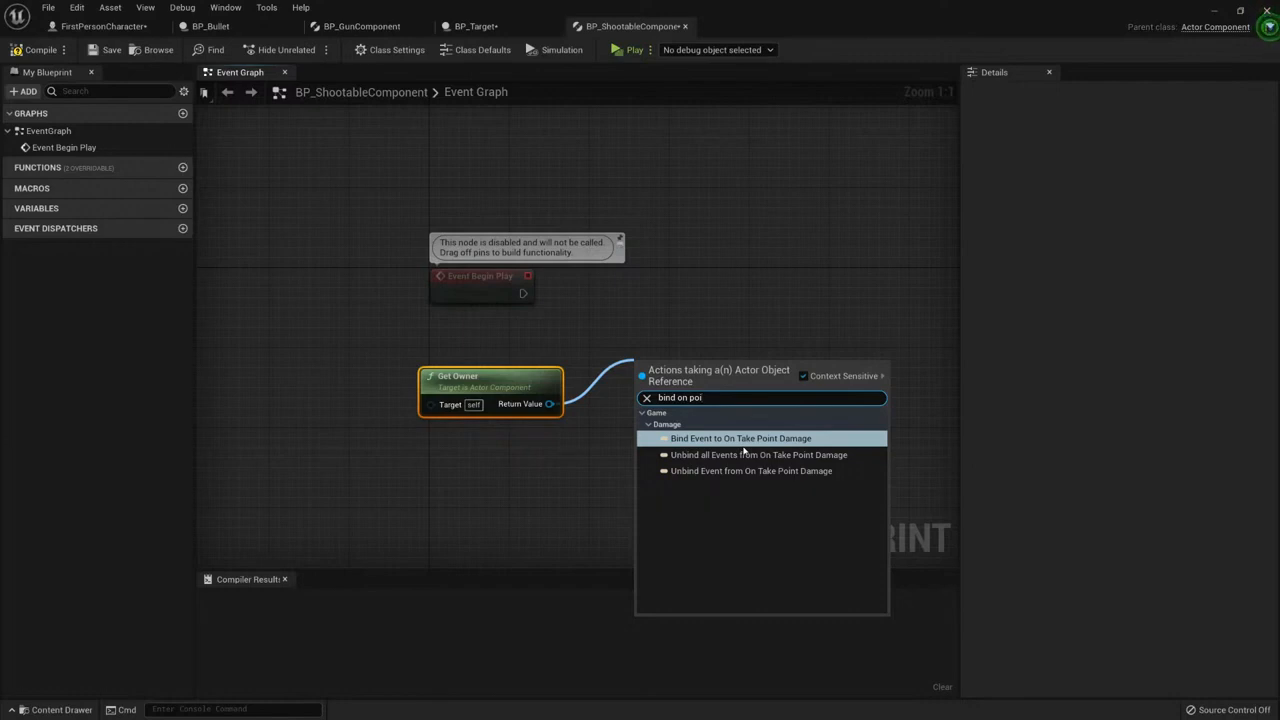
left_click(740, 438)
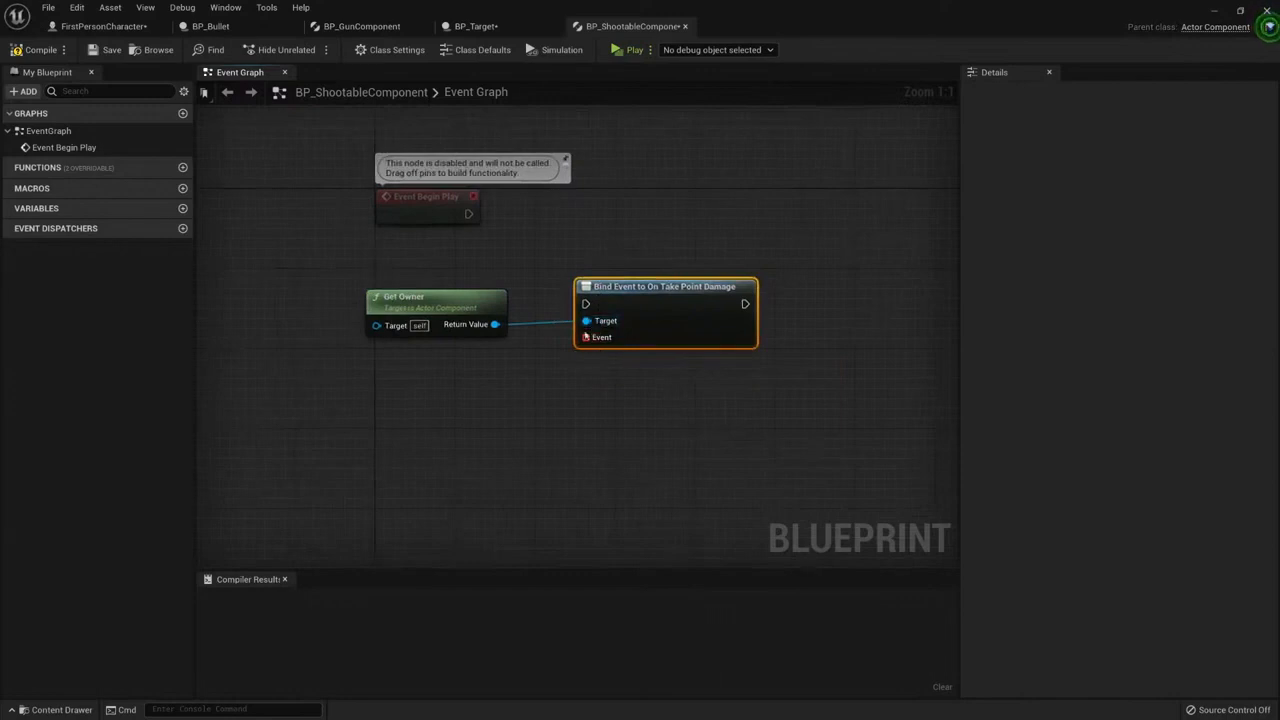
Add an OnTakePointDamage_Event_0 handler event for the owner's point damage
left_click_drag(586, 336, 476, 198)
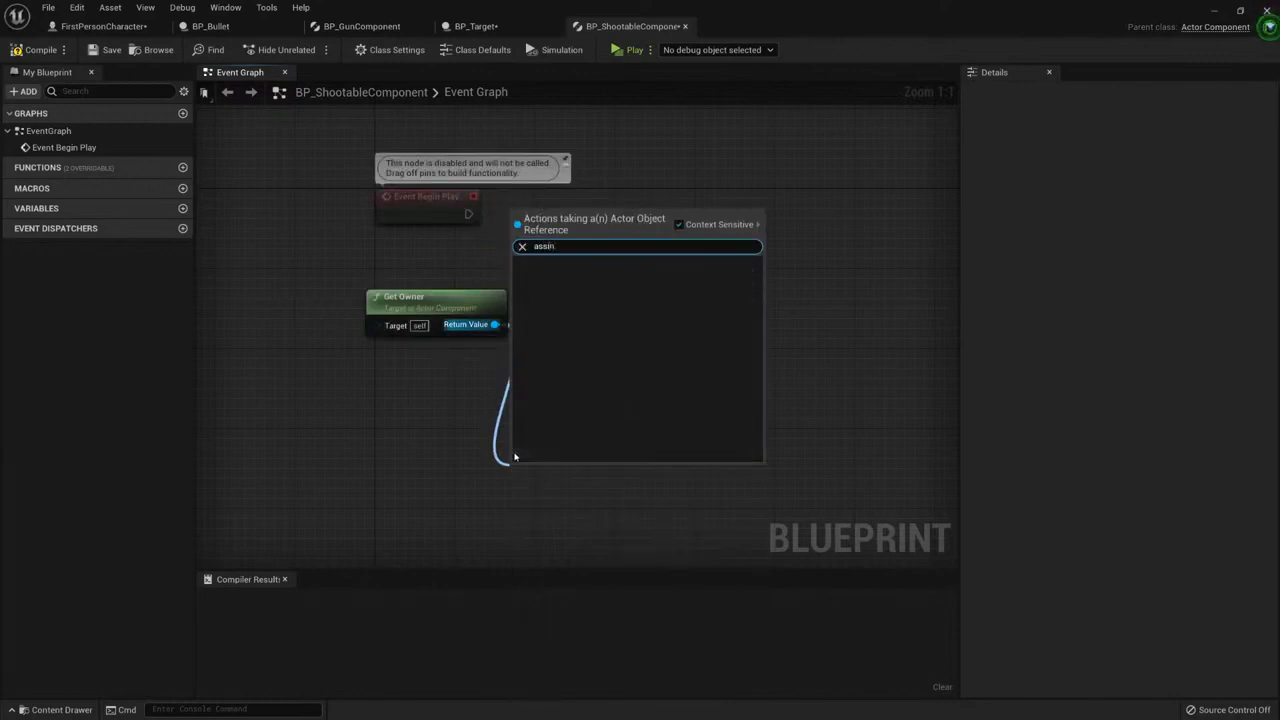
type("assi")
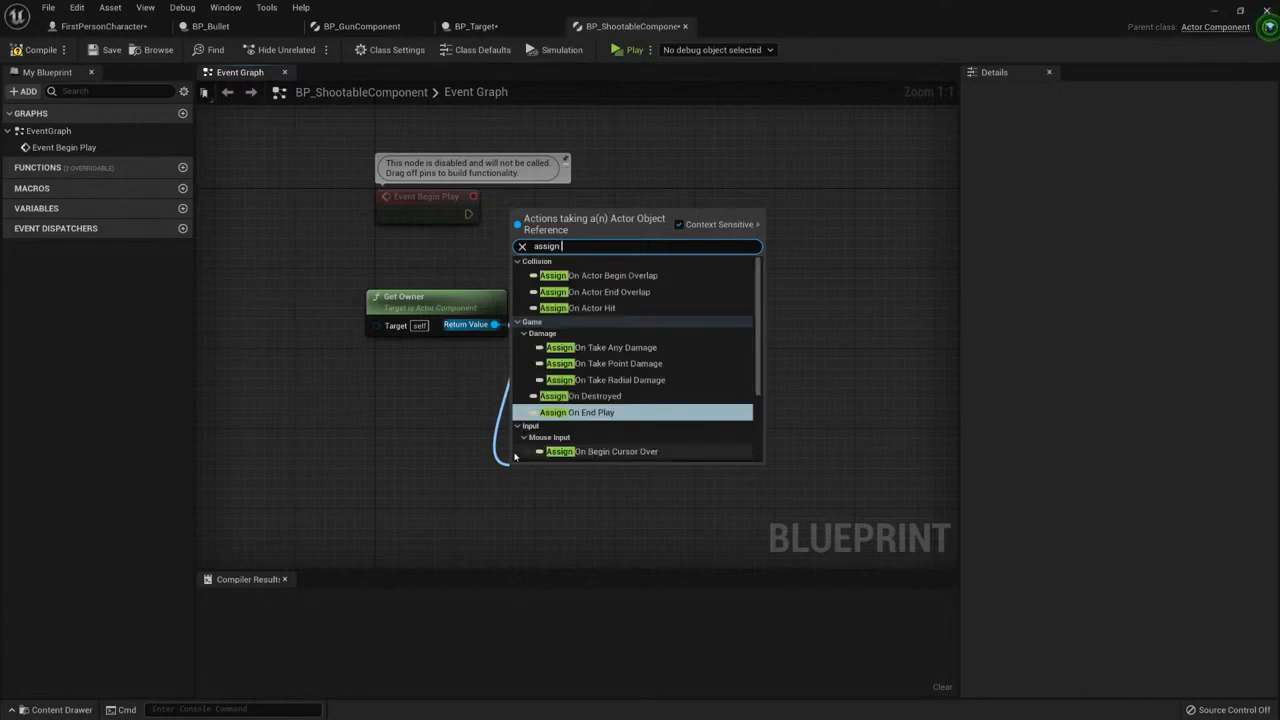
left_click(604, 364)
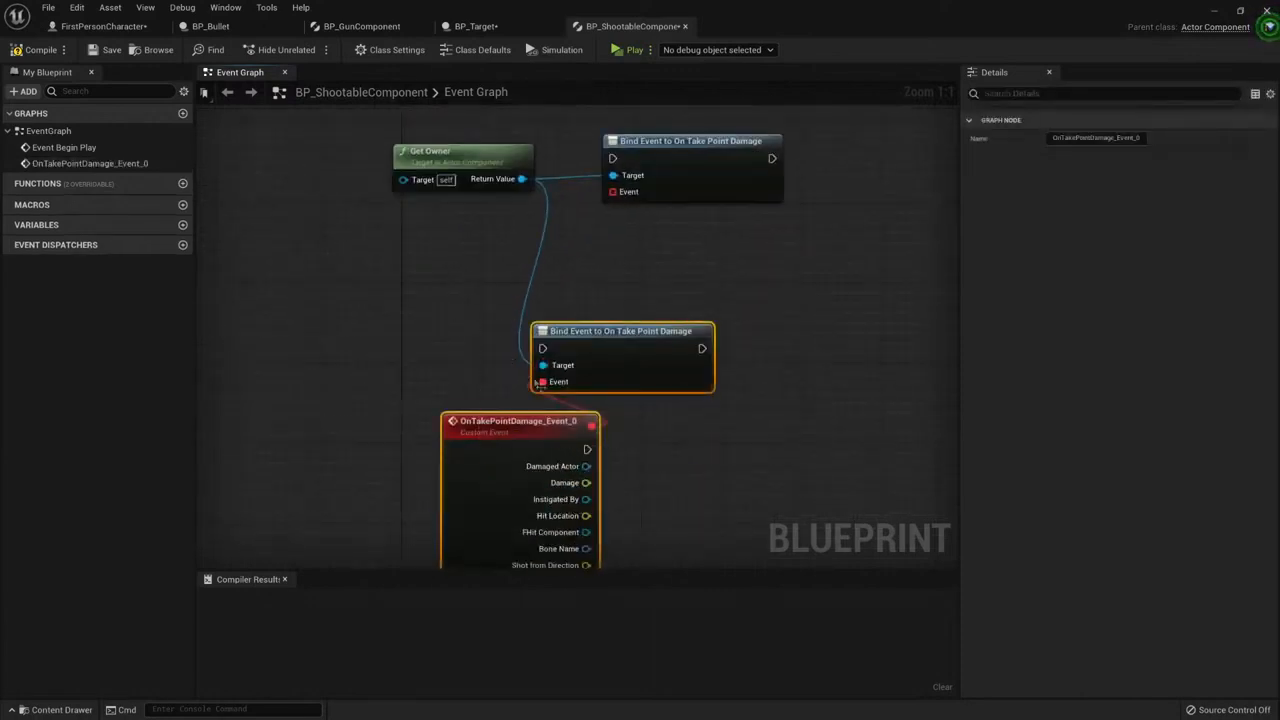
scroll("down", 3)
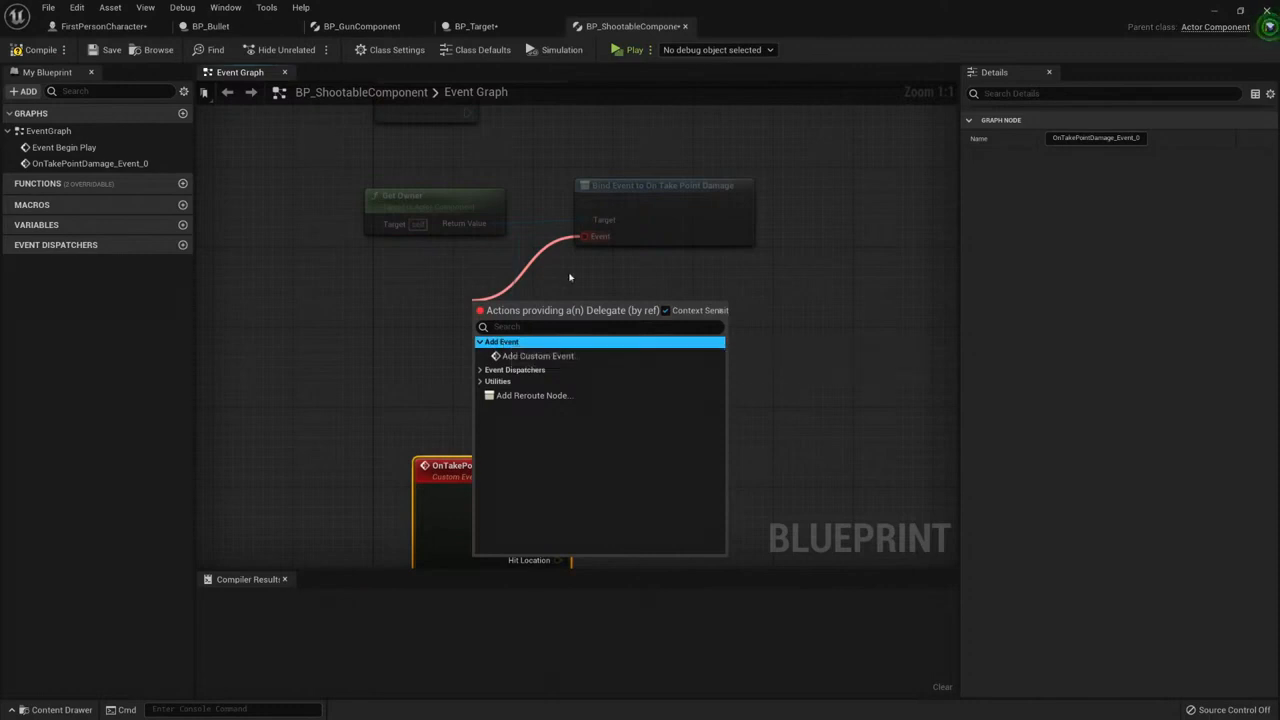
Add a Create Event node for the delegate and remove the spare CustomEvent_0
type("cr")
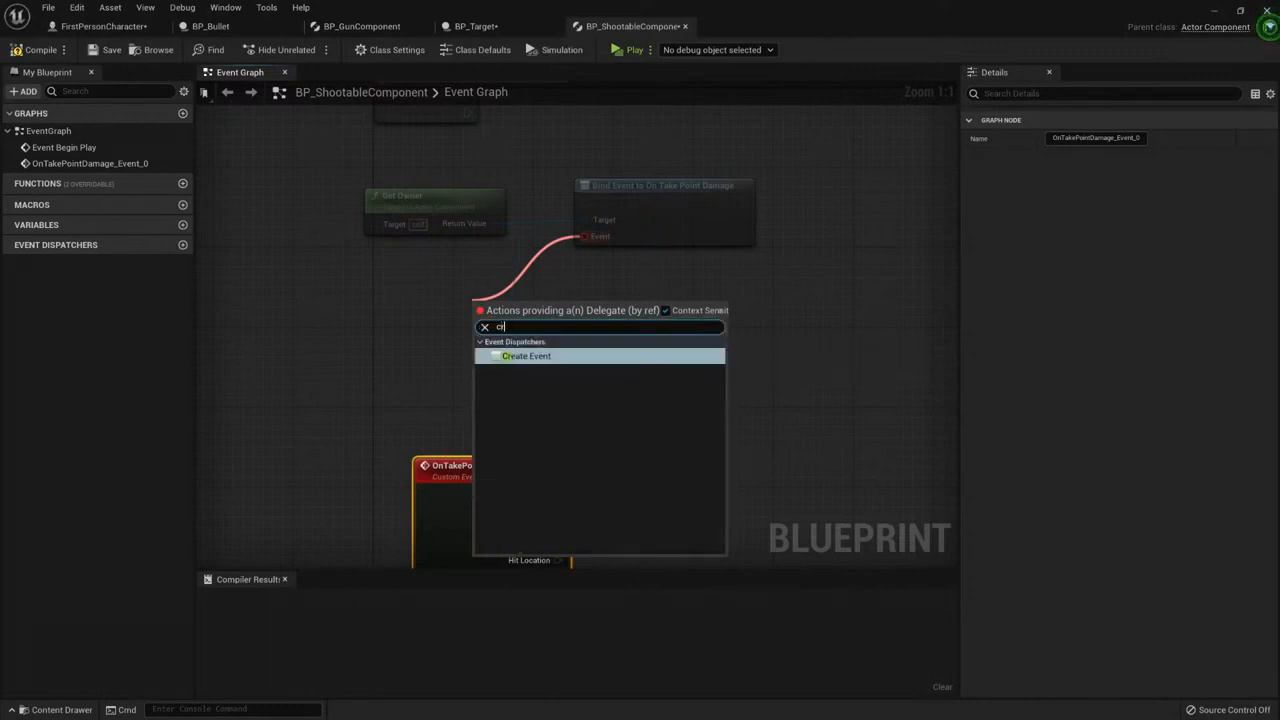
left_click(526, 356)
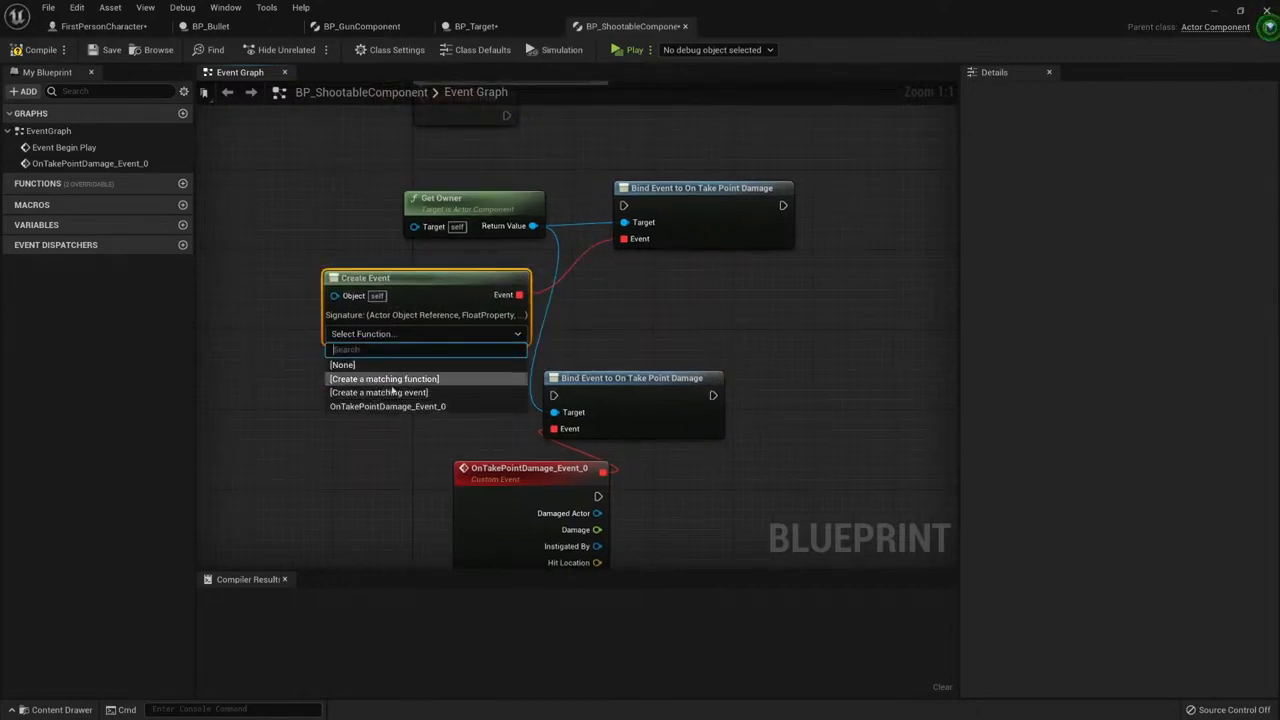
left_click(380, 392)
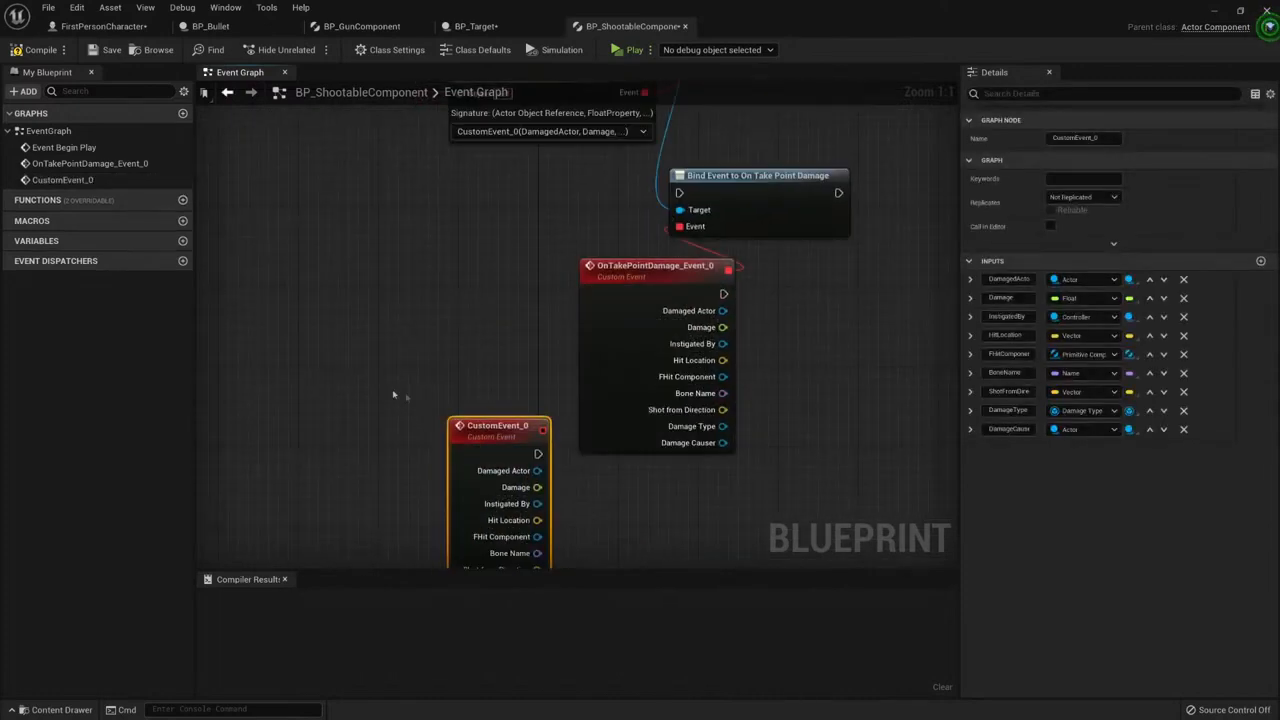
scroll("down", 3)
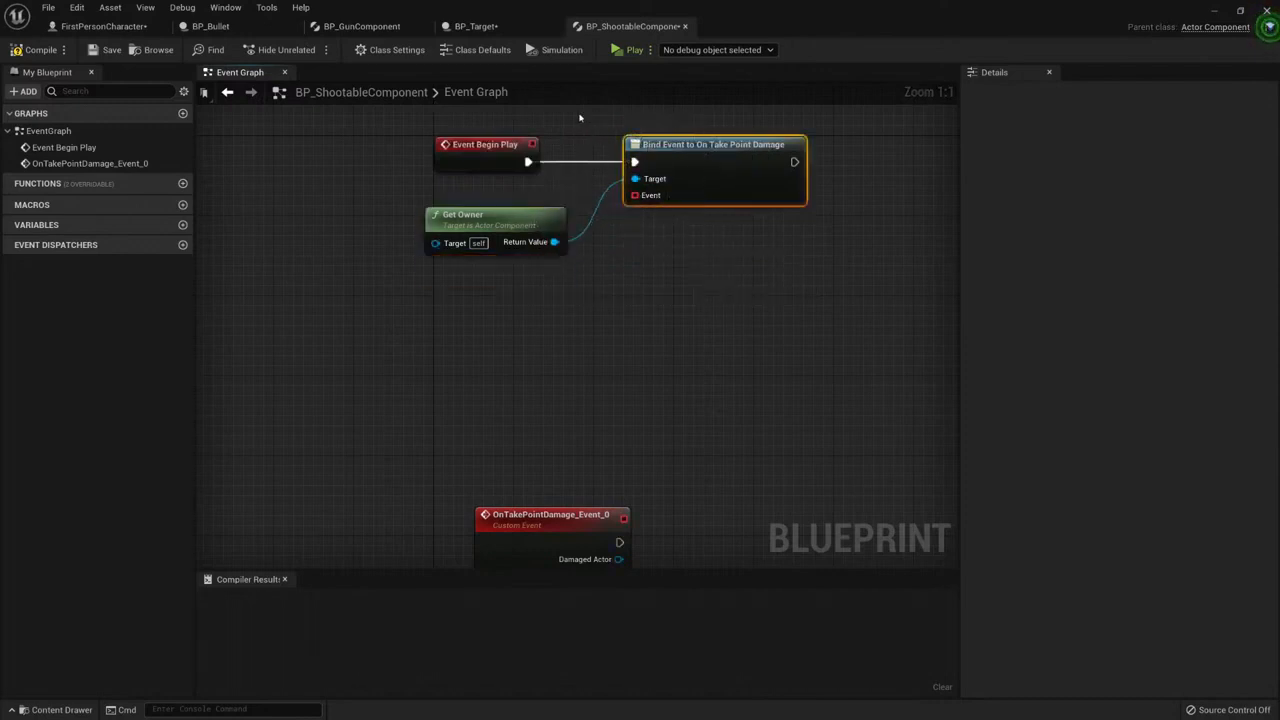
mouse_move(444, 210)
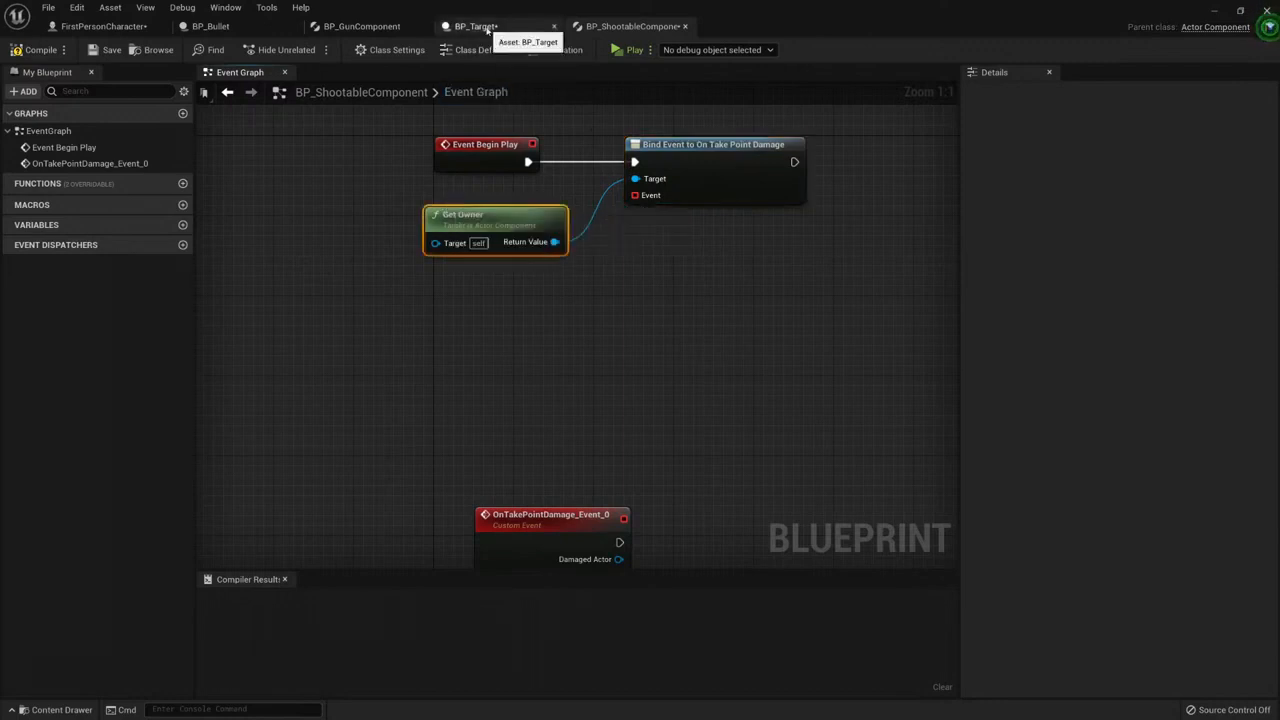
mouse_move(624, 440)
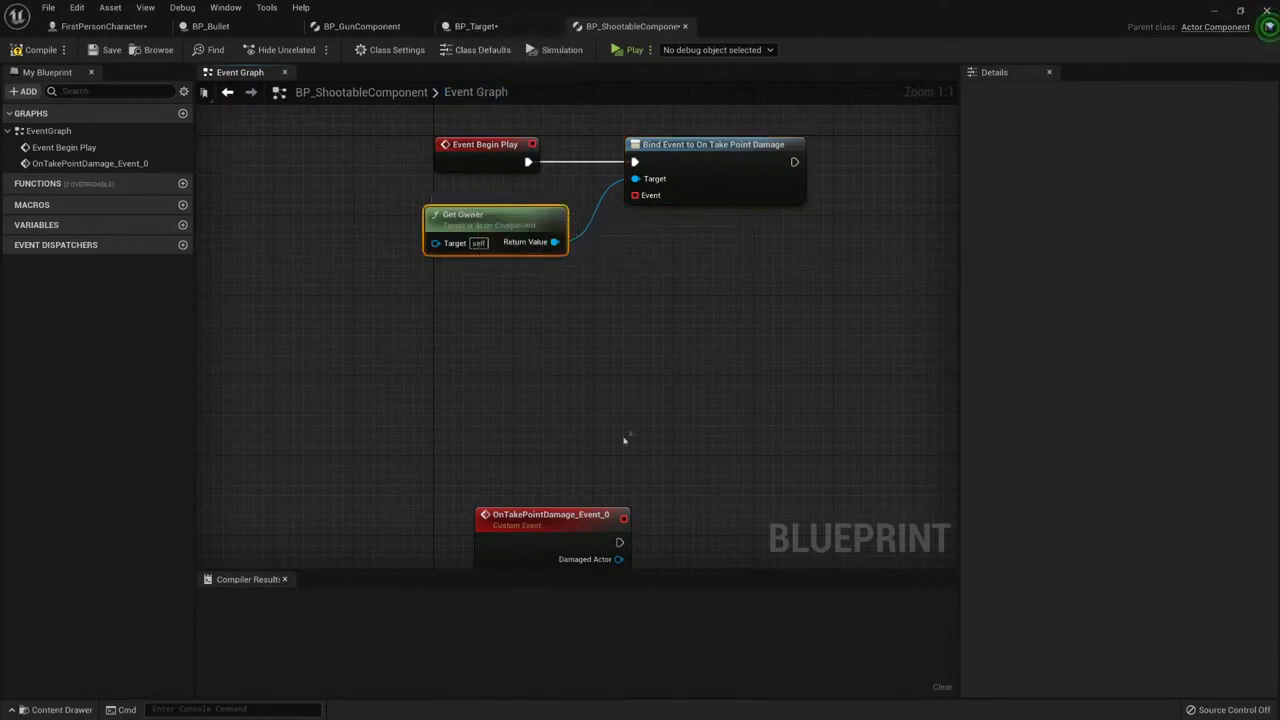
Feed the bind with a Create Event set to OnTakePointDamage_Event_0
left_click(550, 514)
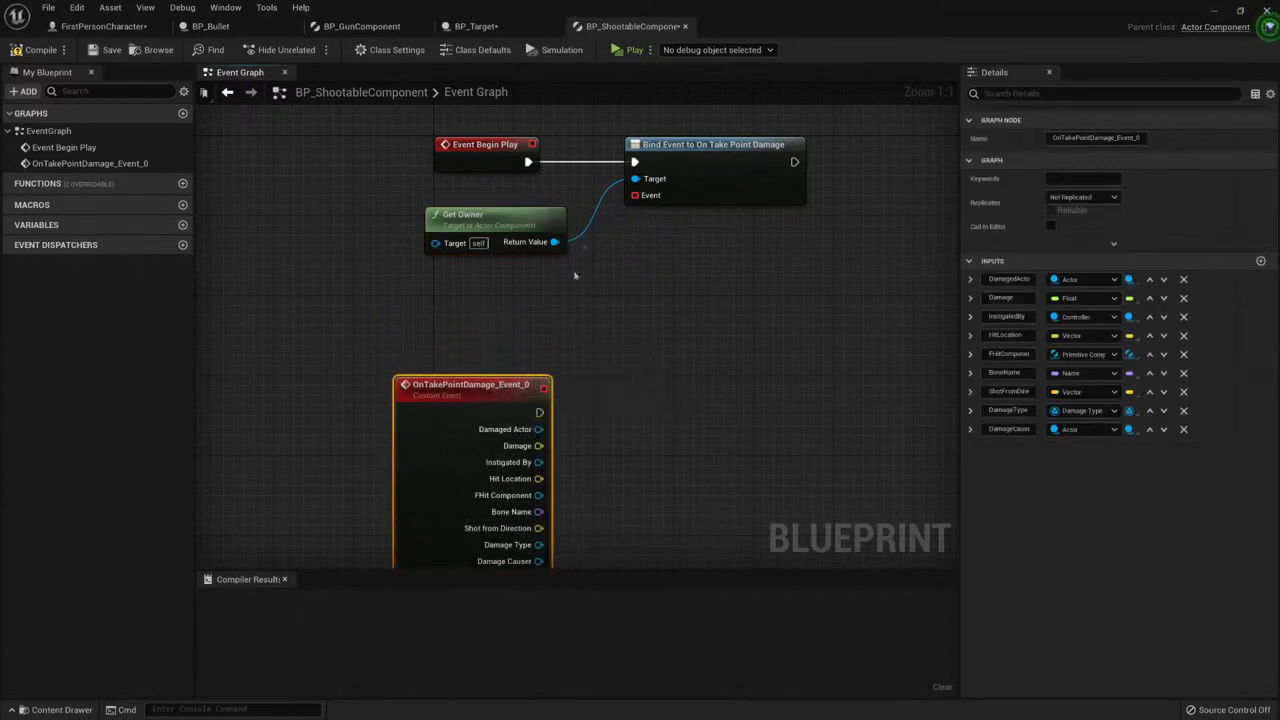
mouse_move(624, 212)
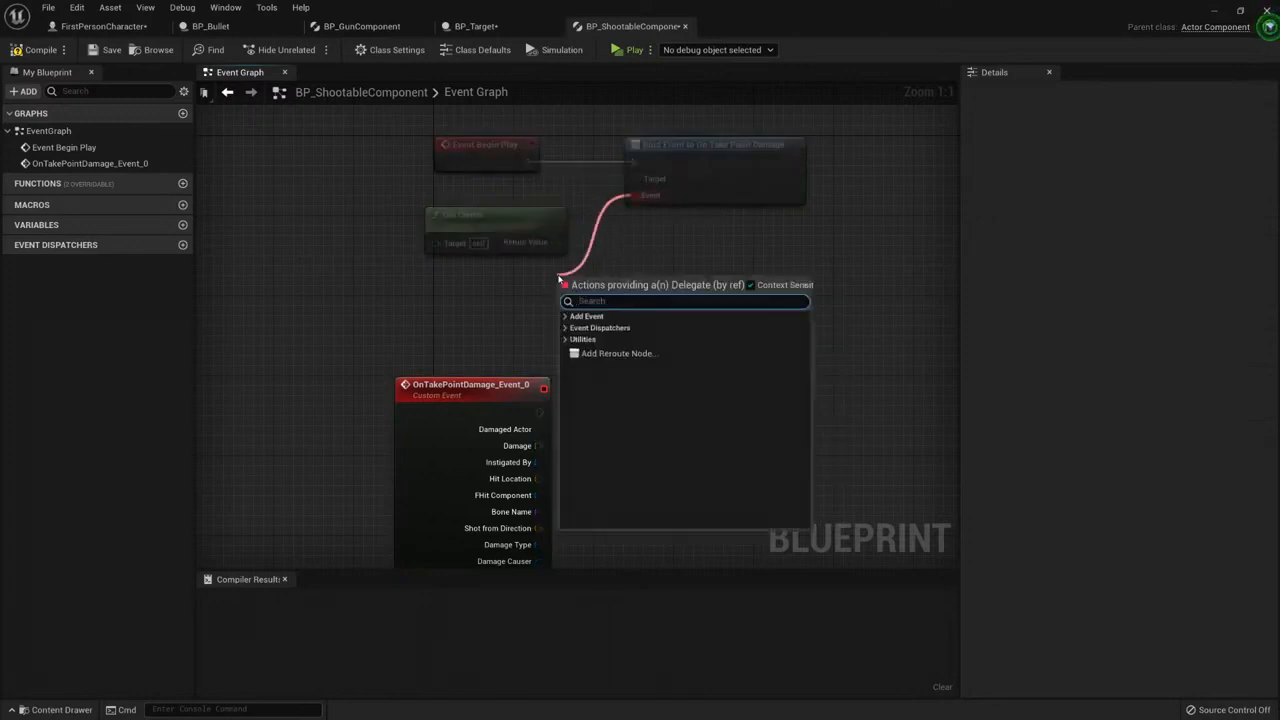
type("cre")
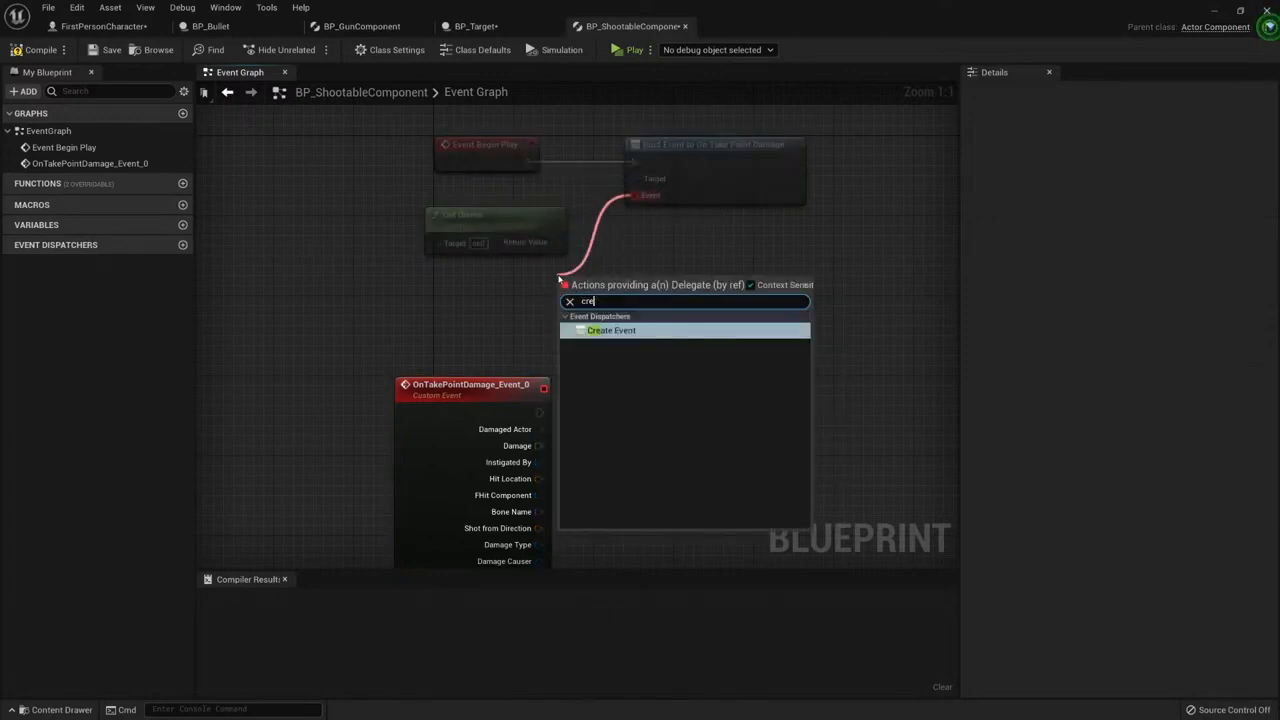
left_click(612, 330)
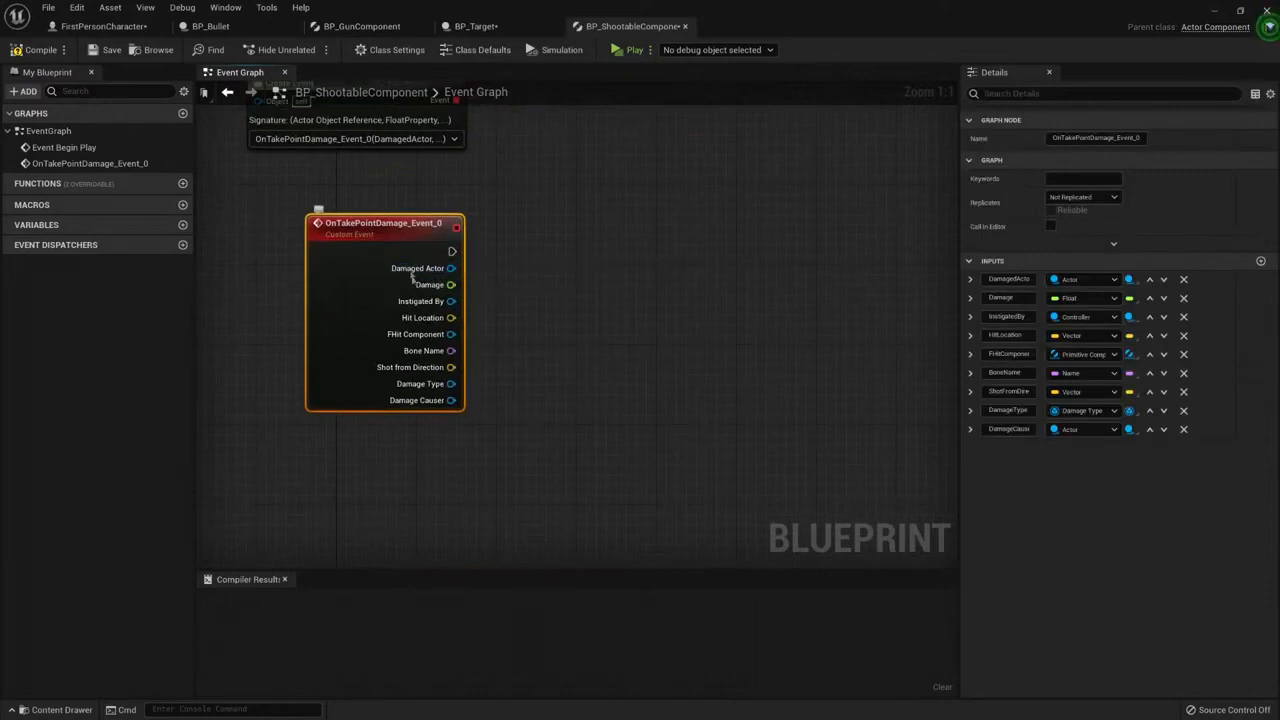
mouse_move(500, 316)
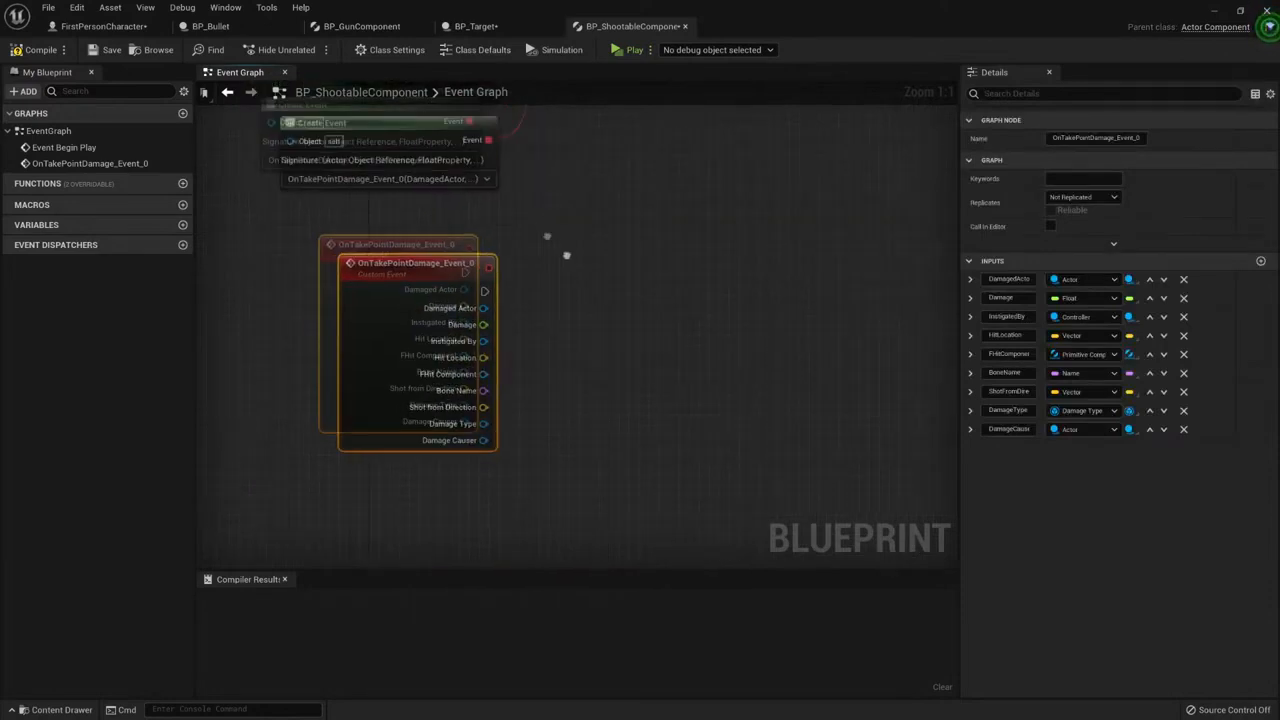
left_click(476, 26)
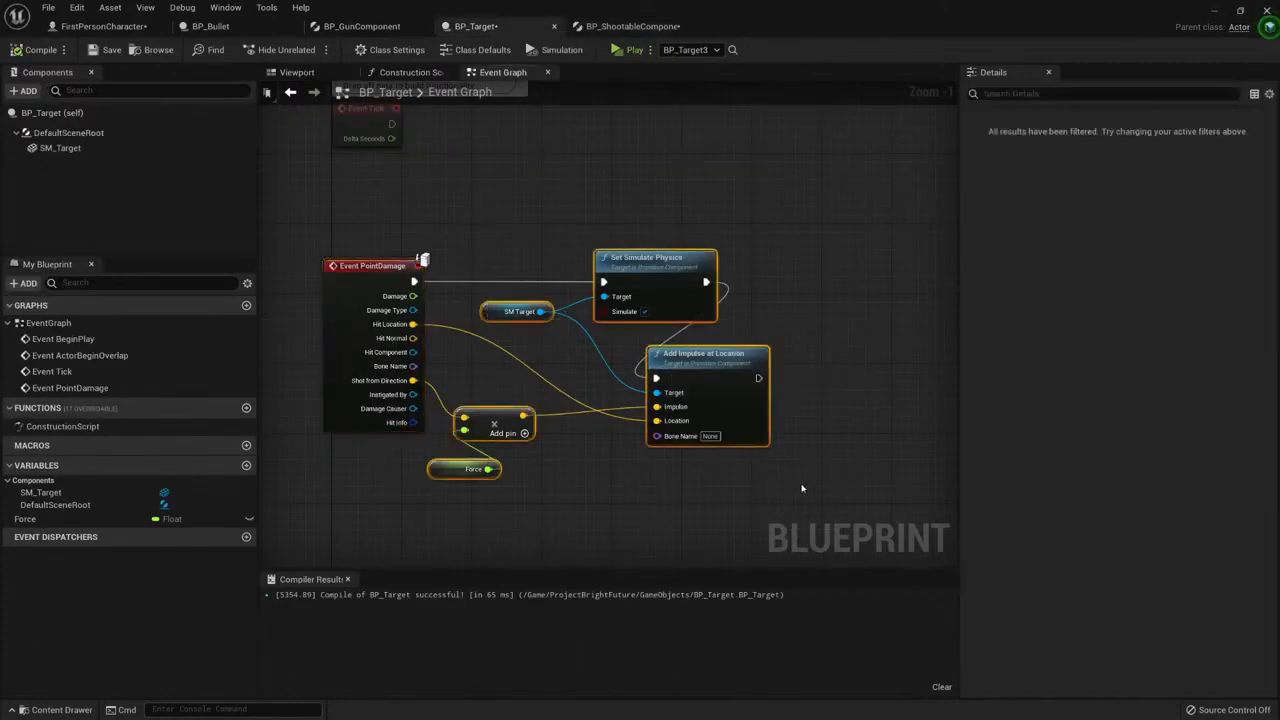
Bring Set Simulate Physics and Add Impulse at Location nodes into BP_ShootableComponent's graph
left_click(630, 26)
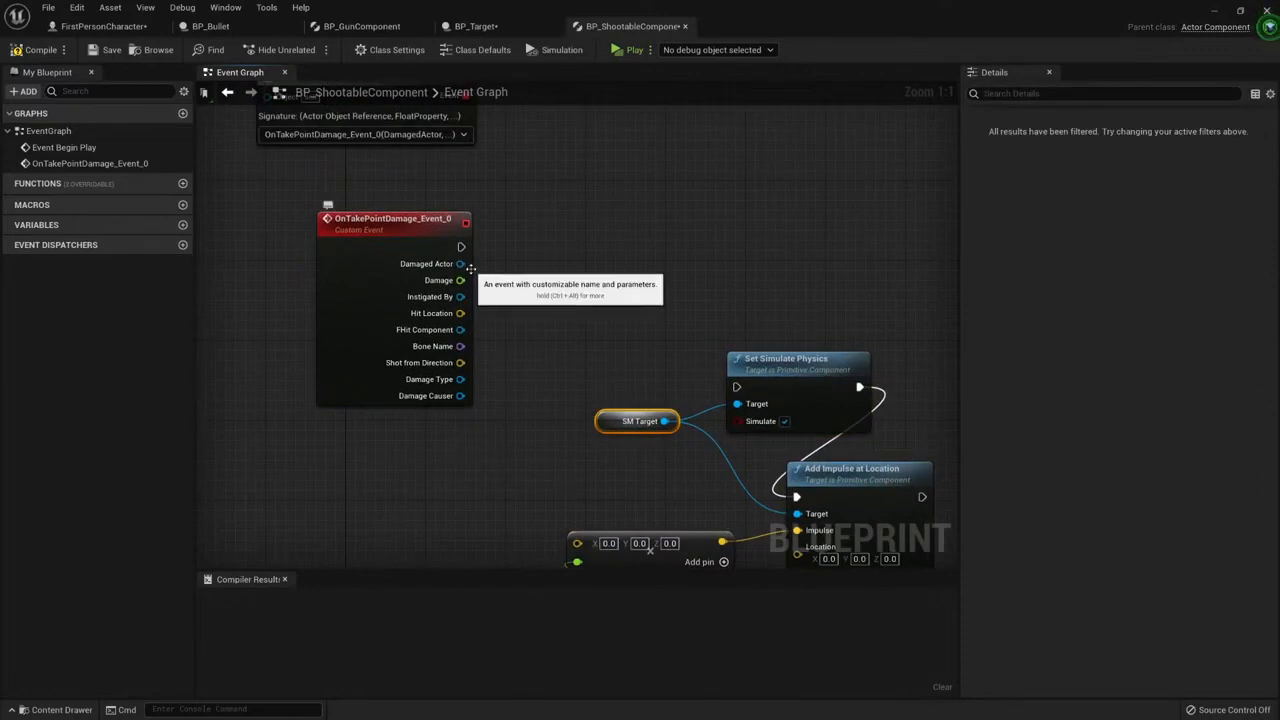
mouse_move(428, 264)
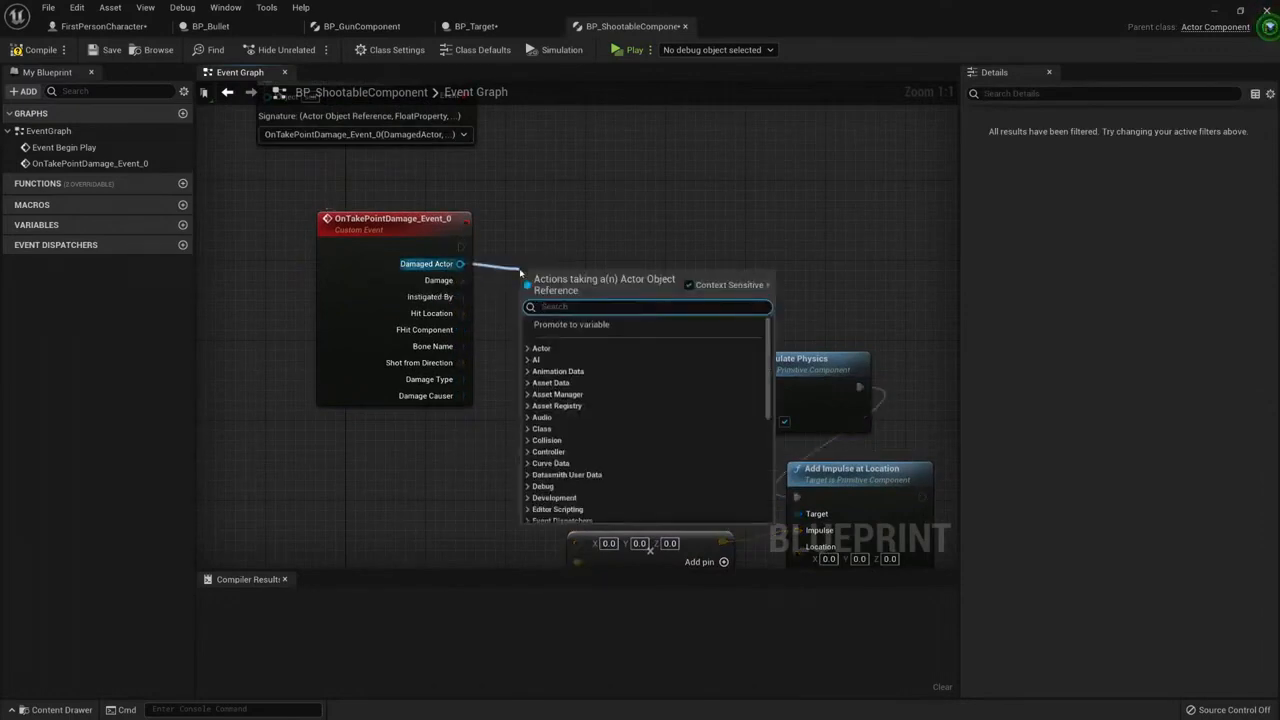
type("set s")
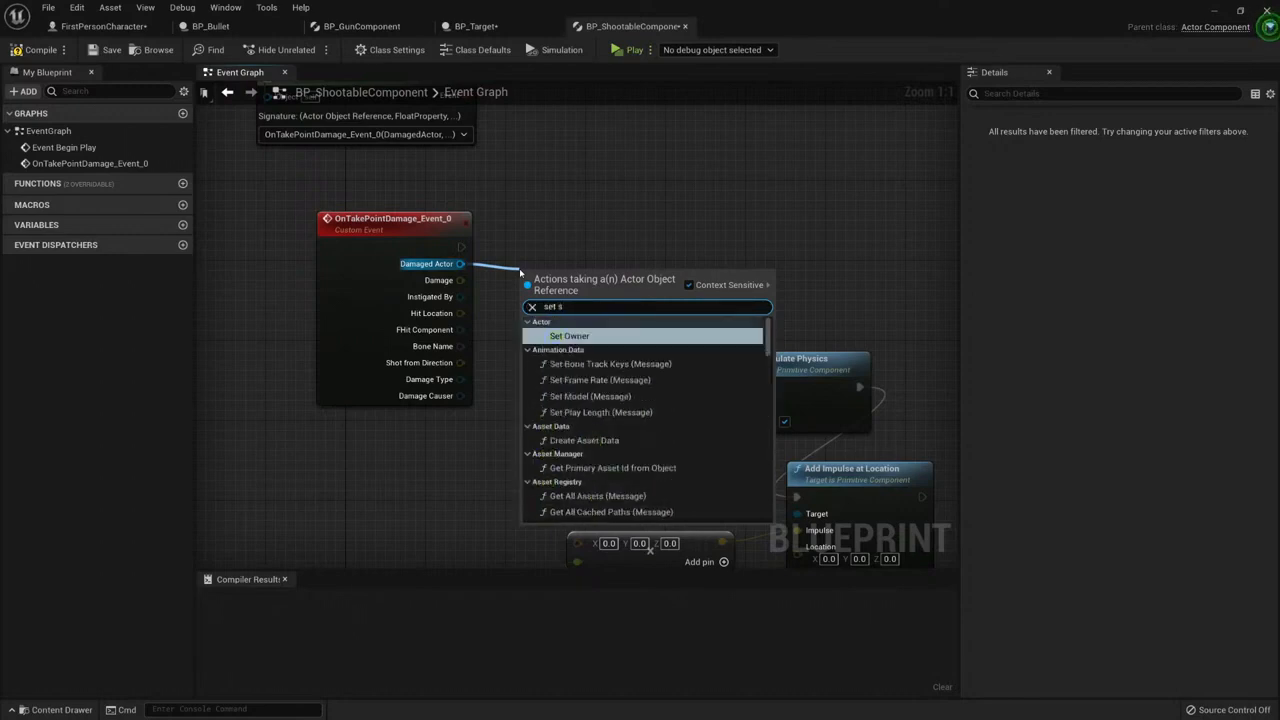
type("im")
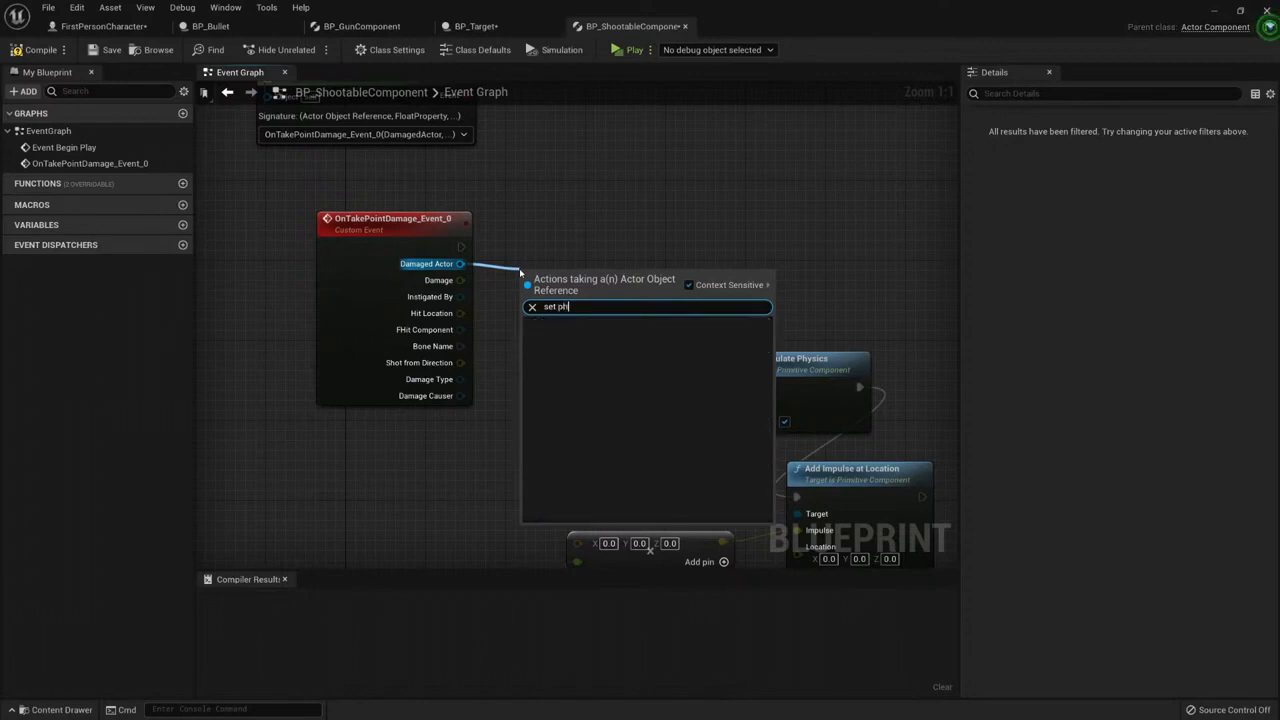
type("ys")
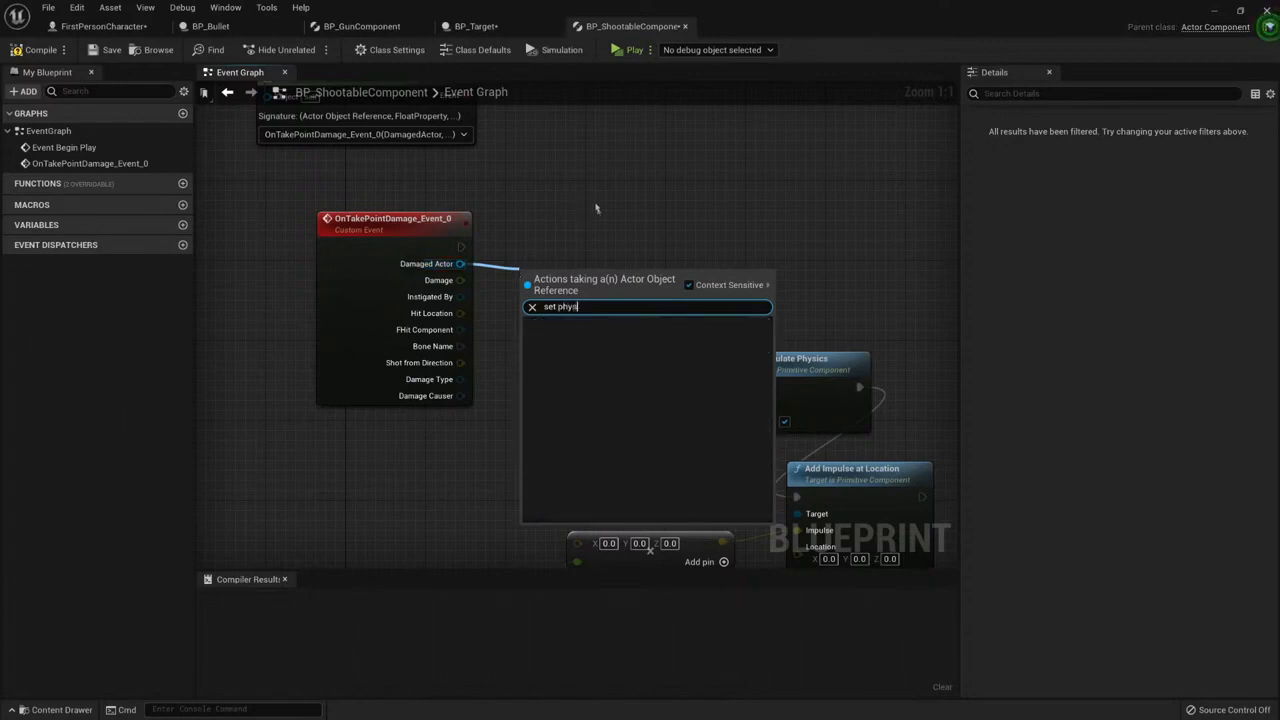
mouse_move(540, 250)
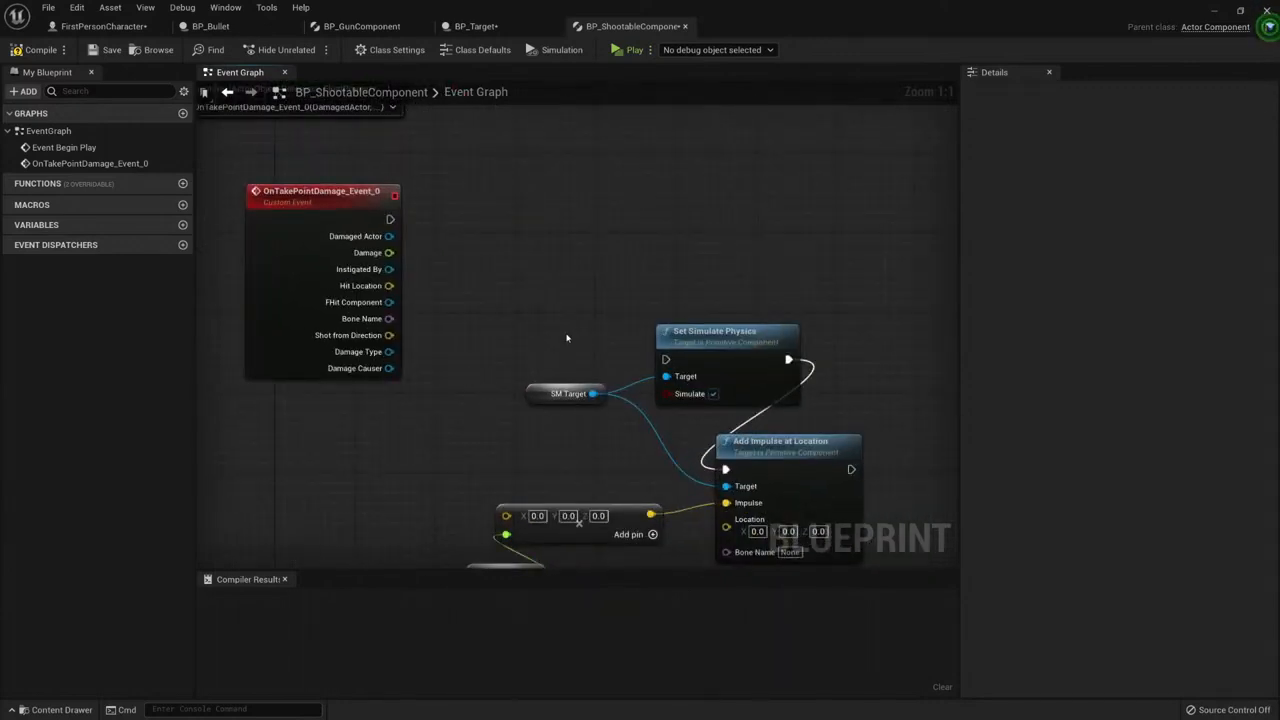
left_click_drag(388, 236, 490, 260)
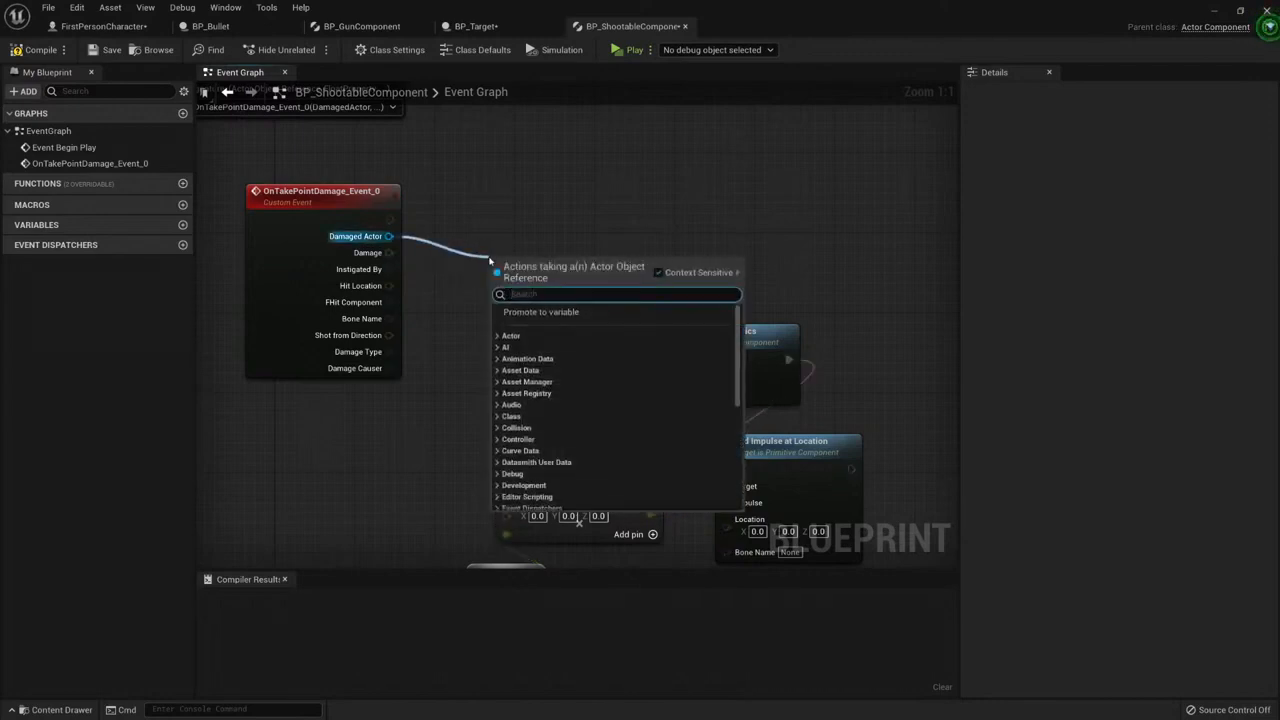
type("phys")
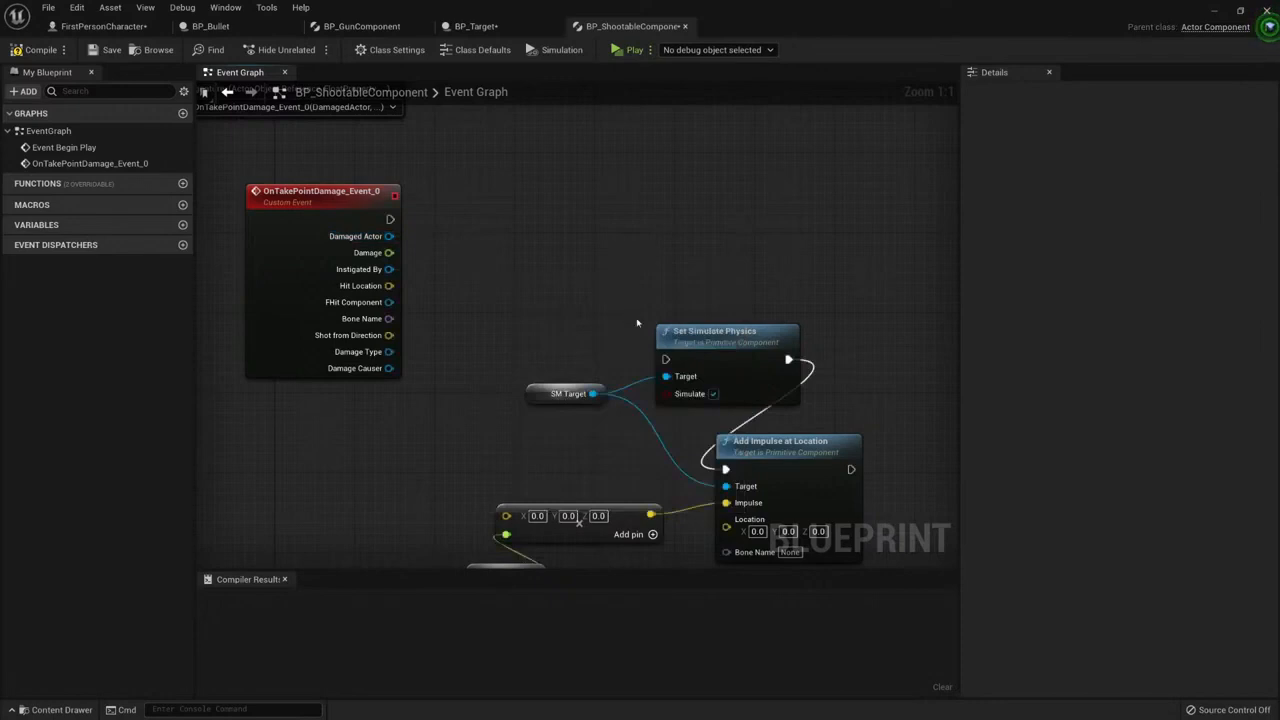
mouse_move(570, 272)
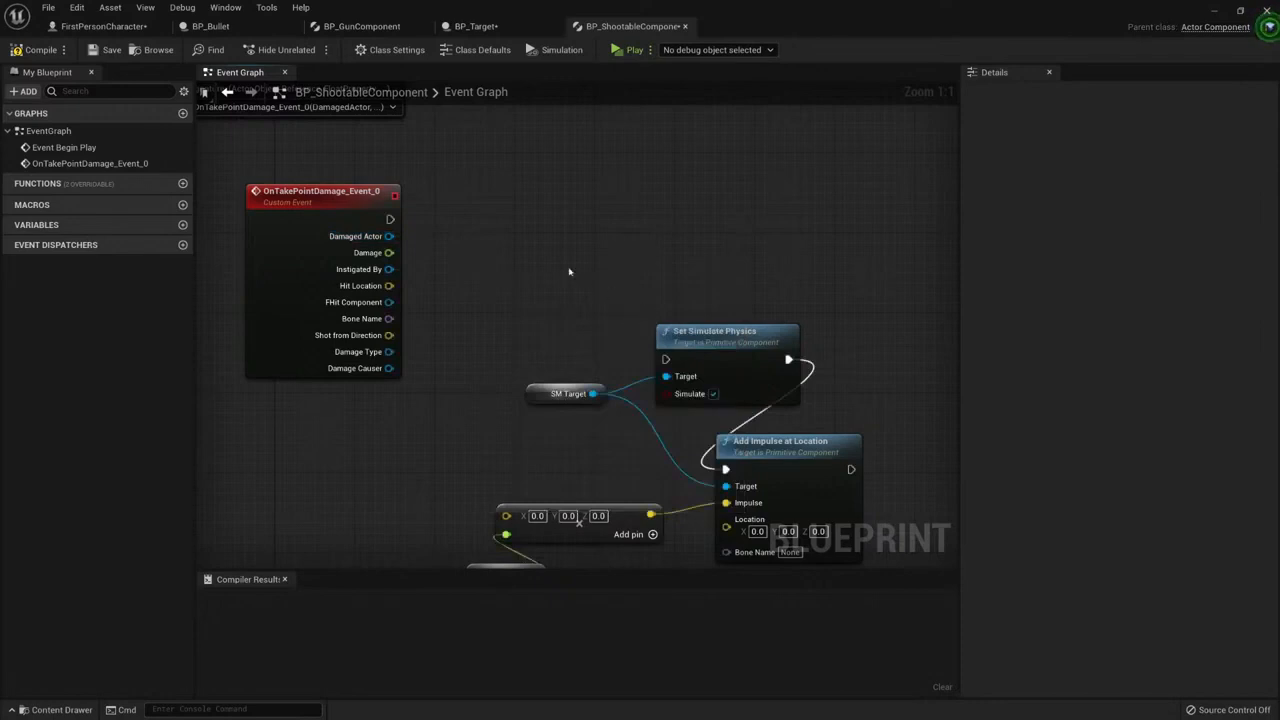
mouse_move(564, 288)
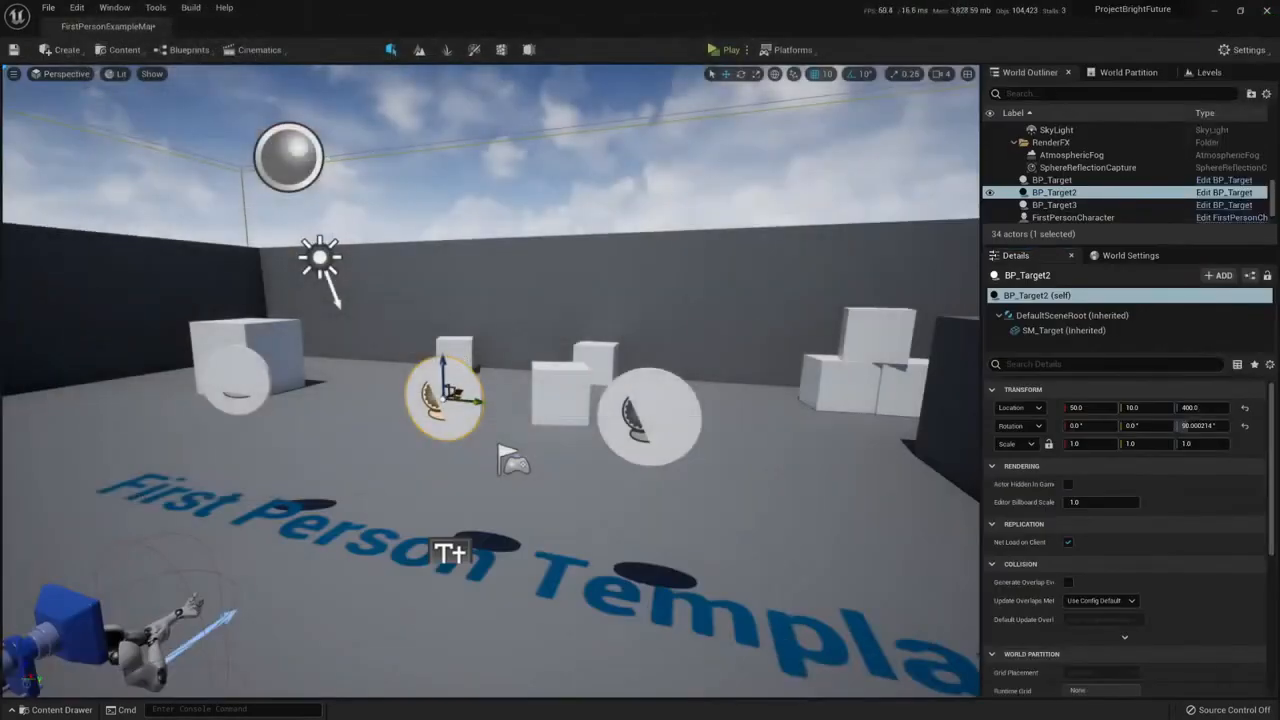
Select EditorCube11 in the level and review its Physics settings
left_click(560, 390)
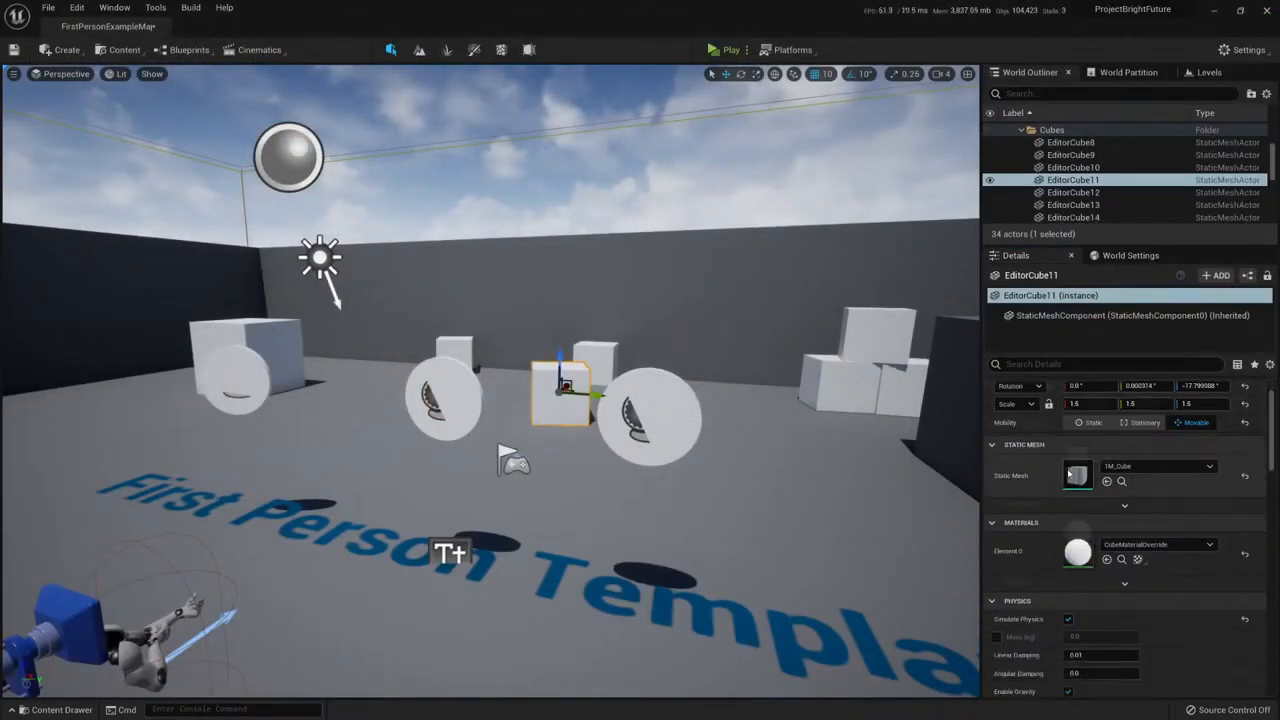
scroll("down", 3)
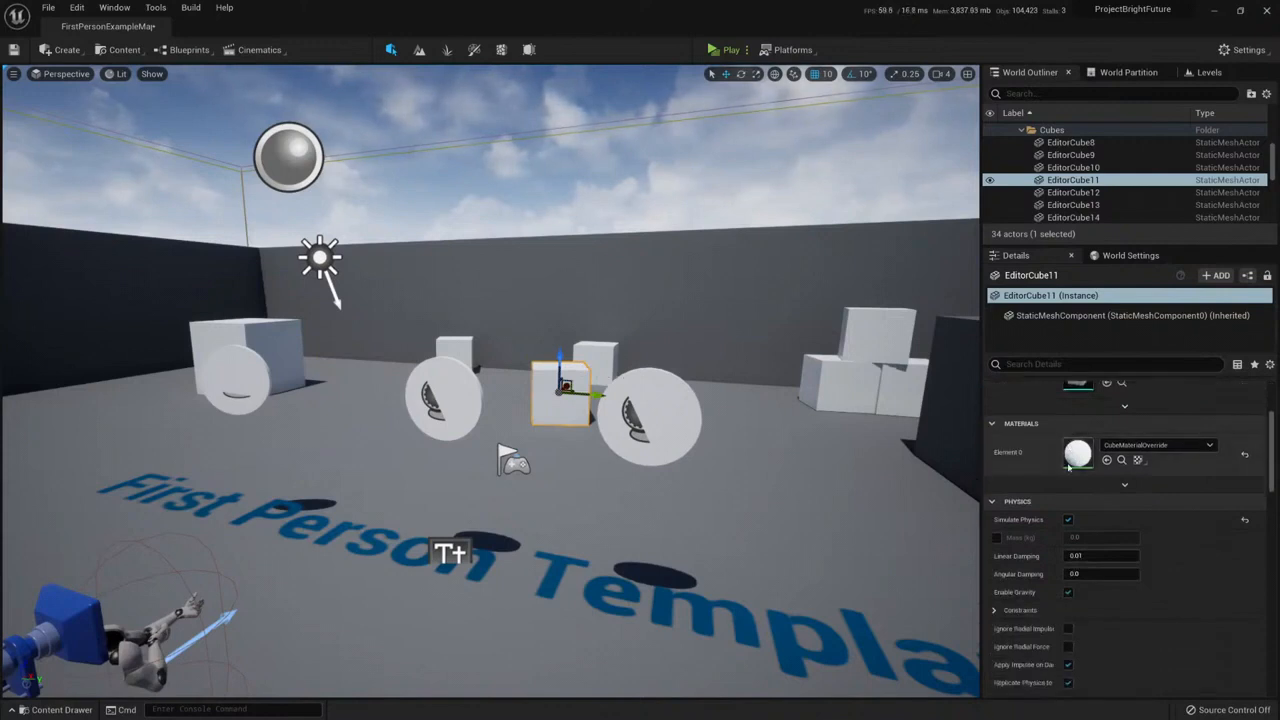
mouse_move(1078, 456)
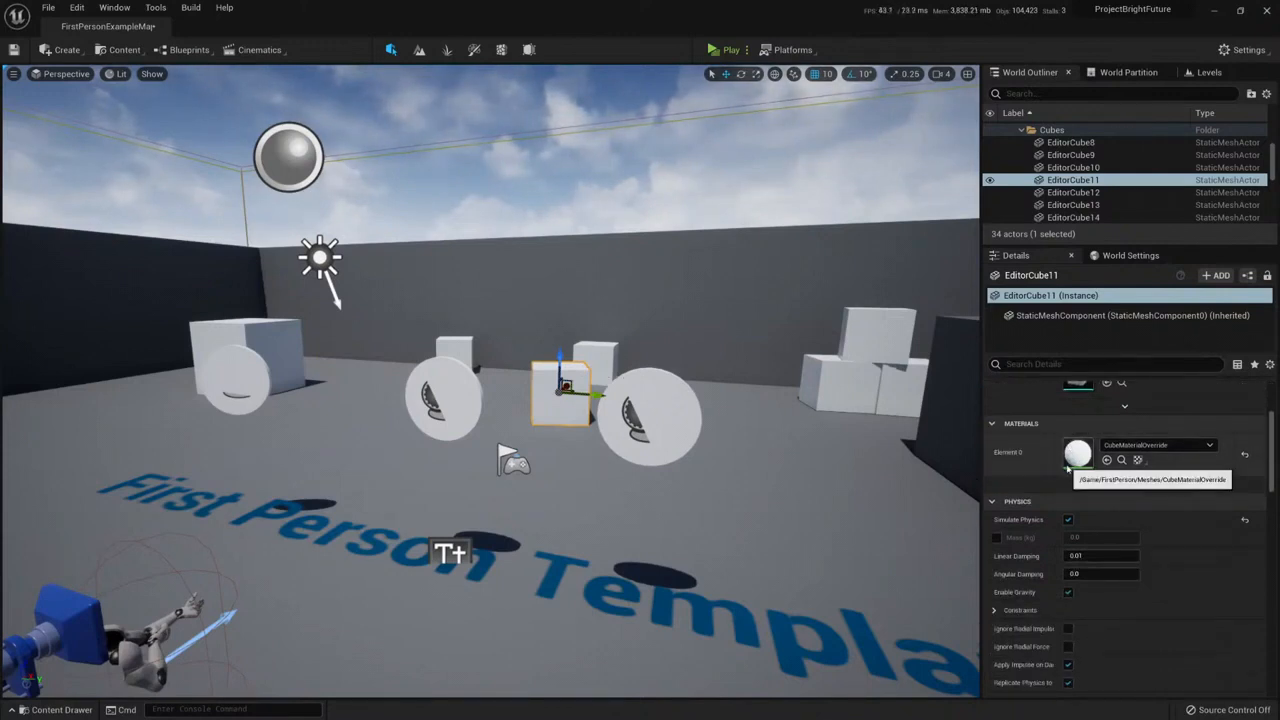
mouse_move(1036, 464)
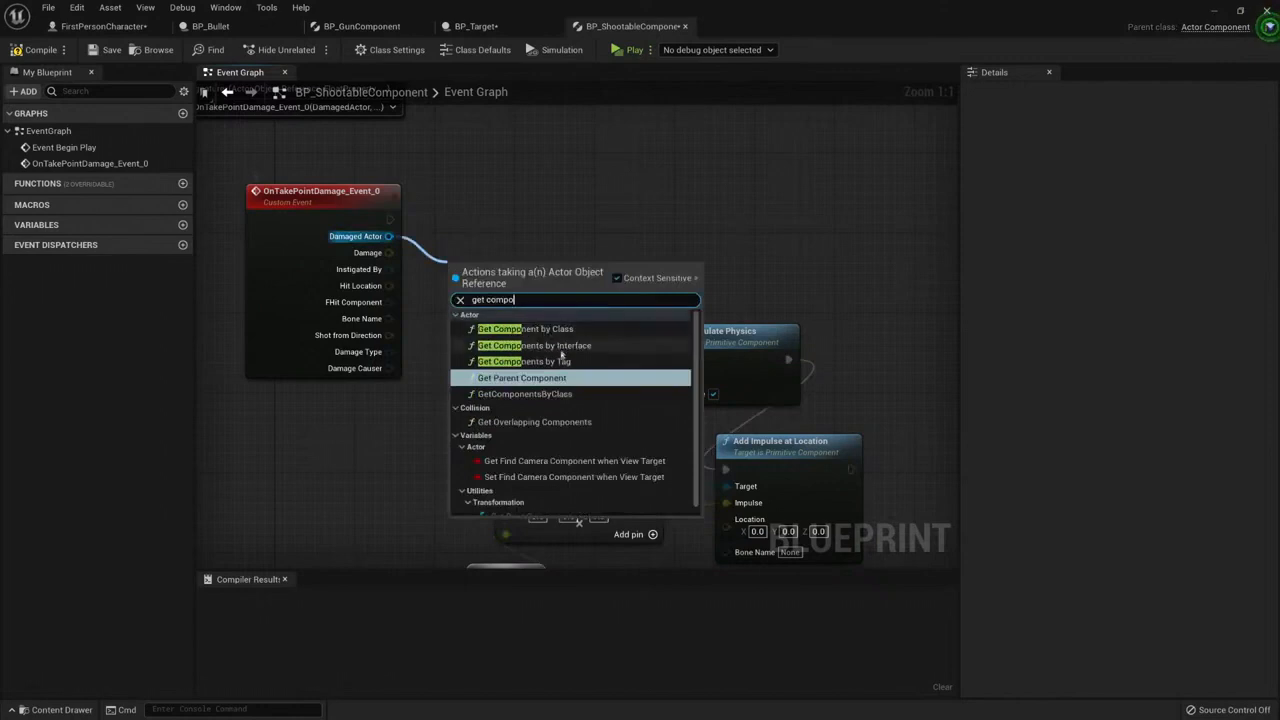
mouse_move(534, 344)
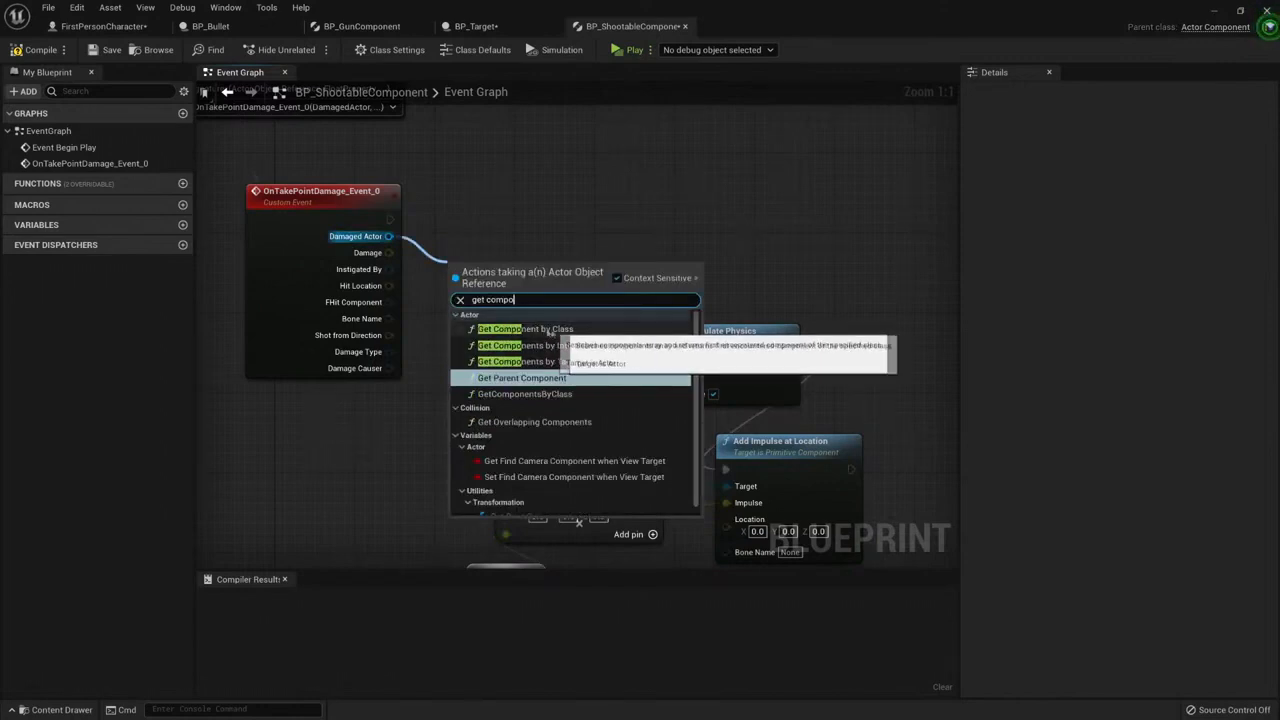
mouse_move(536, 398)
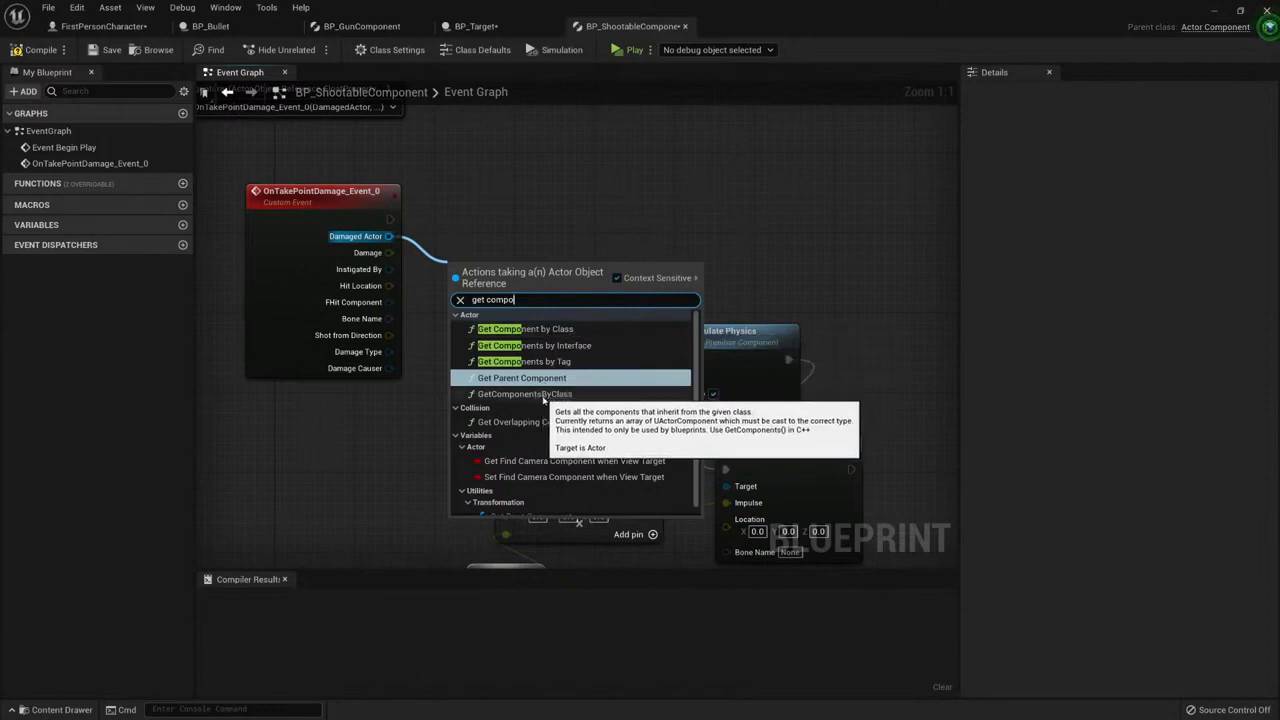
mouse_move(556, 328)
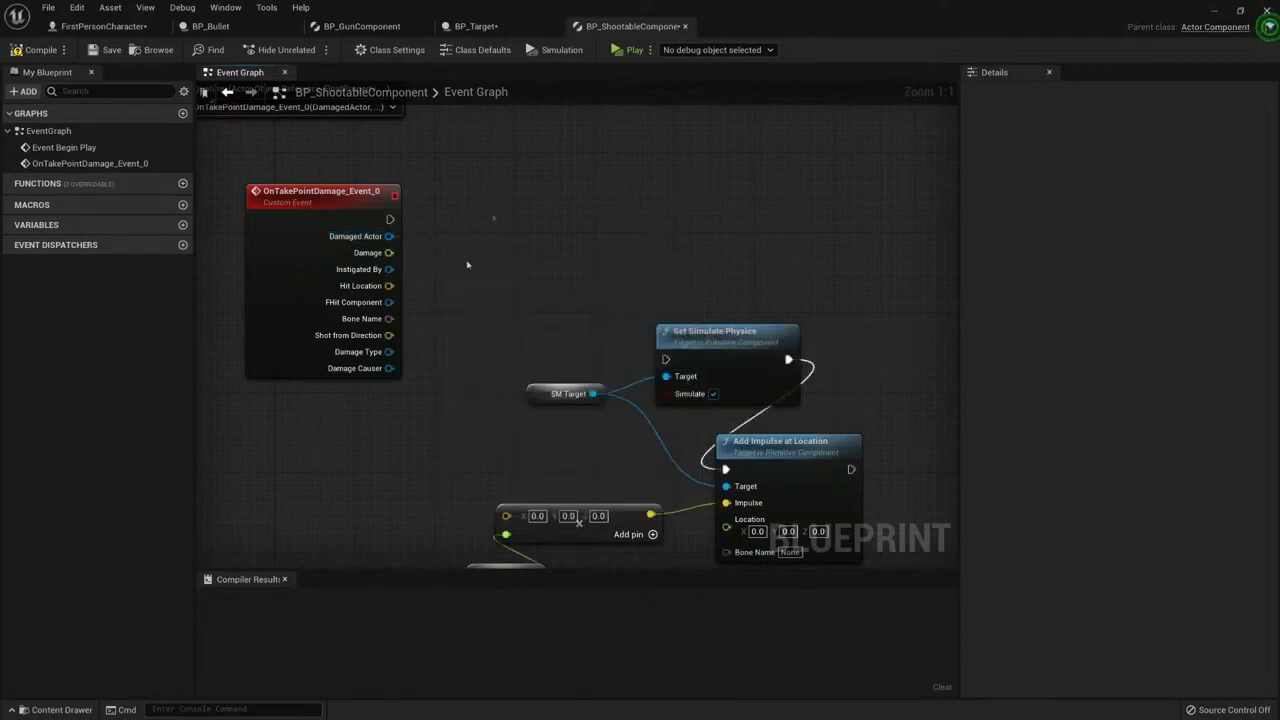
mouse_move(354, 302)
type("simu")
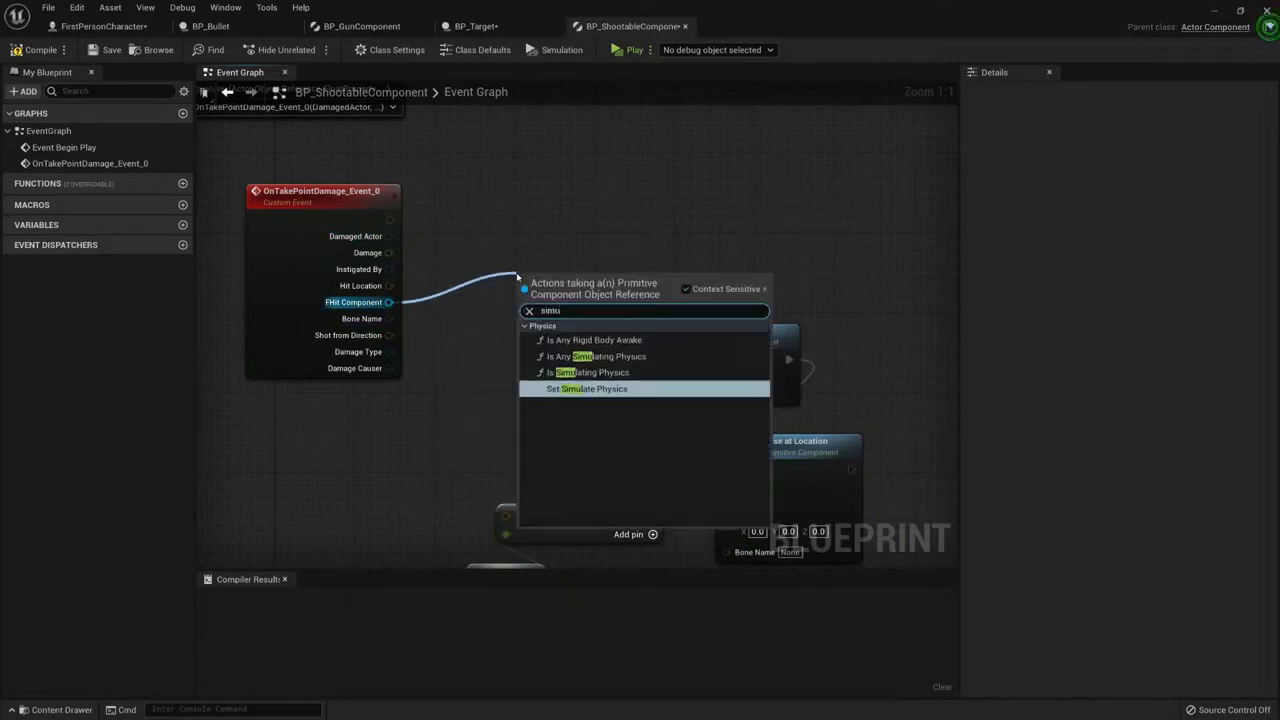
Enable Simulate Physics on the Hit Component and push it with Add Impulse at Location
left_click(588, 388)
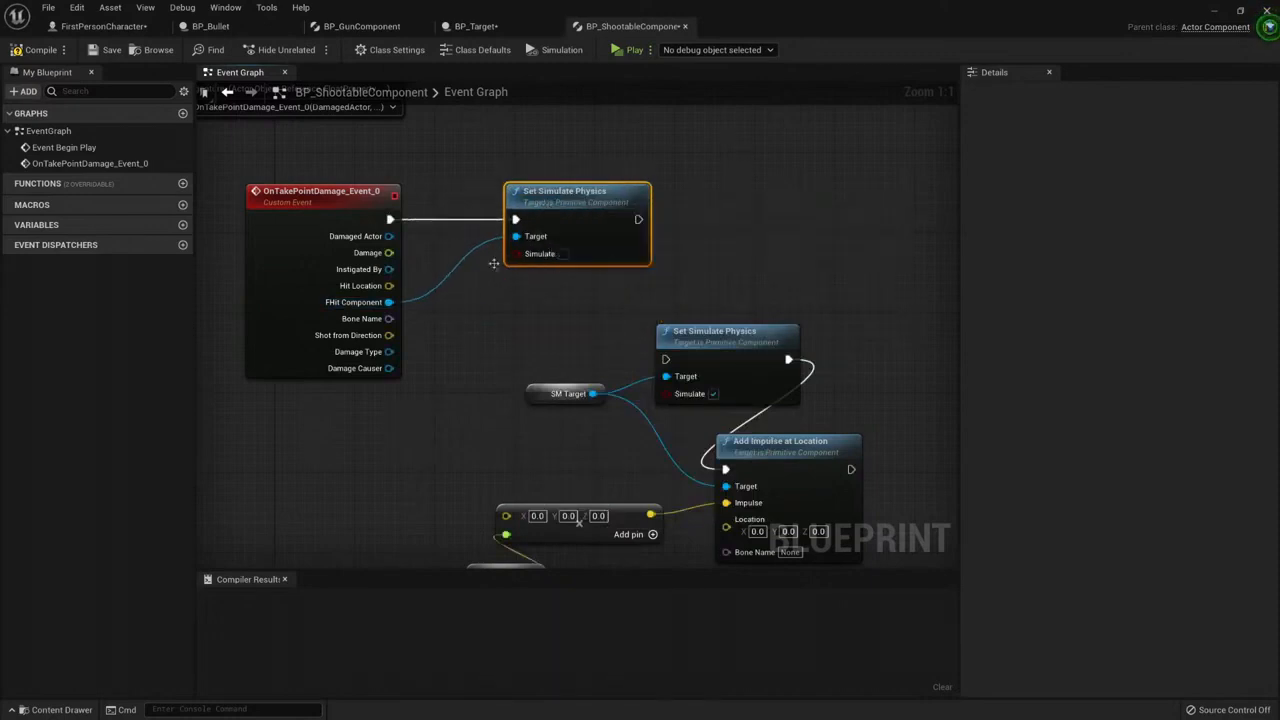
mouse_move(388, 300)
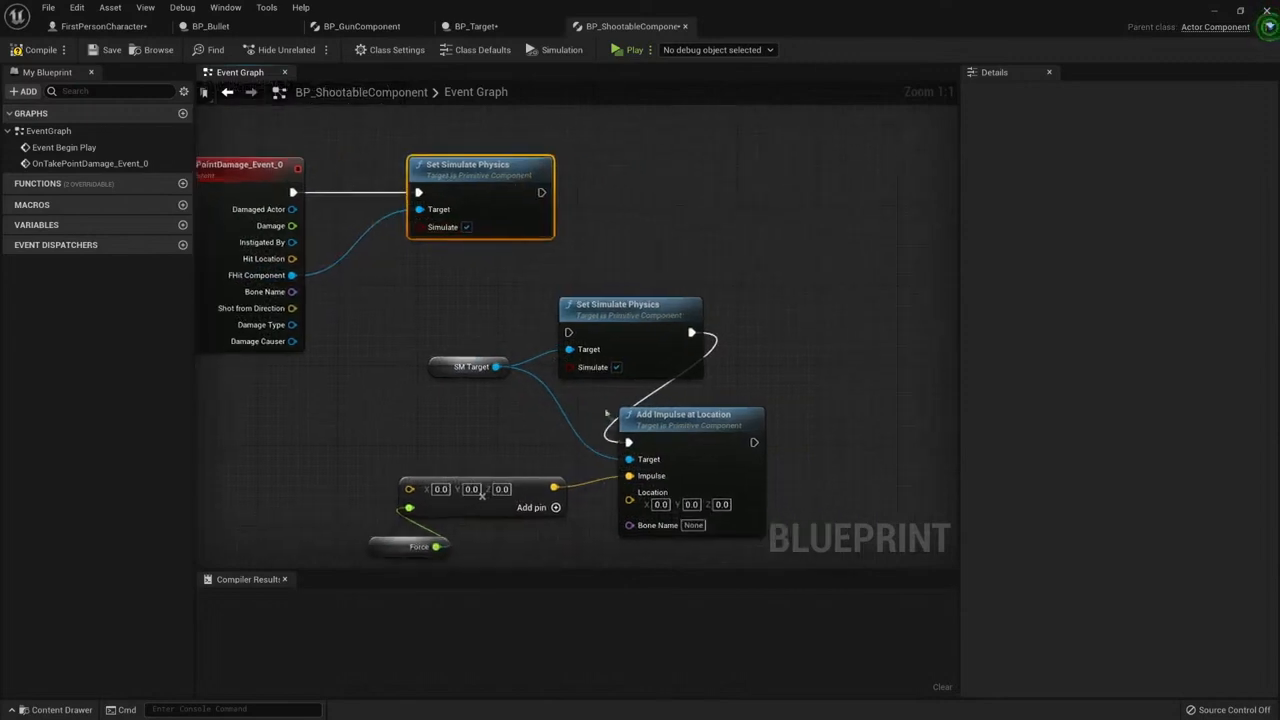
left_click(616, 320)
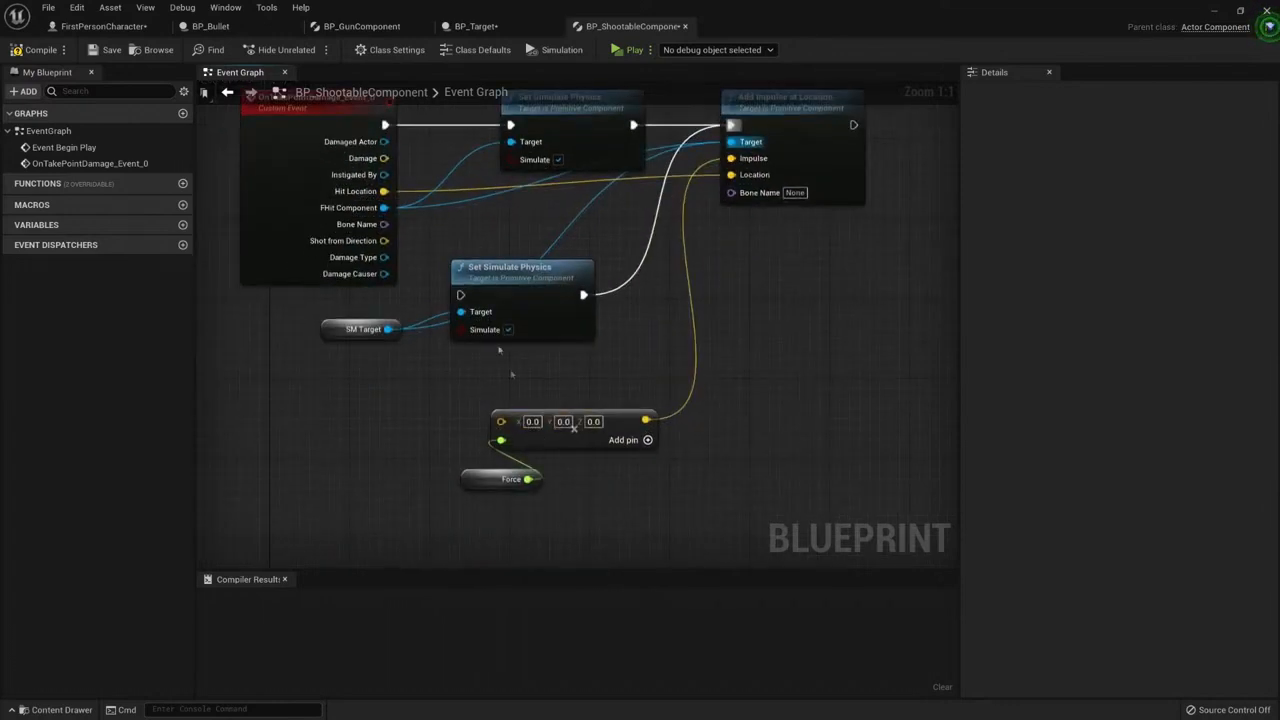
mouse_move(384, 232)
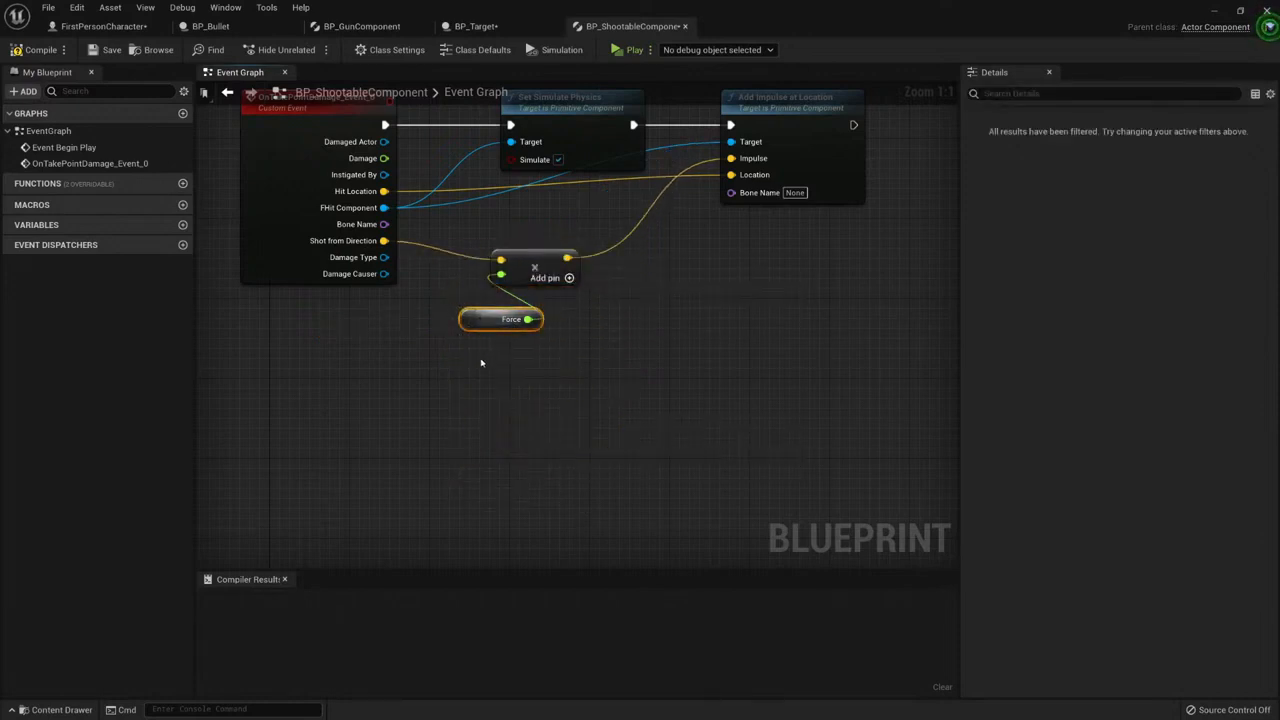
Create the Force float variable with default 10000 and compile
right_click(512, 320)
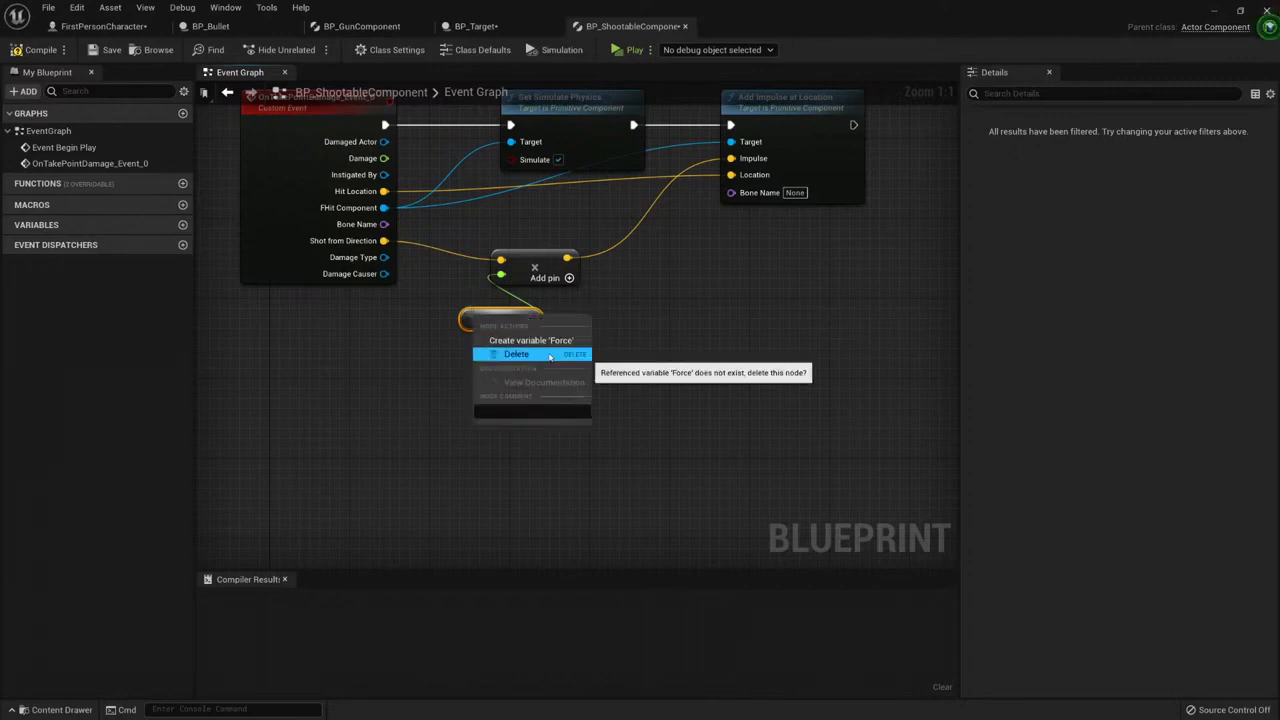
left_click(530, 340)
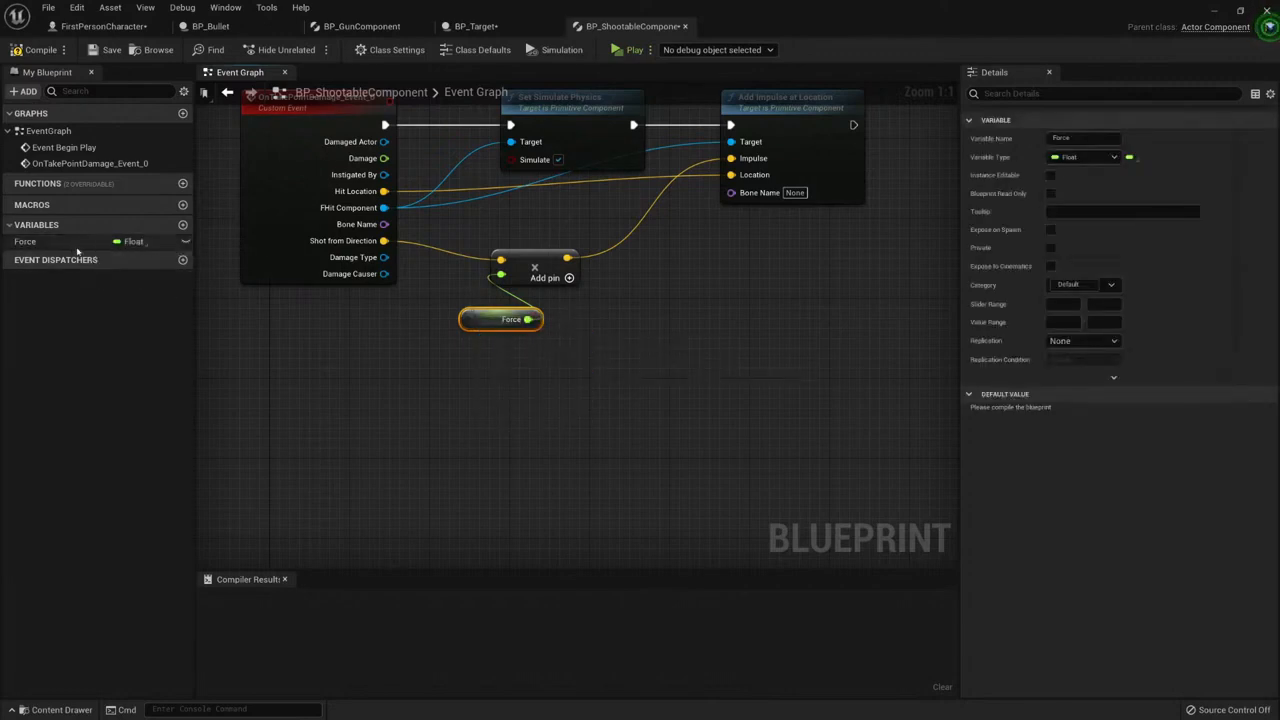
left_click(40, 48)
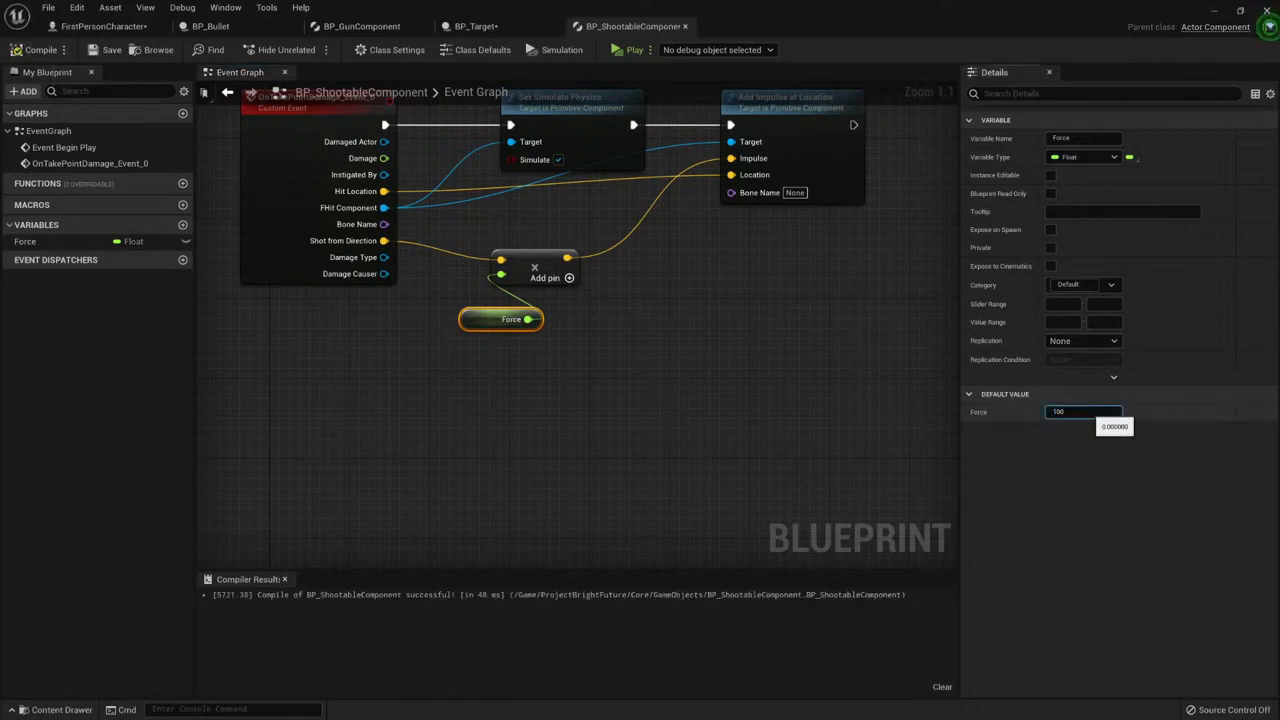
type("10000")
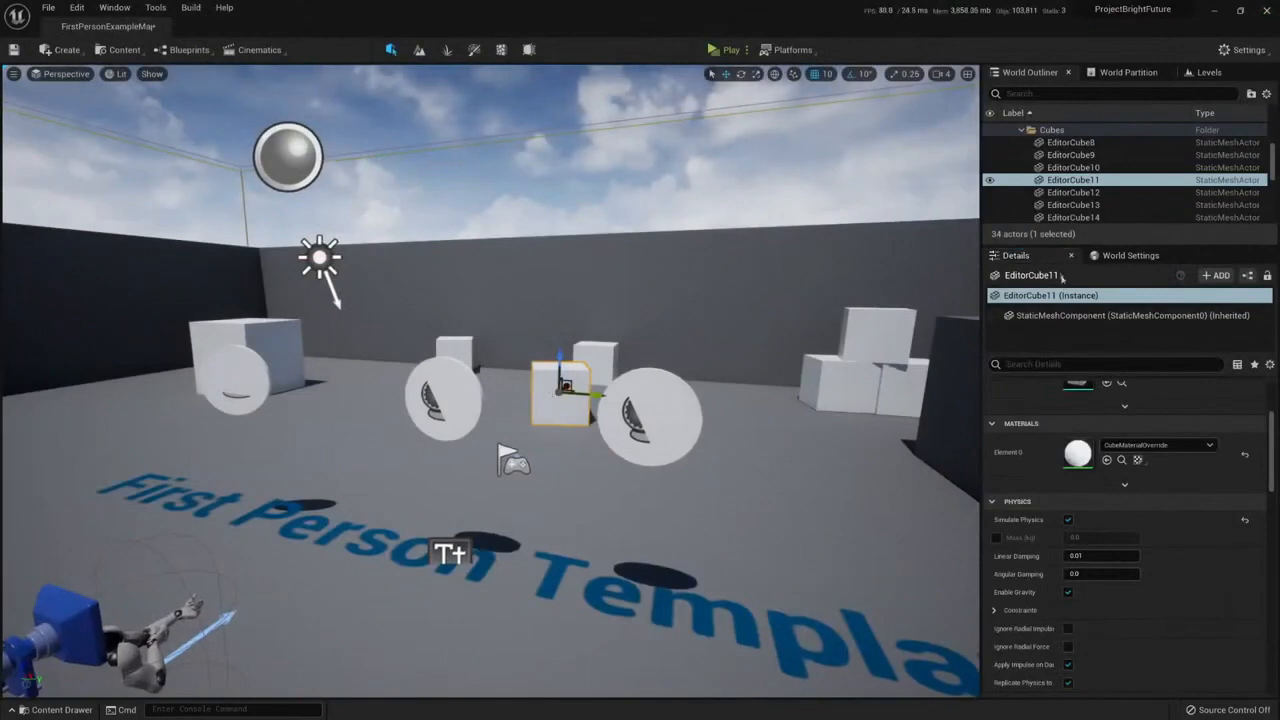
Add BP_ShootableComponent to EditorCube11 by searching 'shoot' in the Add list
left_click(1216, 276)
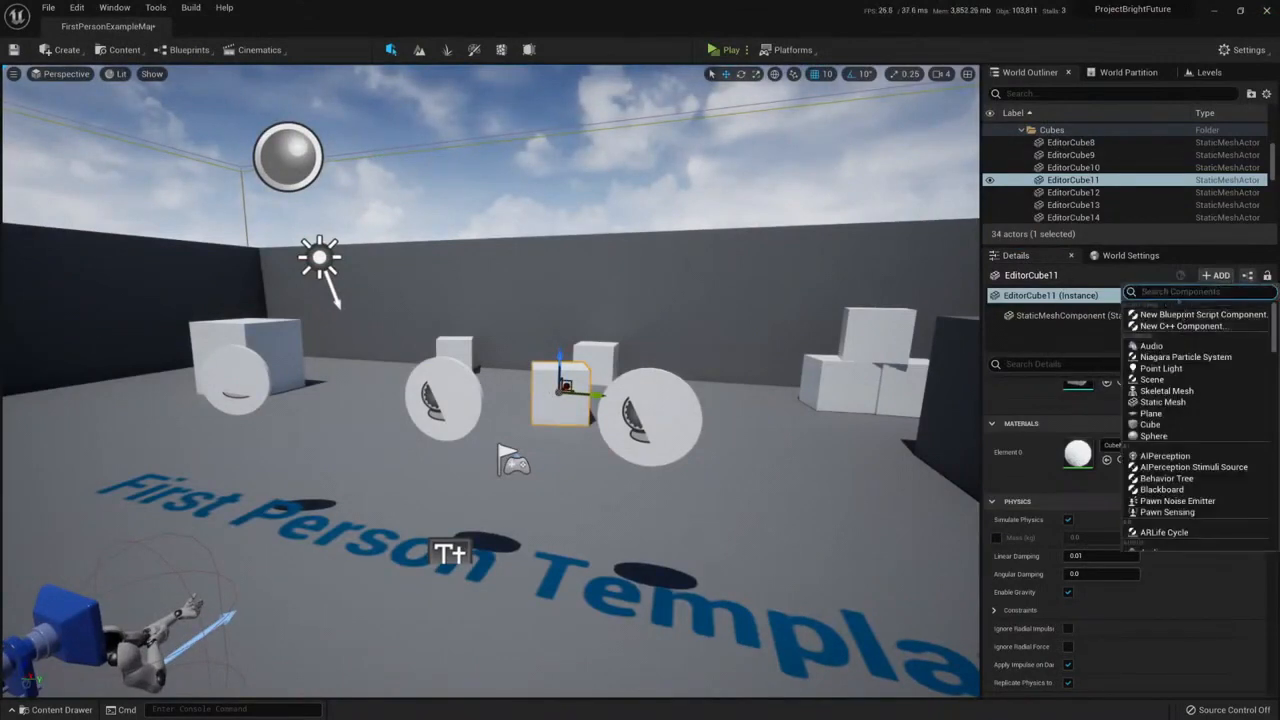
type("shootb")
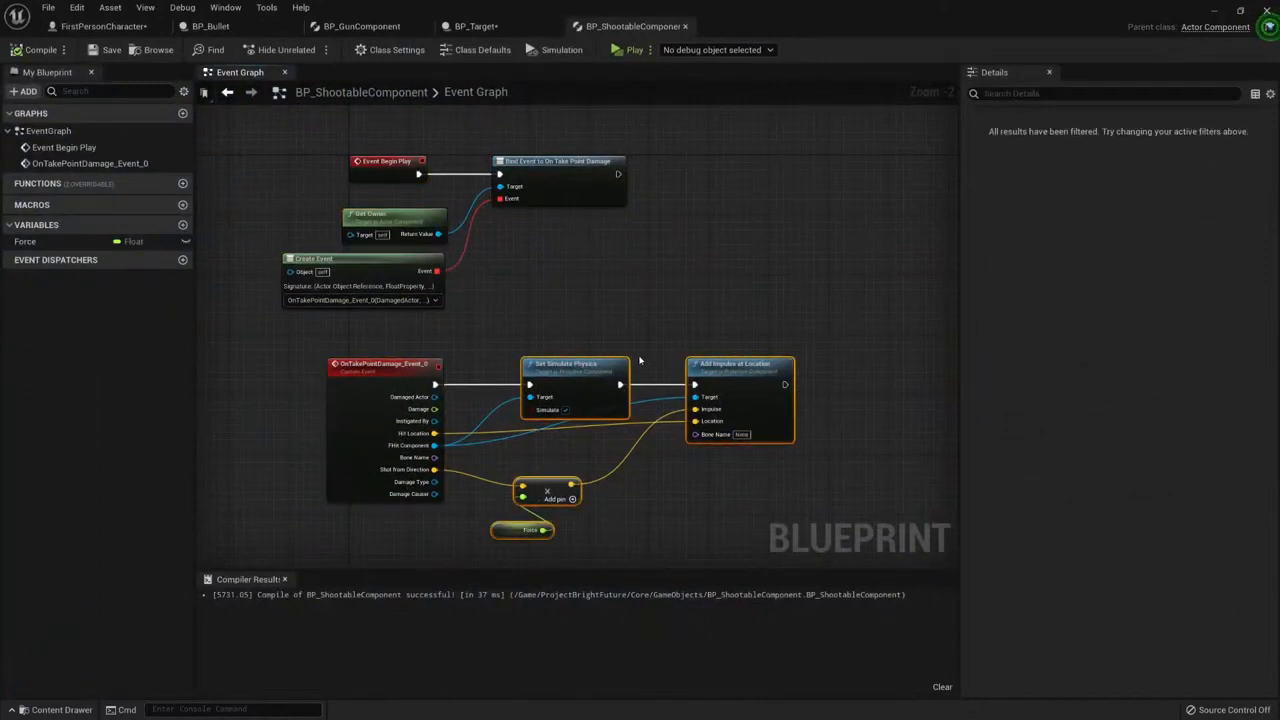
mouse_move(1176, 52)
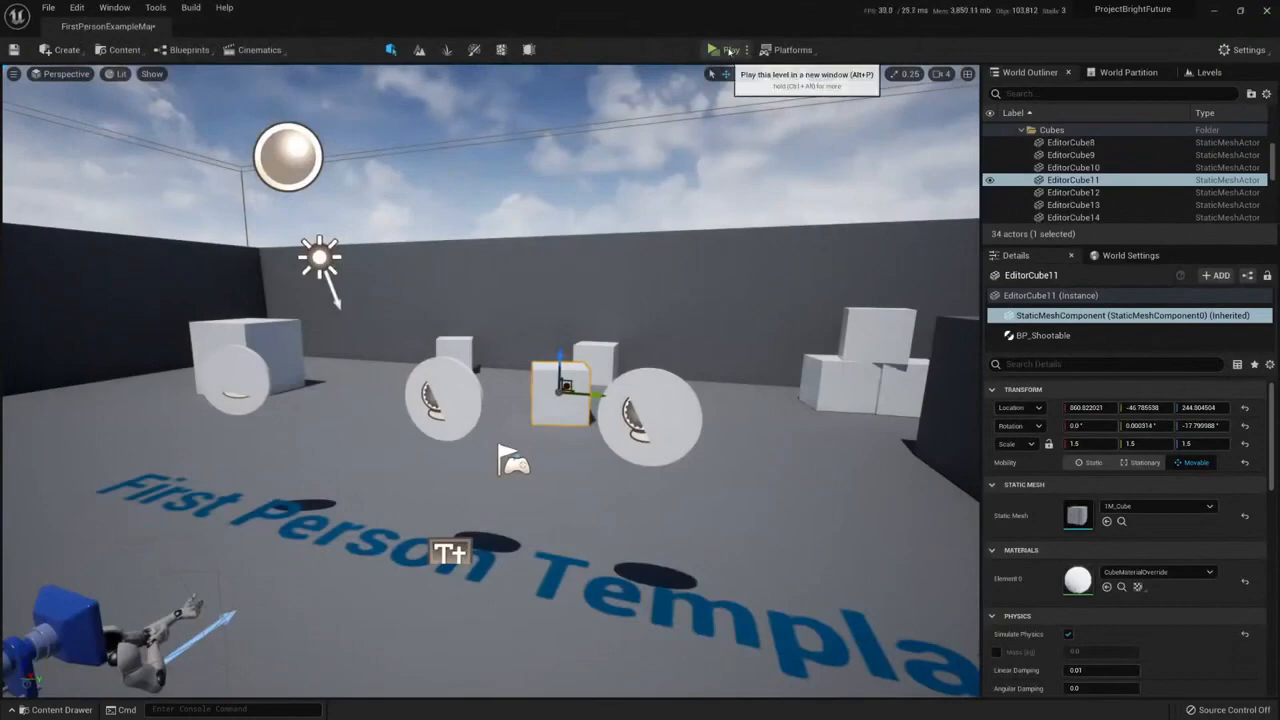
Play-test shooting the cubes, then select stacked cube EditorCube14 to review it
left_click(730, 48)
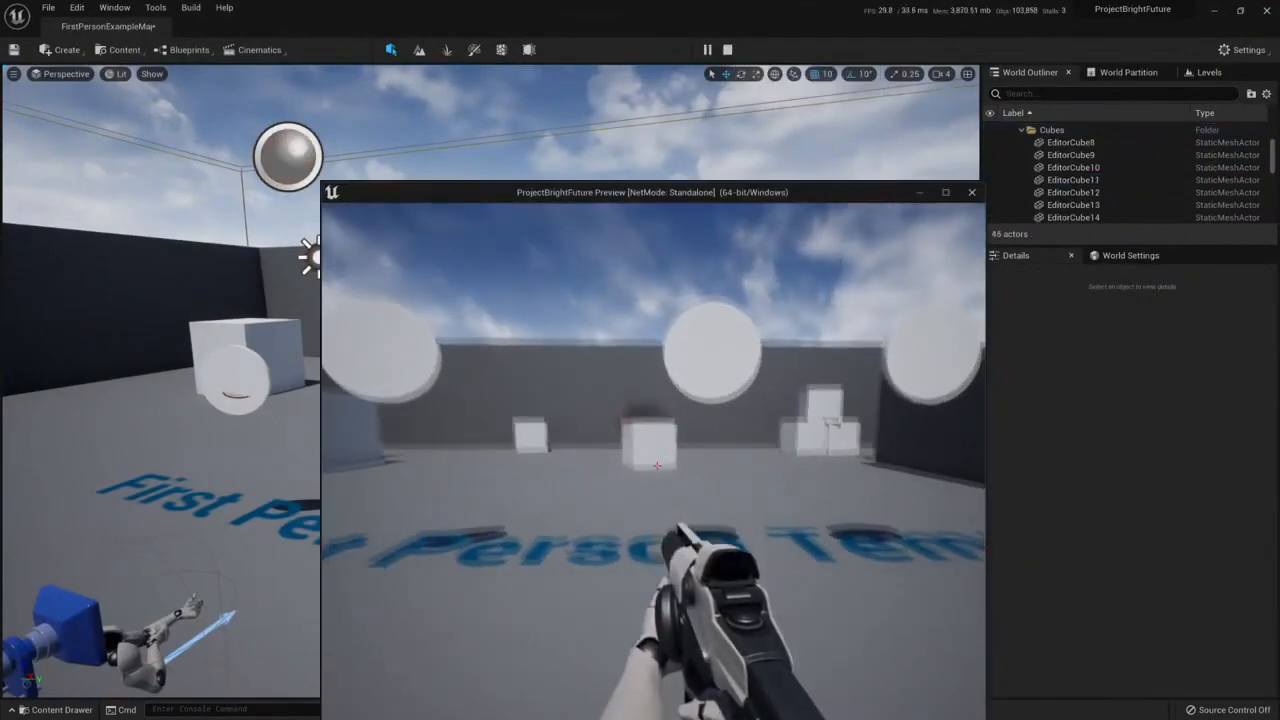
left_click(656, 464)
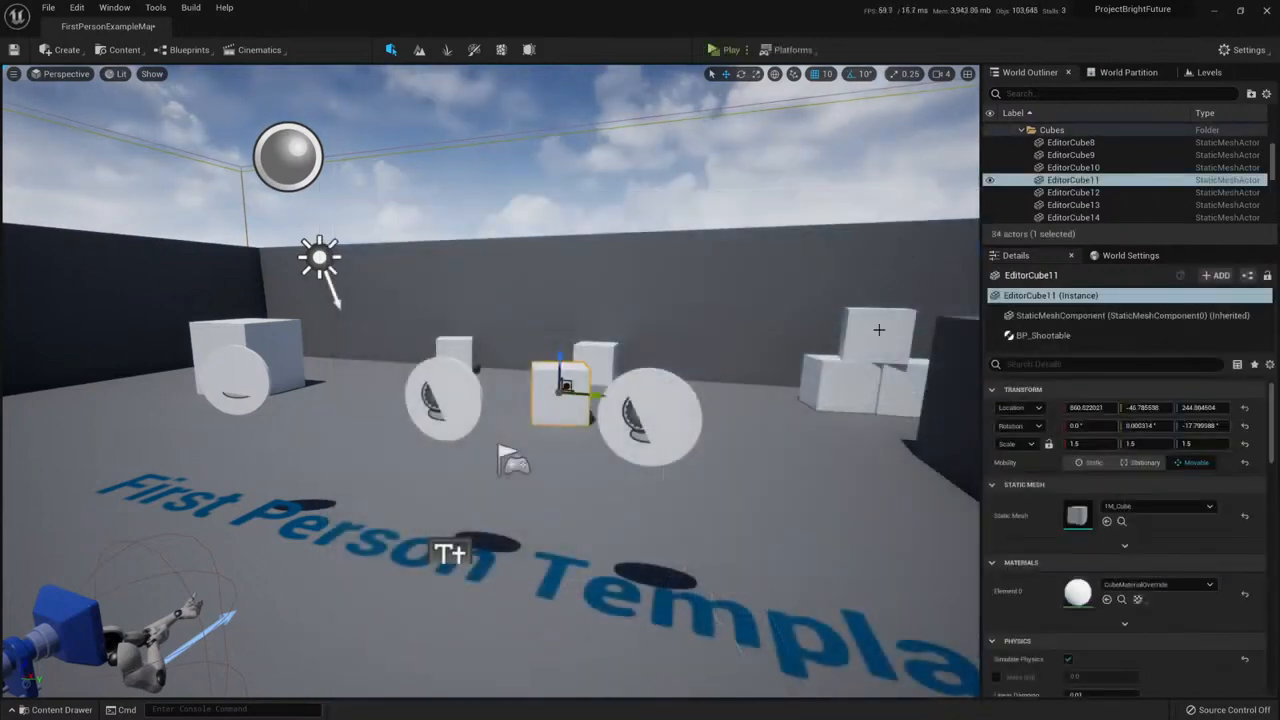
left_click(1072, 216)
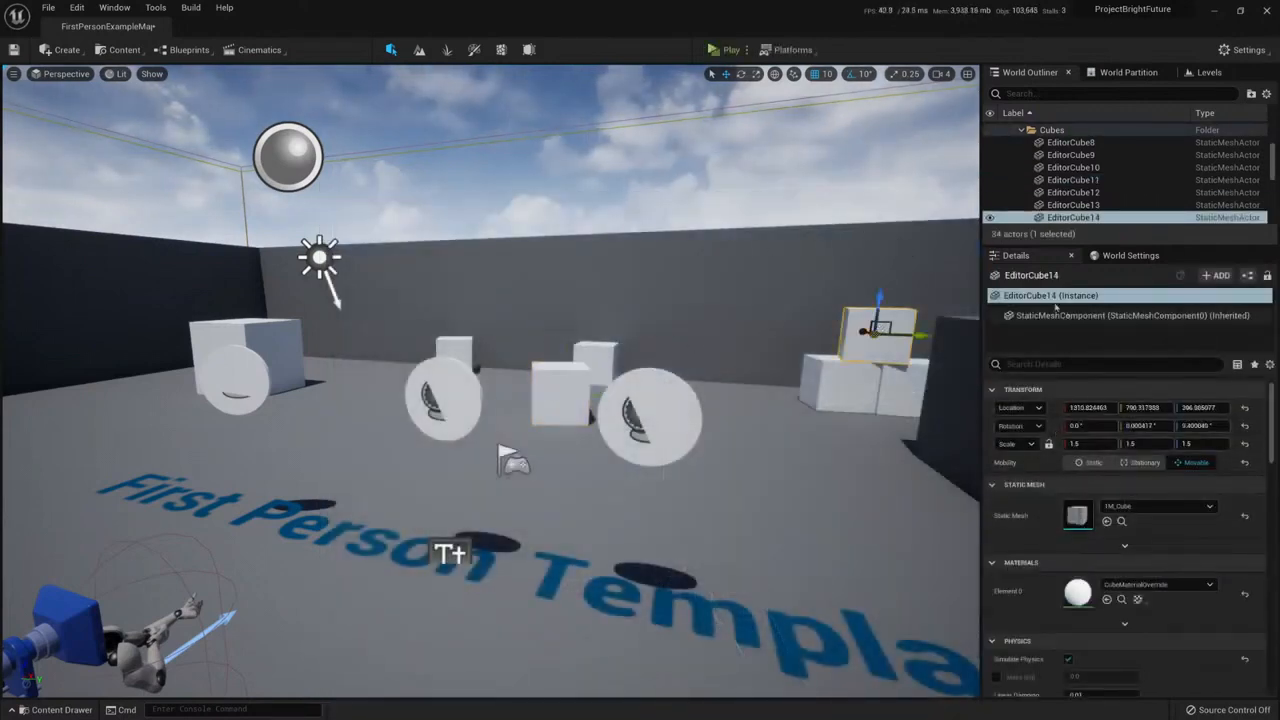
left_click(1056, 180)
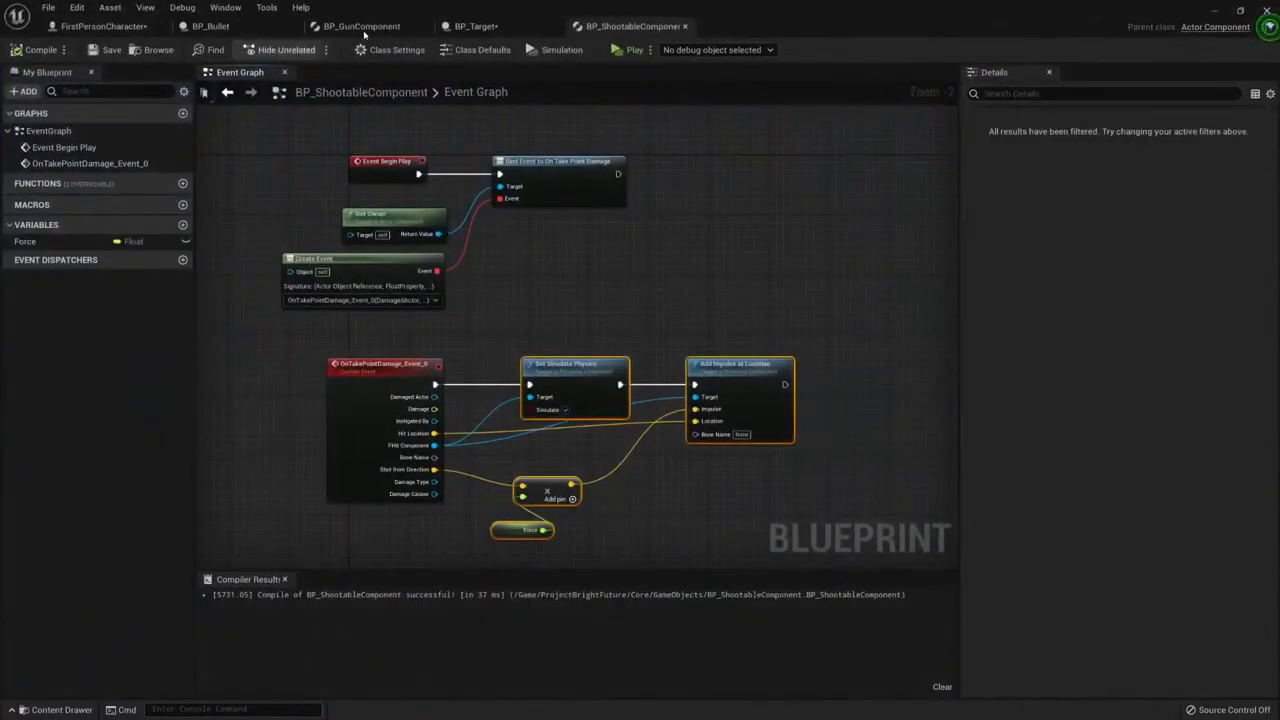
Add BP_ShootableComponent to BP_Target, compile it and shoot the target in play
left_click(470, 26)
type("sho")
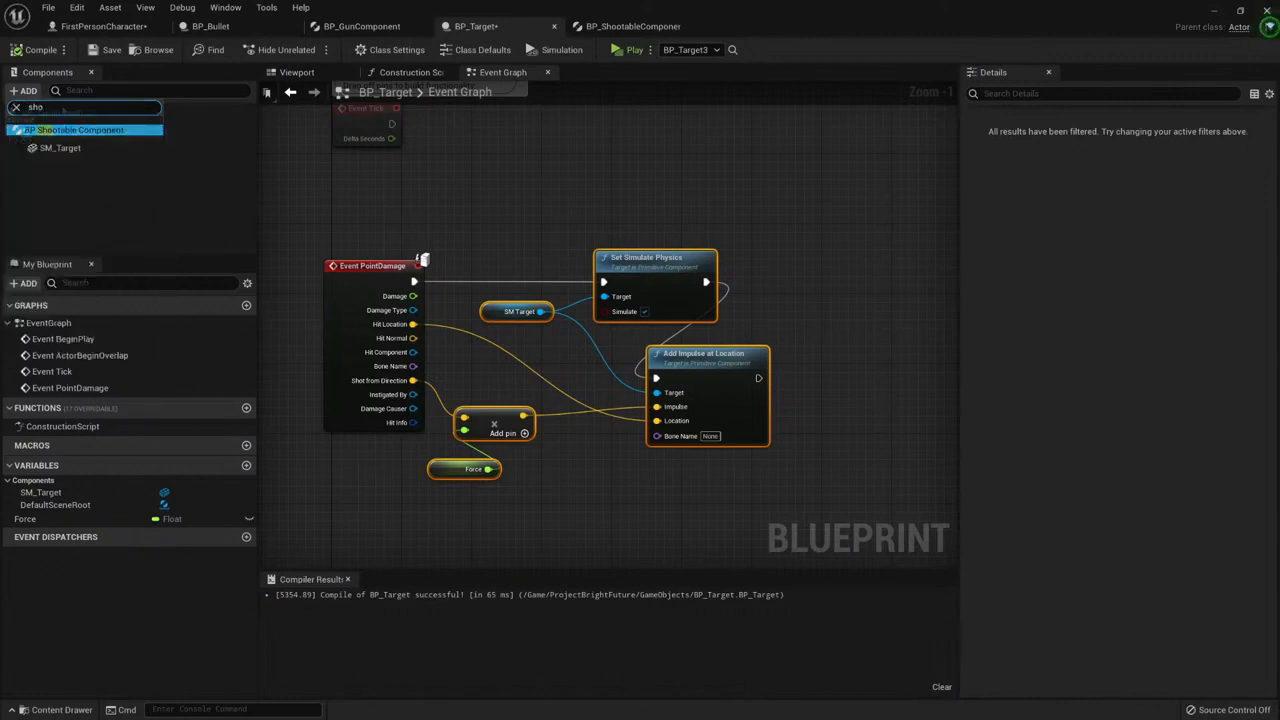
left_click(82, 168)
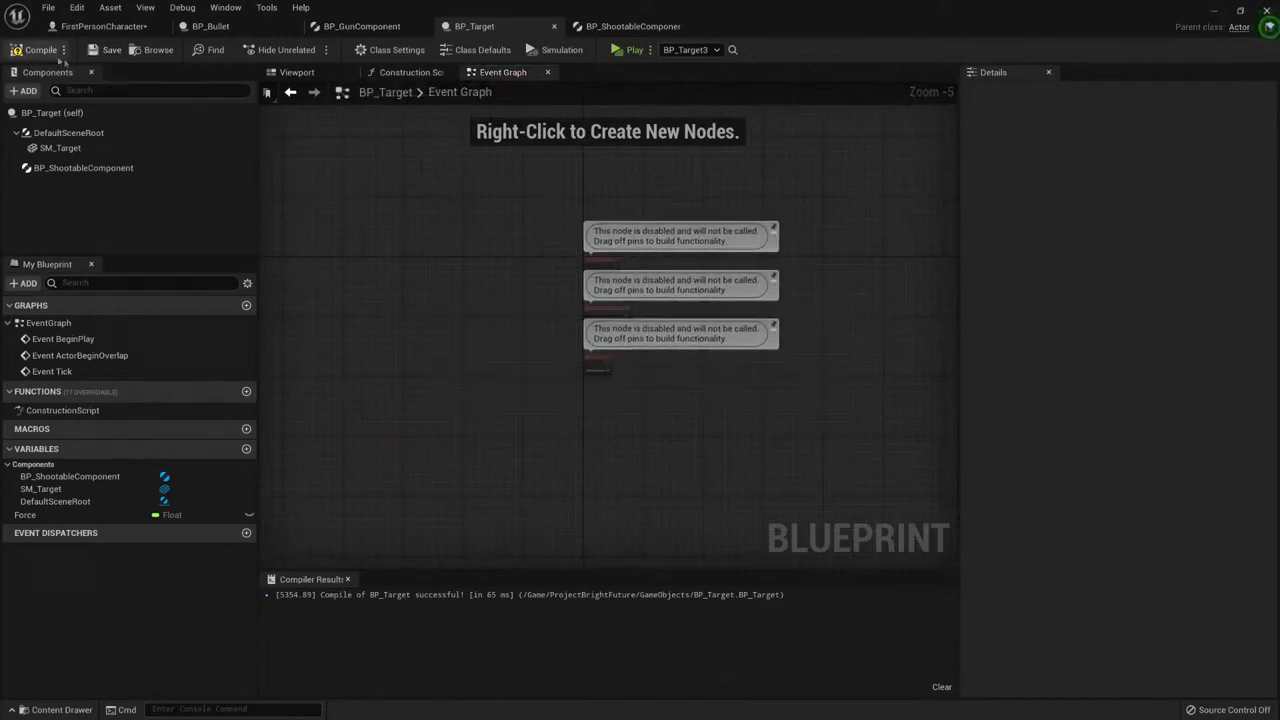
left_click(40, 50)
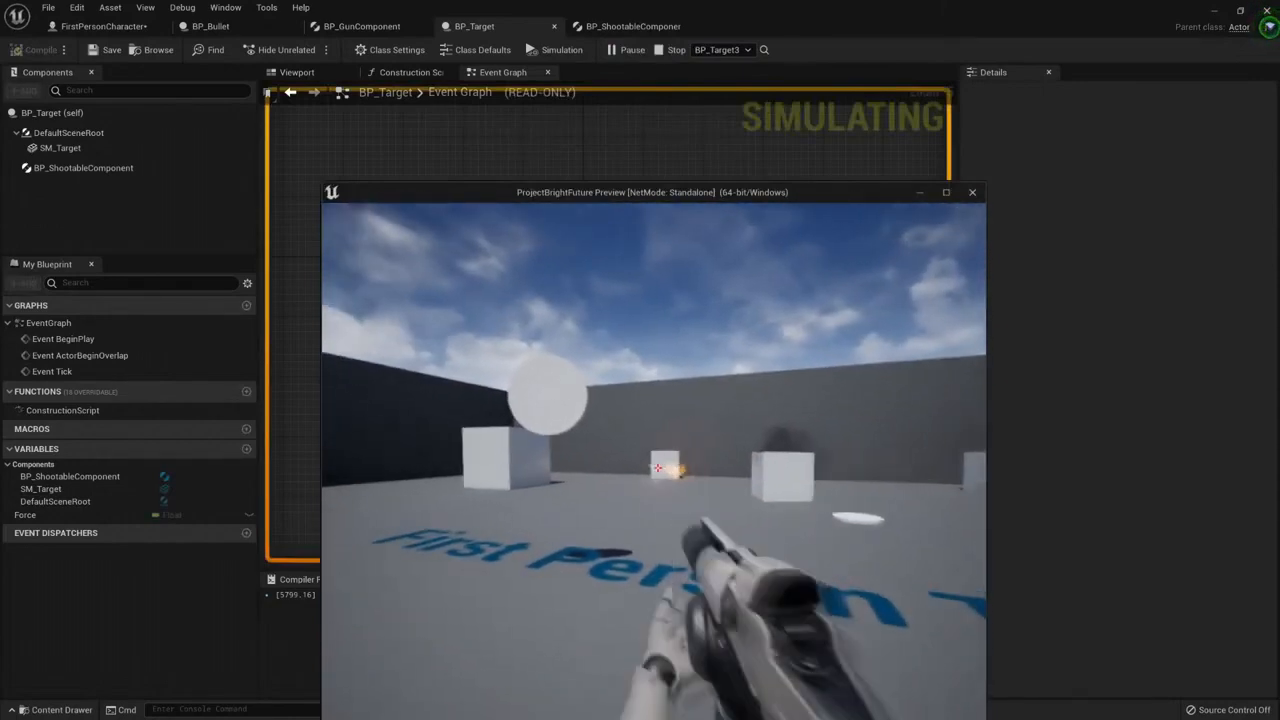
left_click(674, 50)
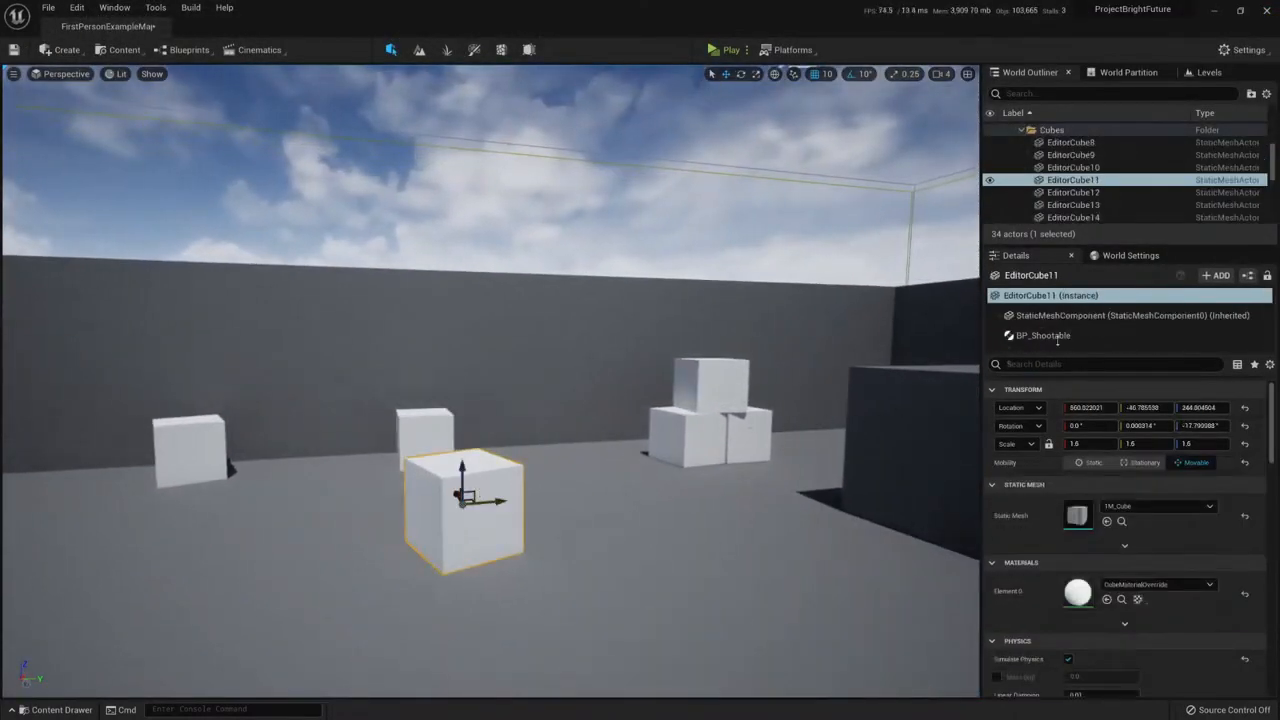
Review the physics settings of EditorCube12, 14, 13 and 11 in turn
left_click(1130, 316)
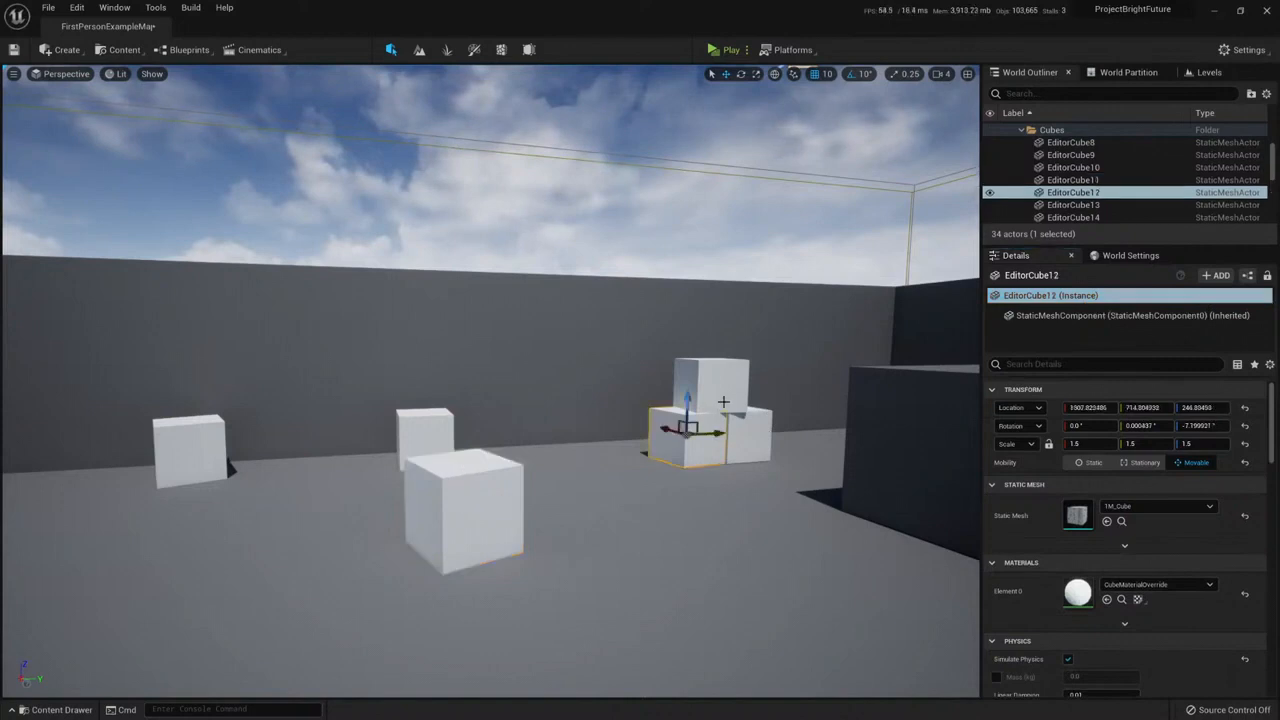
left_click(1072, 216)
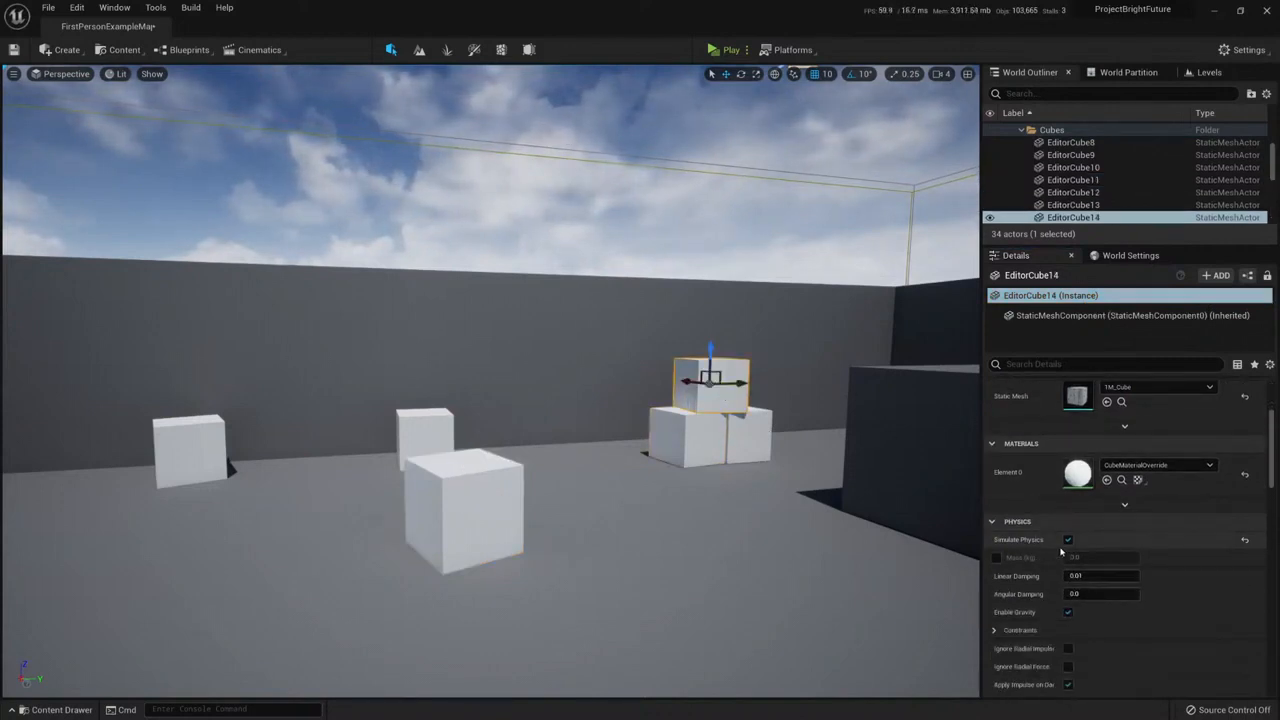
left_click(1072, 204)
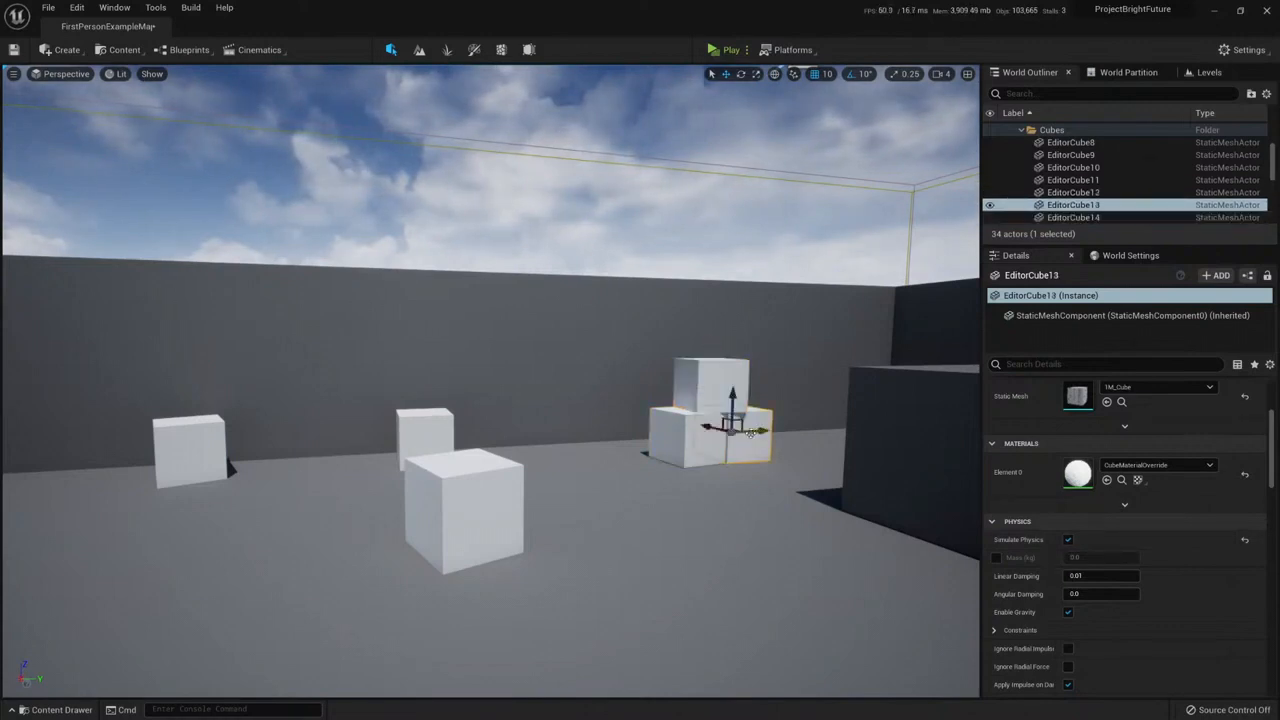
left_click(1072, 180)
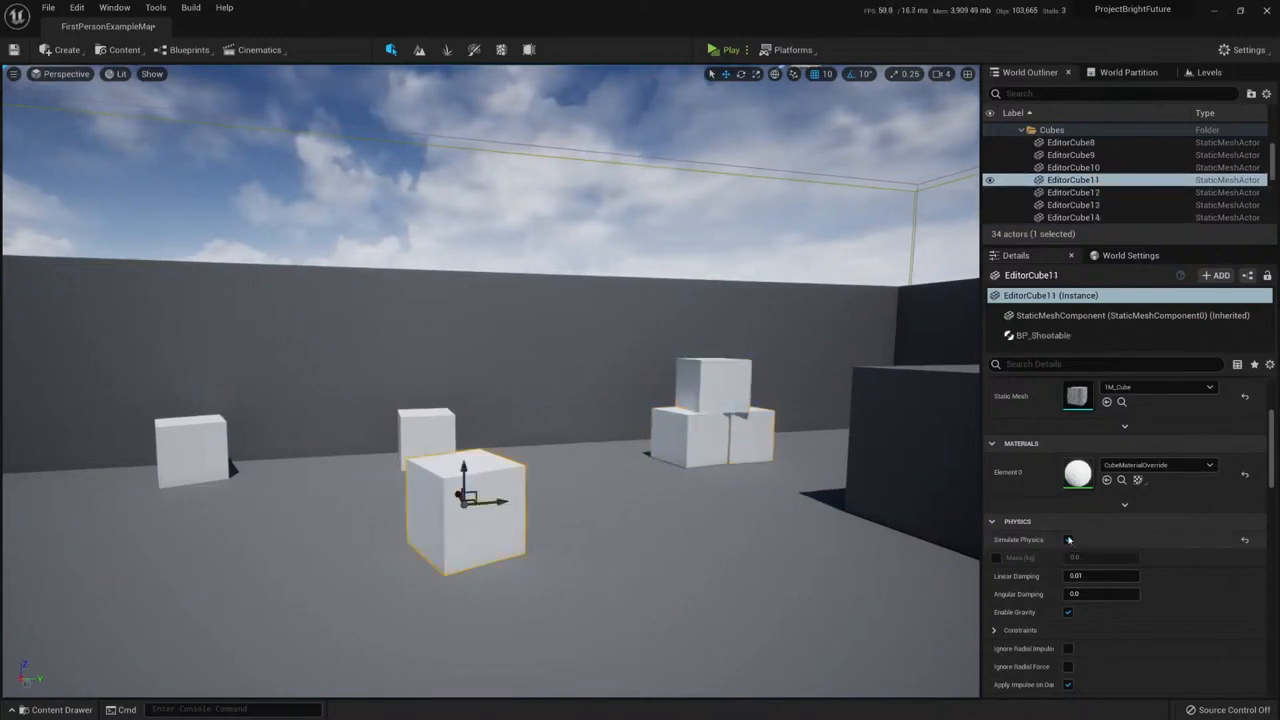
Untick Simulate Physics on EditorCube11, play-test, and return to BP_Target
left_click(1068, 540)
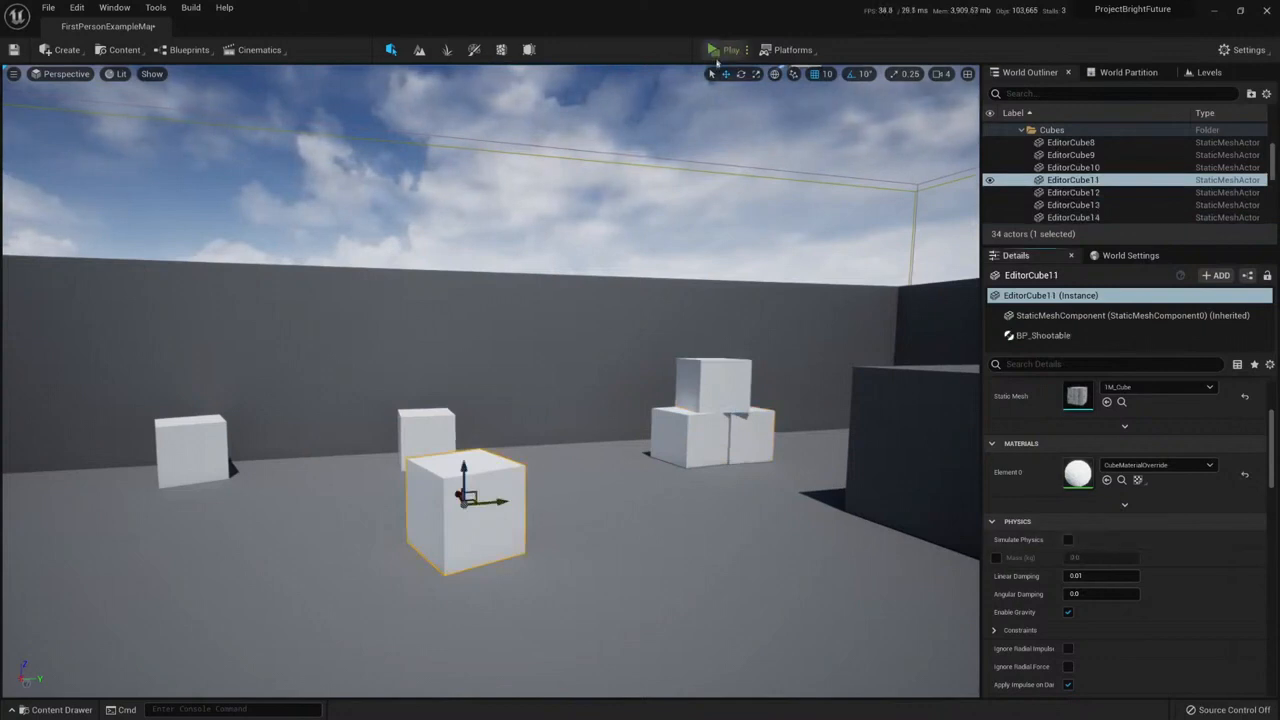
left_click(730, 48)
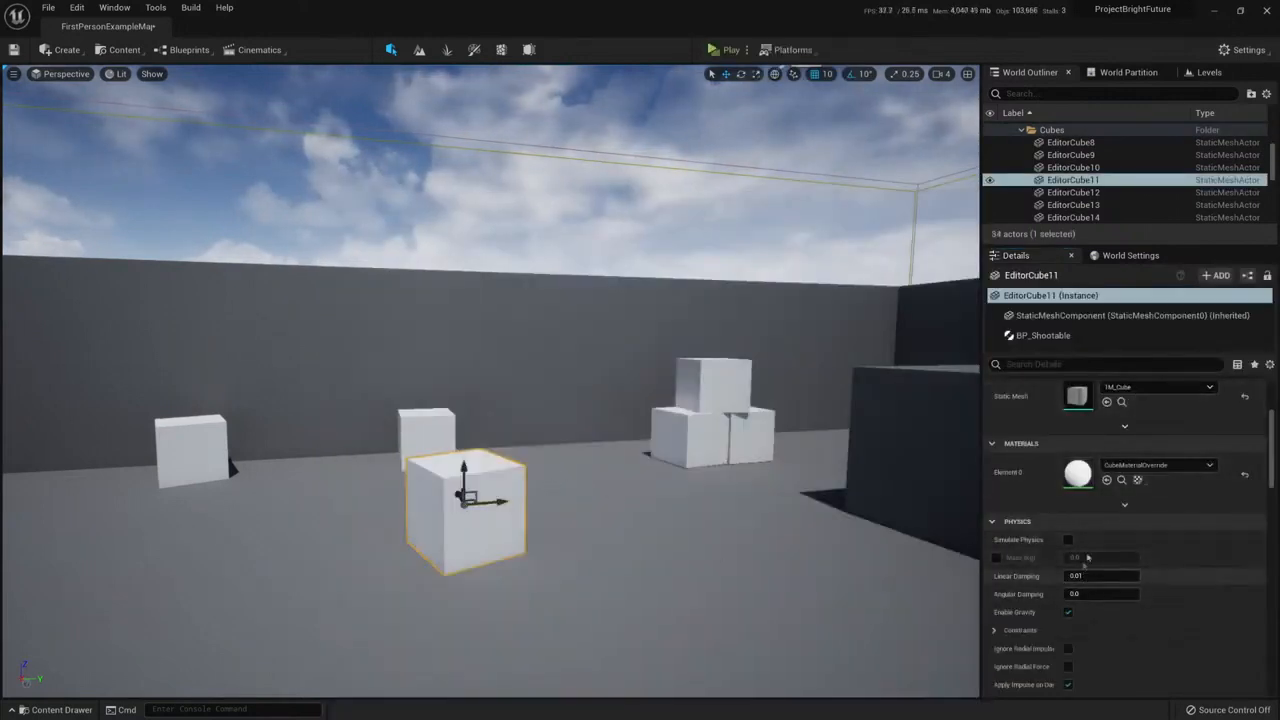
left_click(1068, 540)
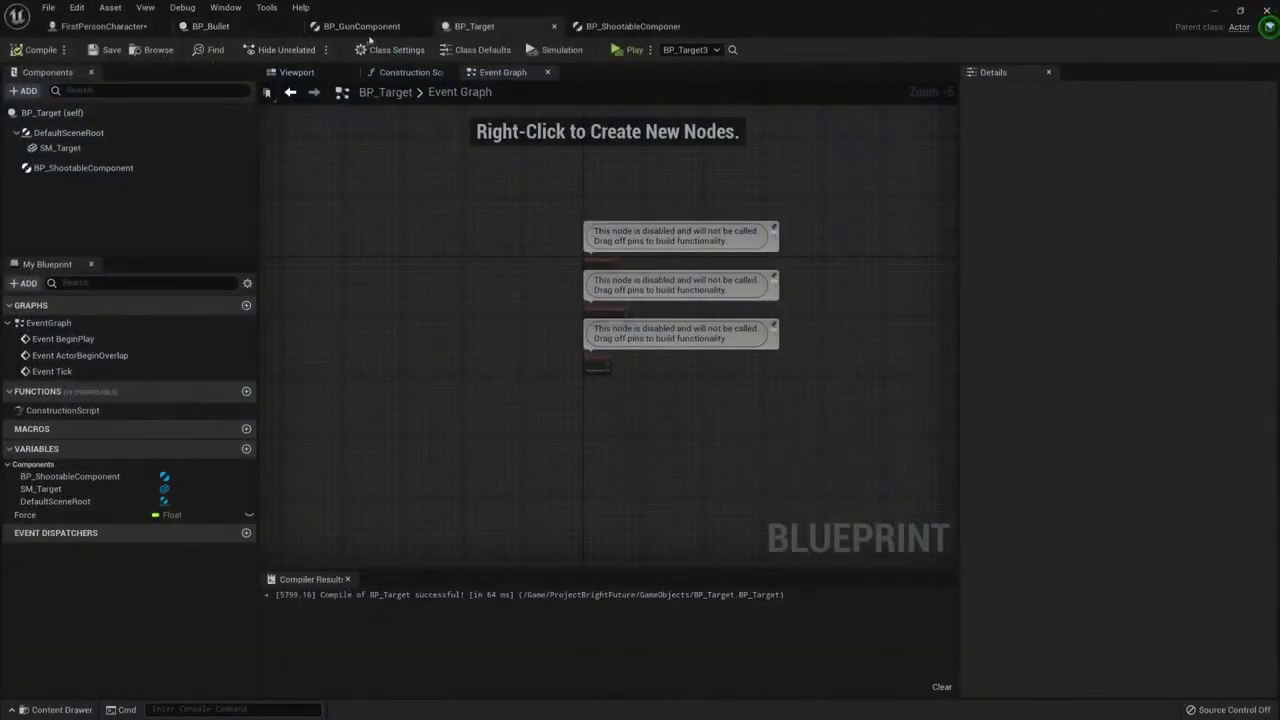
Check BP_GunComponent's Shoot function, then edit and confirm BP_ShootableComponent's Force default
left_click(362, 26)
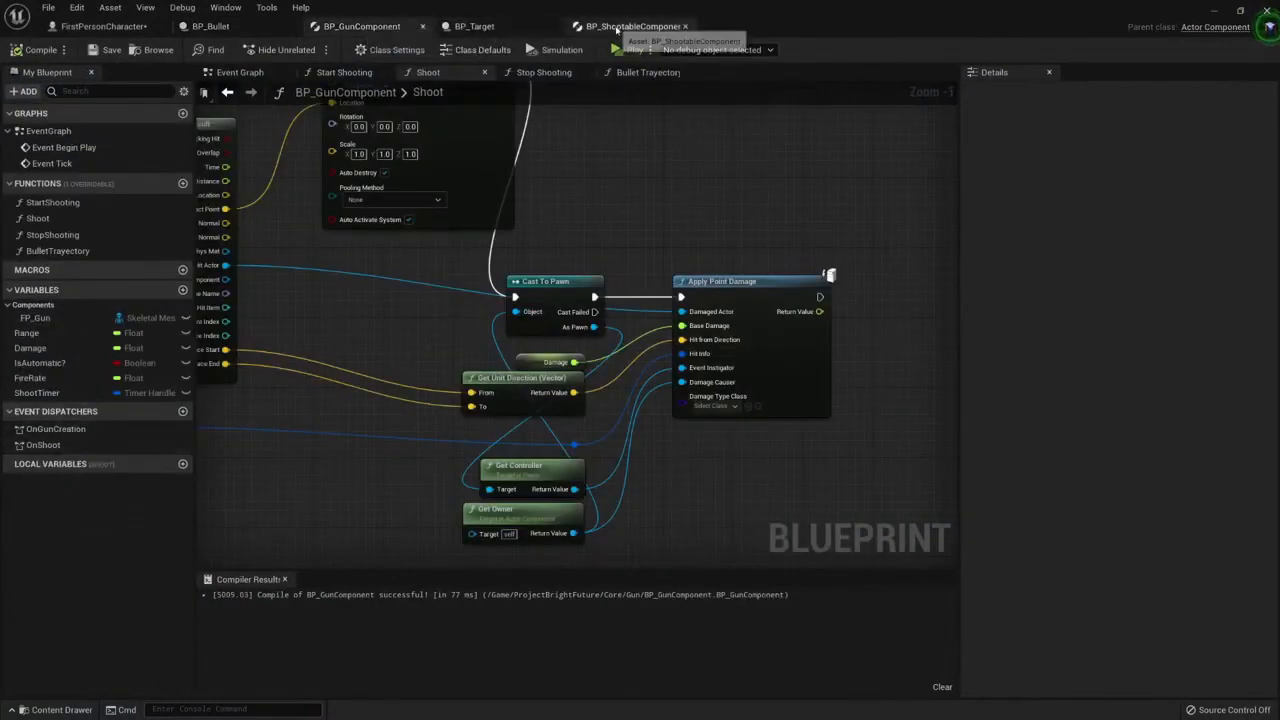
left_click(628, 26)
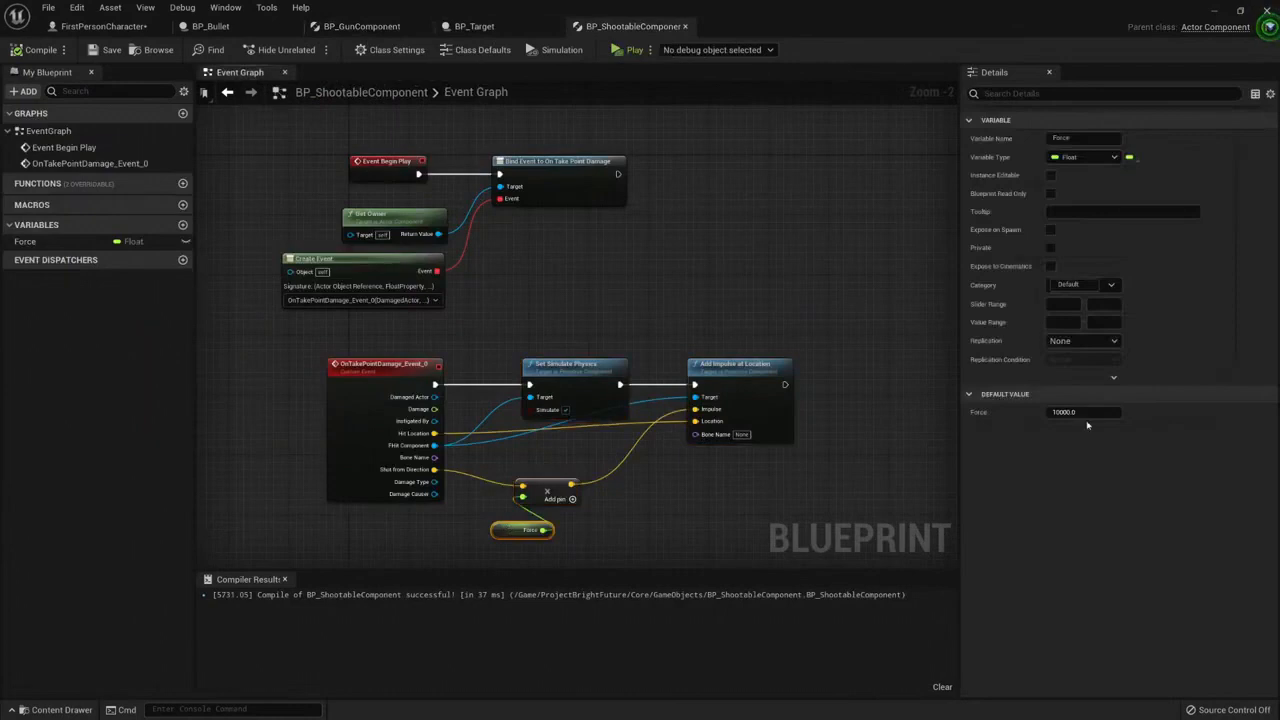
left_click(1084, 412)
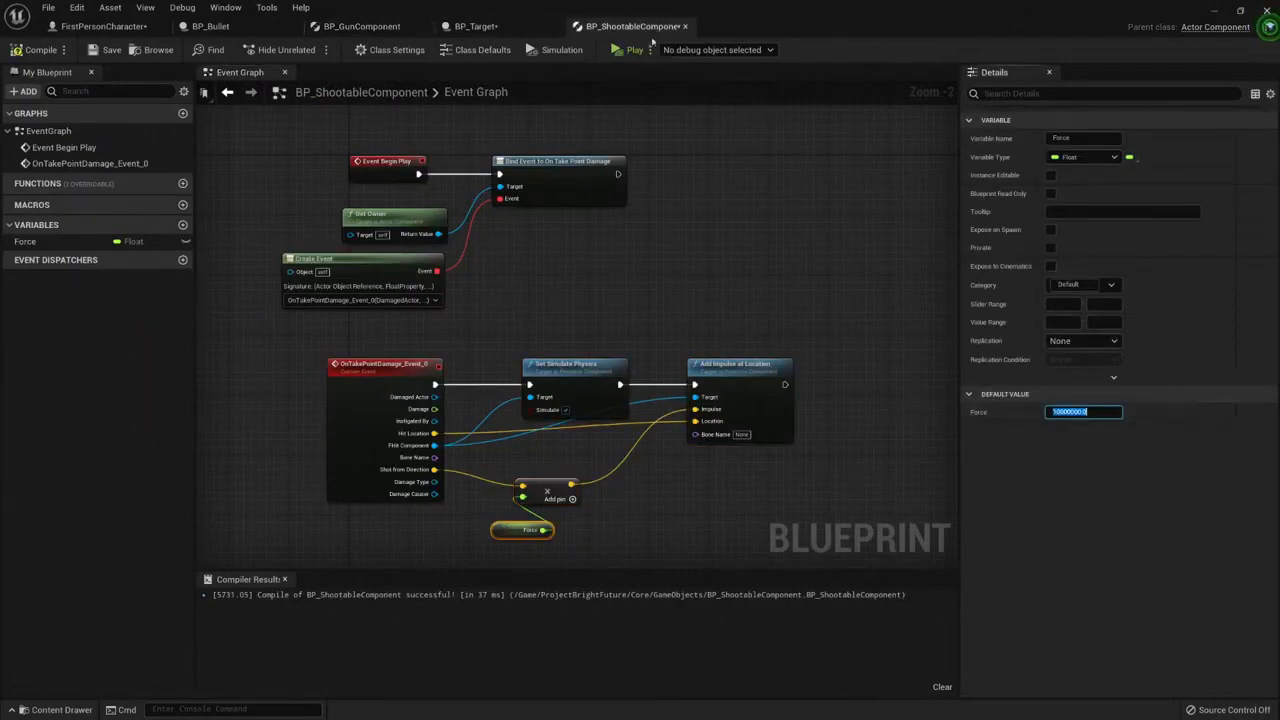
left_click(632, 48)
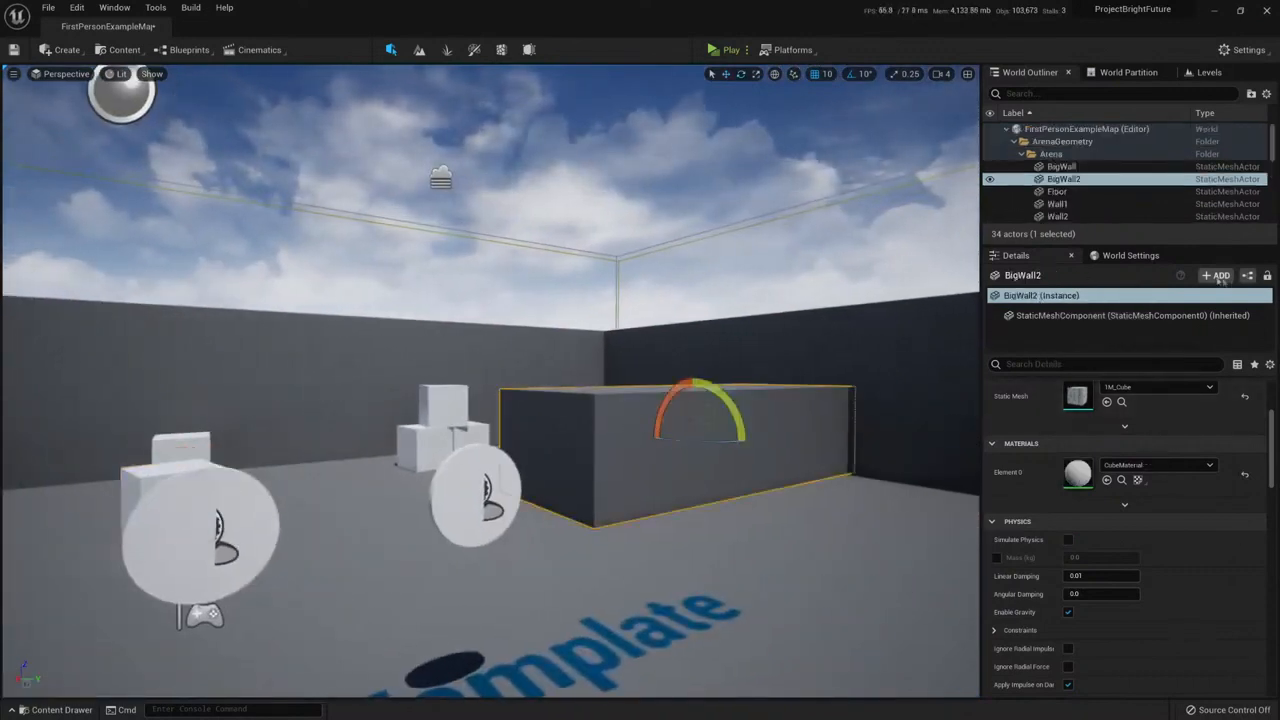
Add BP_ShootableComponent to BigWall2 and launch play to shoot the wall
left_click(1216, 276)
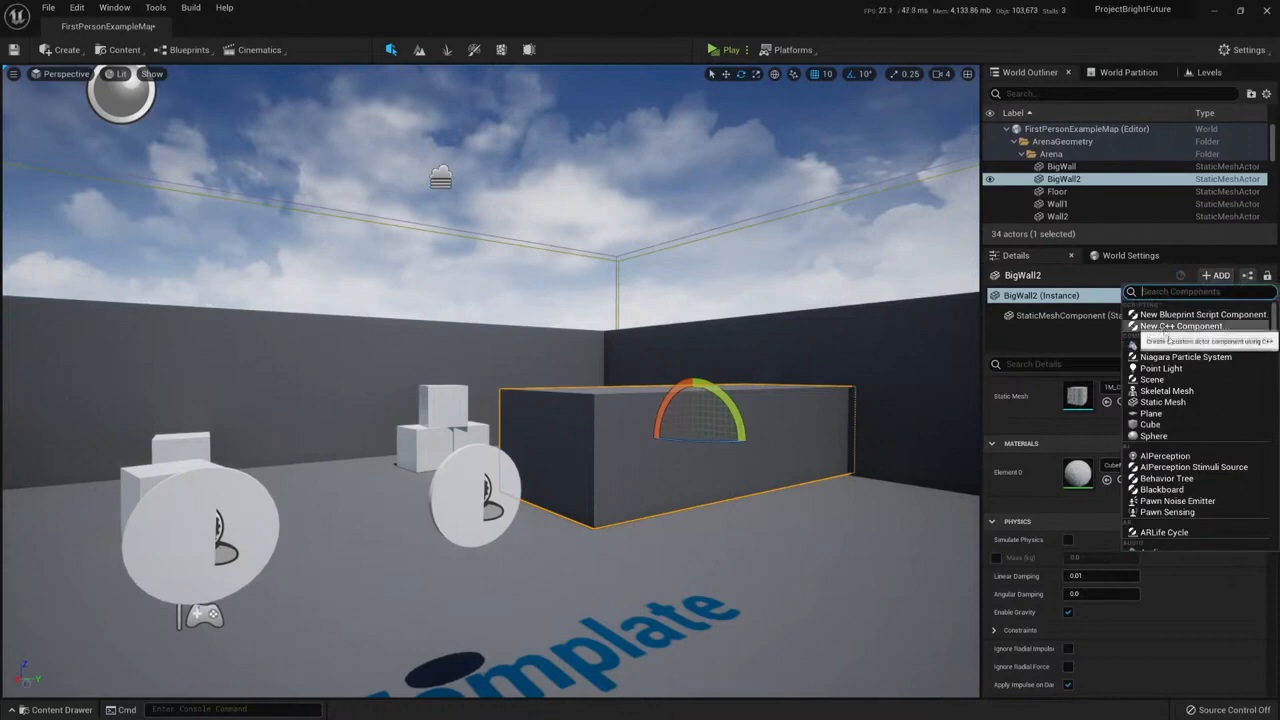
type("shoot")
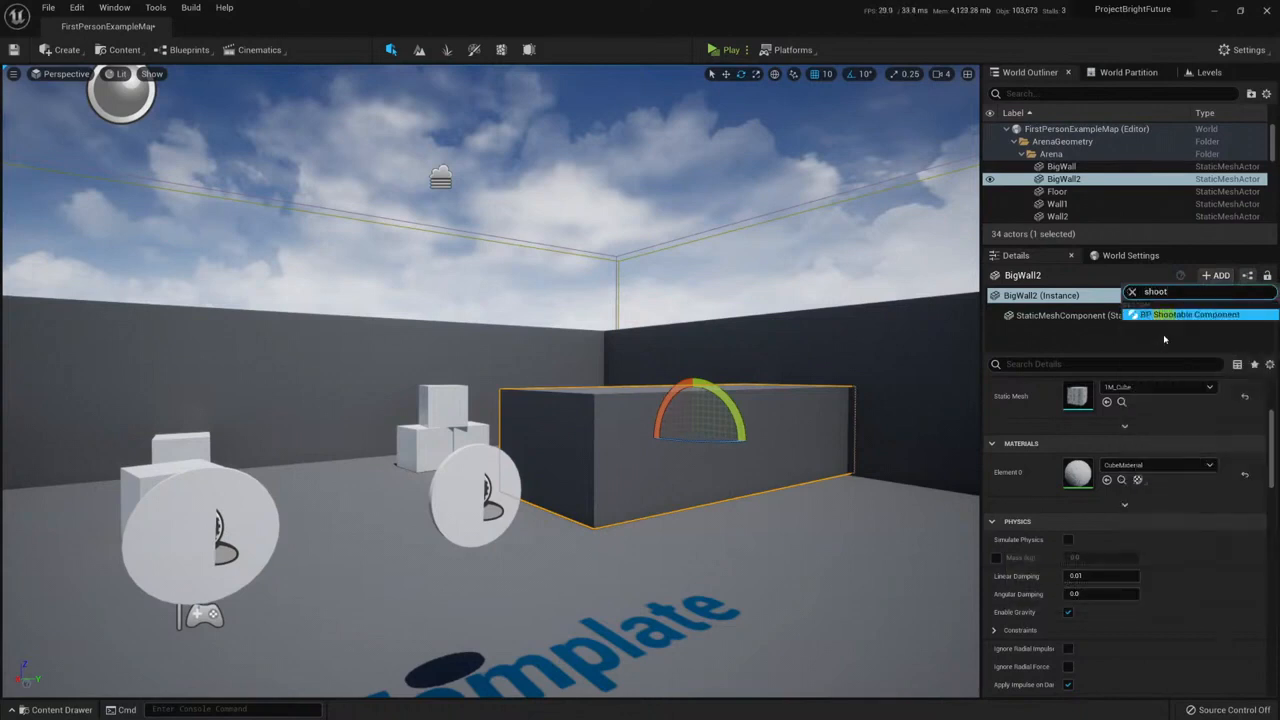
left_click(1196, 314)
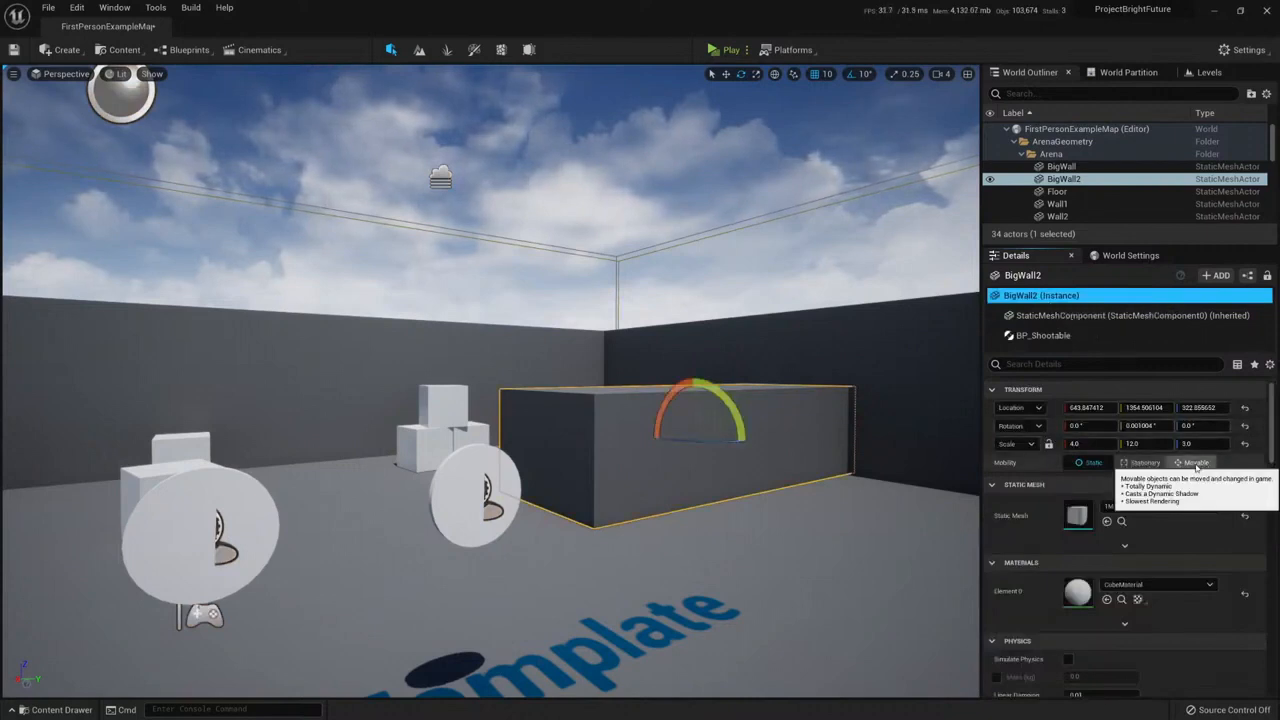
left_click(728, 48)
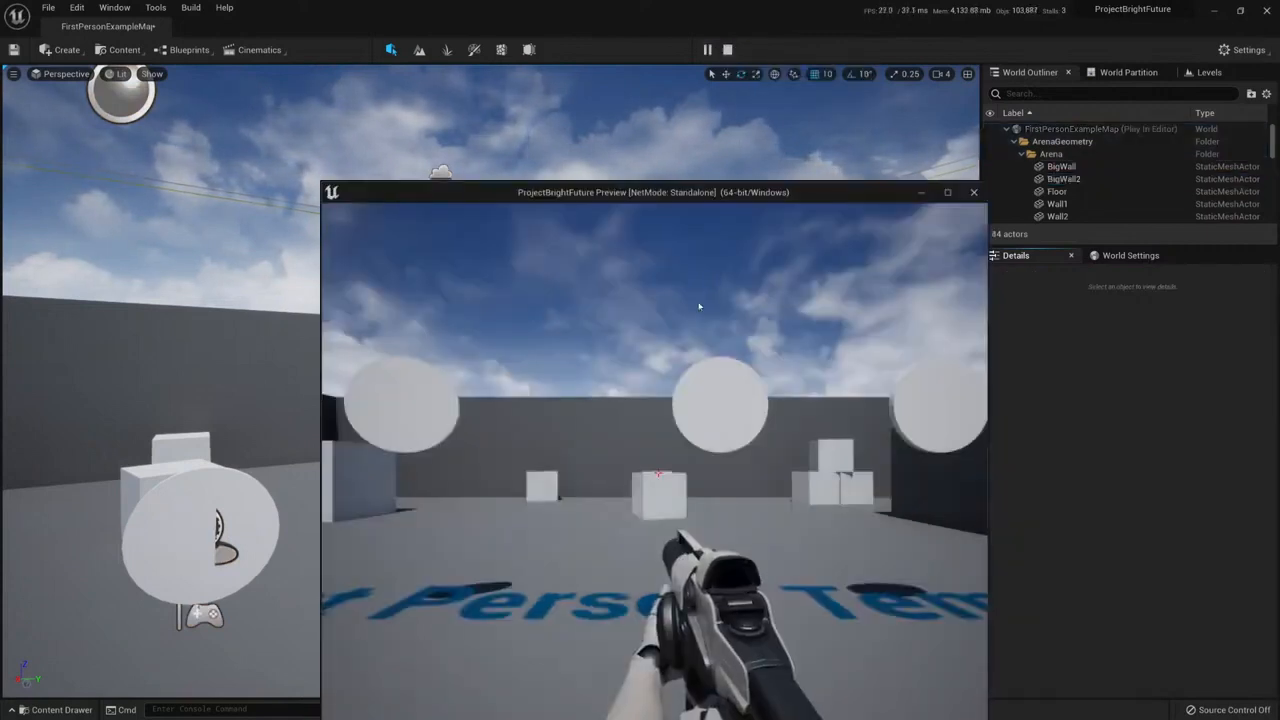